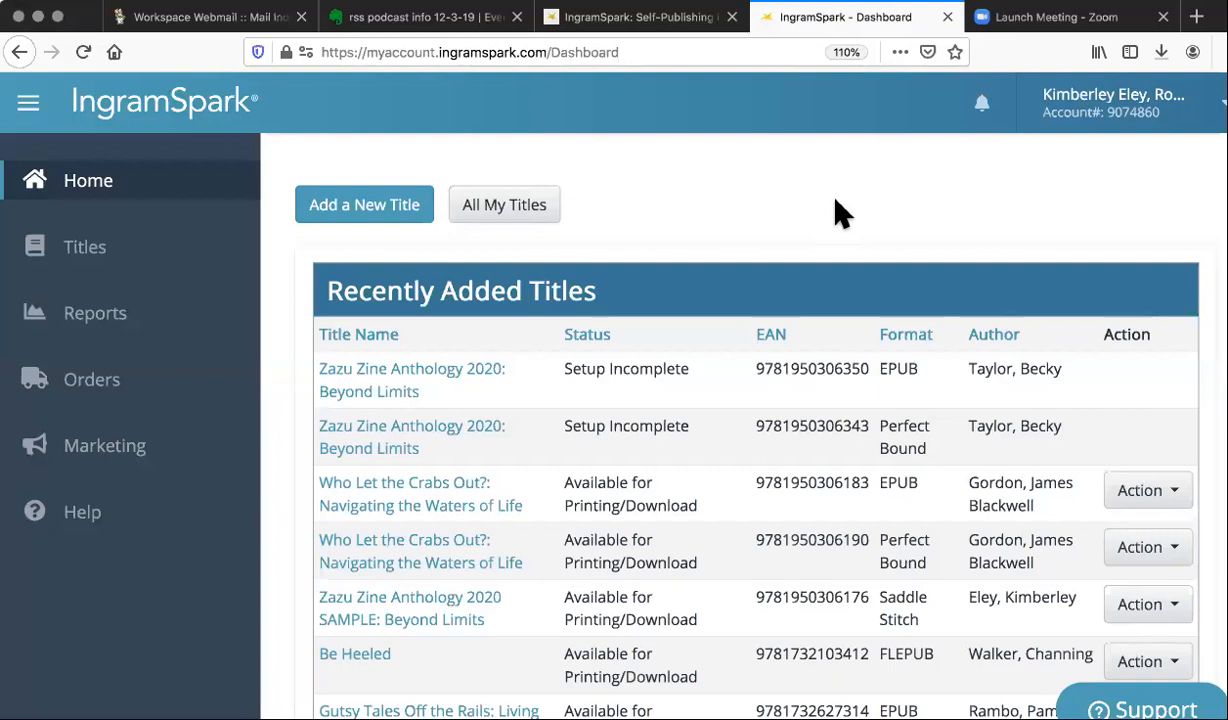
mouse_move(185, 130)
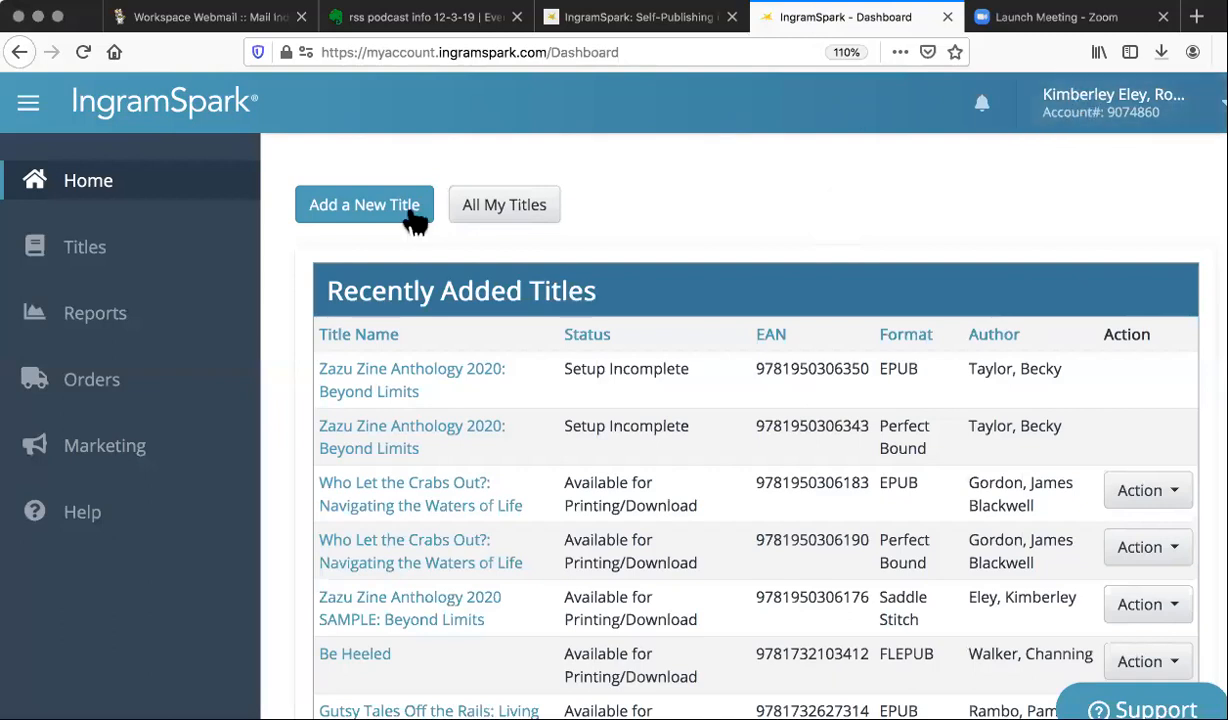
mouse_move(100, 180)
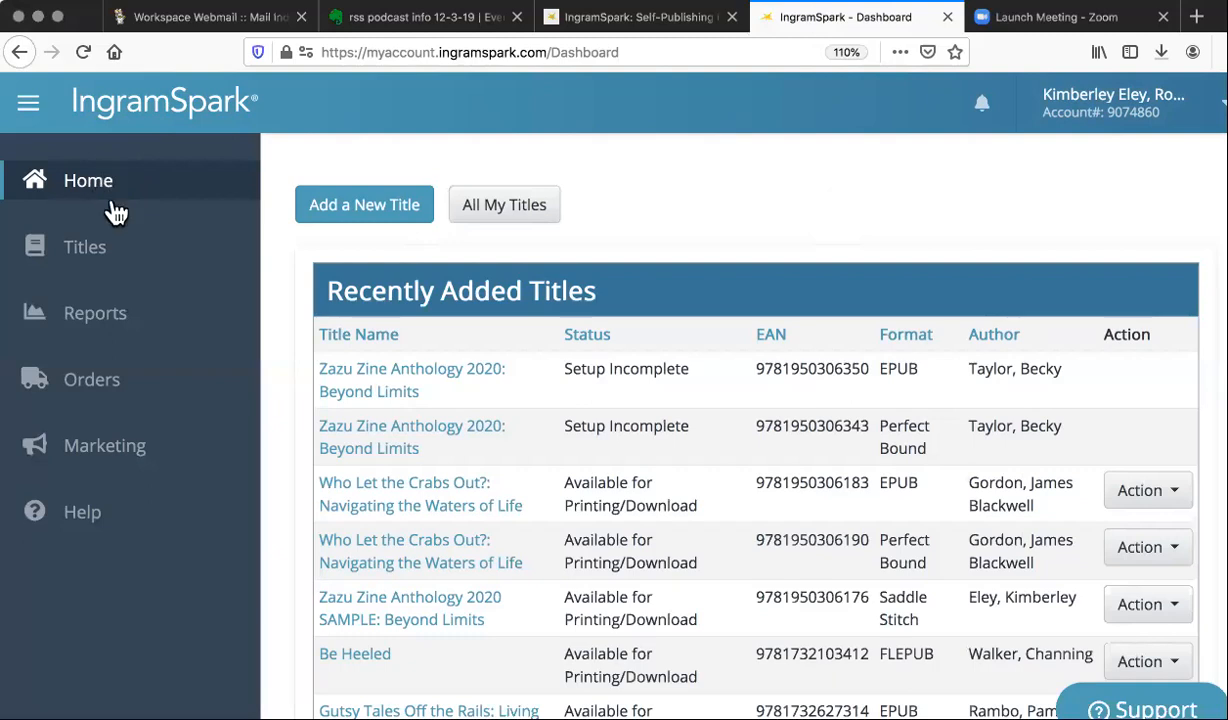
mouse_move(120, 320)
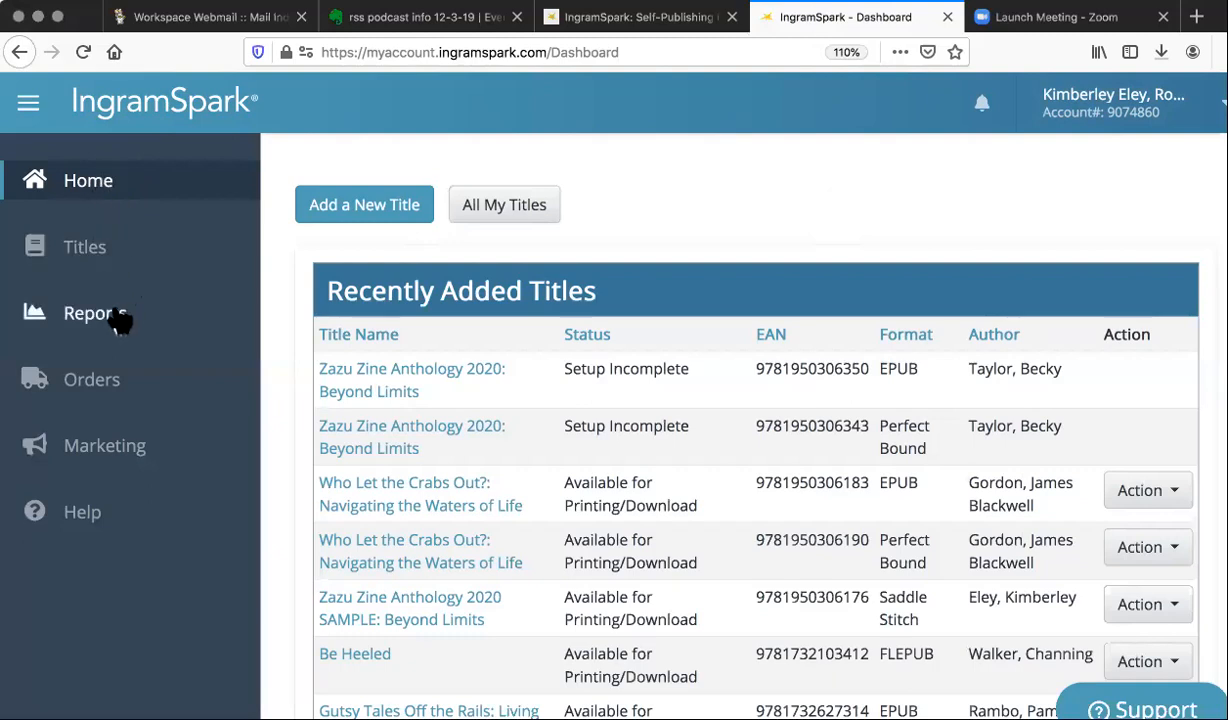
Step: Open the Reports overview from the left sidebar
left_click(88, 313)
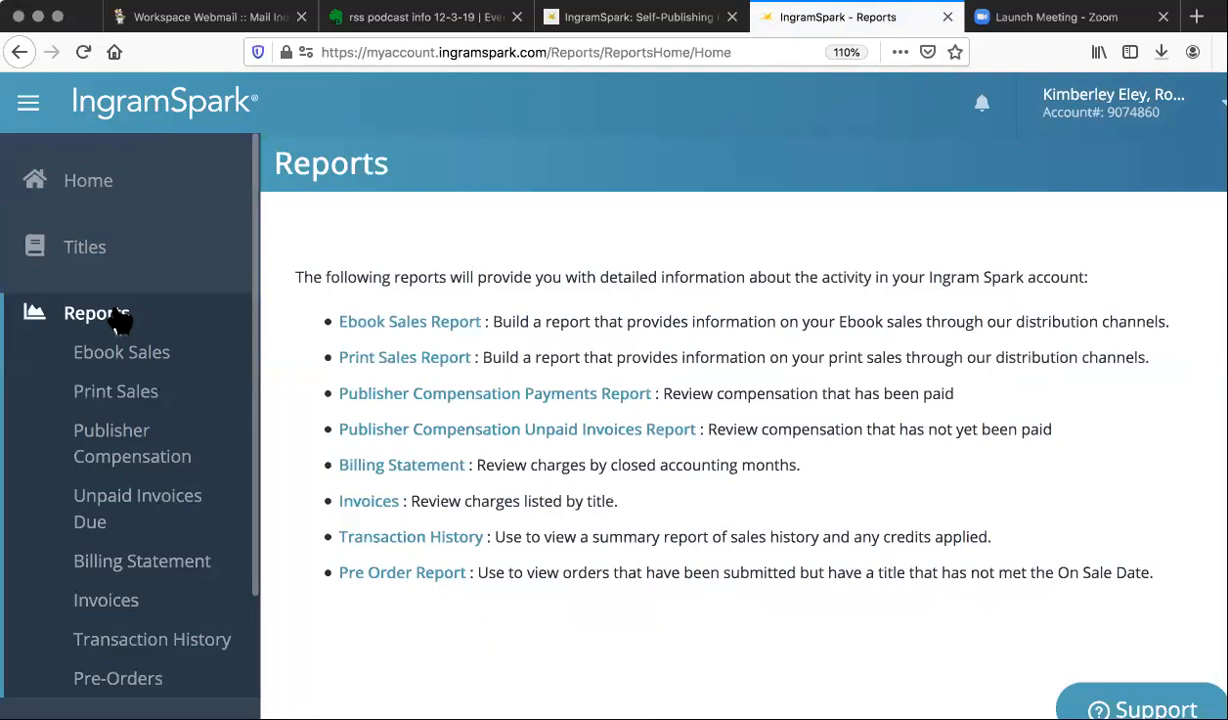
mouse_move(365, 393)
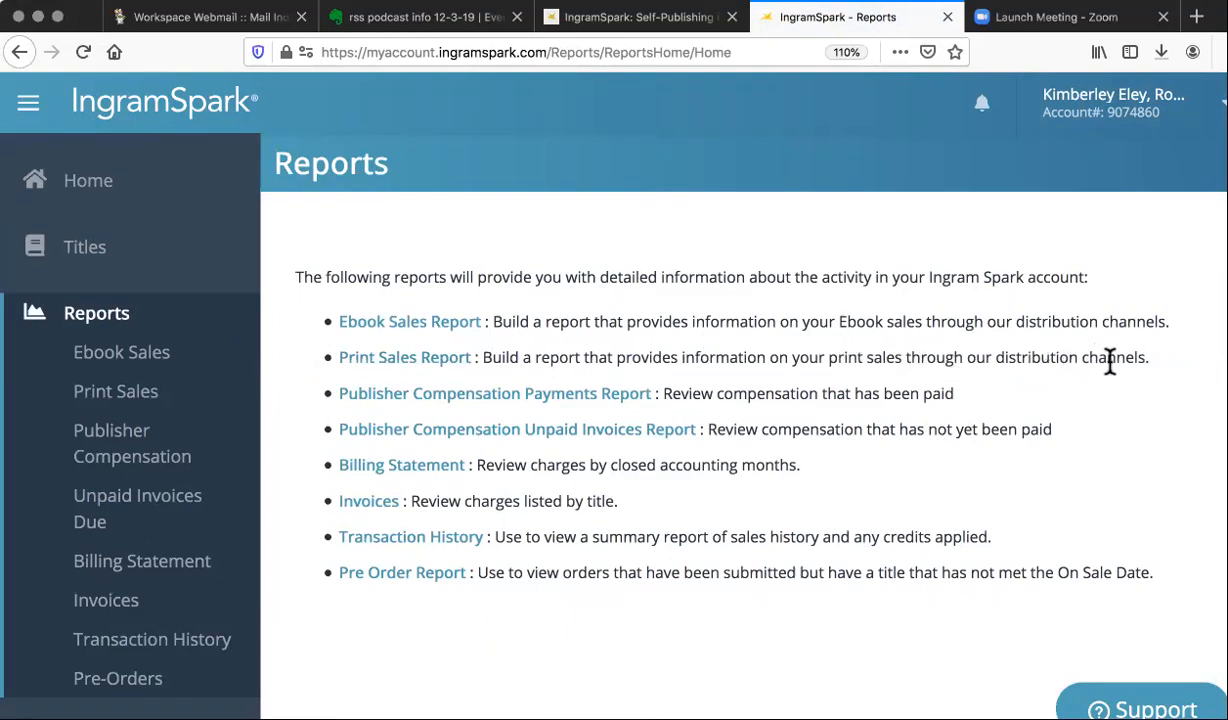
mouse_move(450, 368)
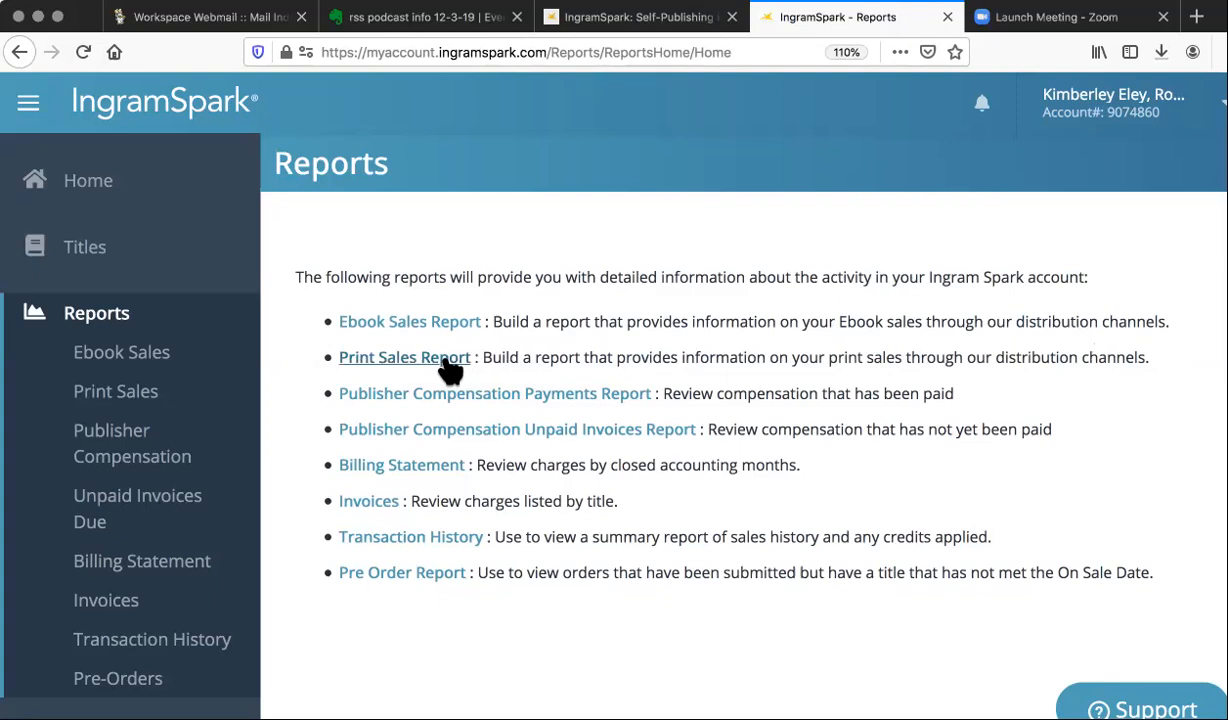
Step: Open the Print Sales Report's Publisher Compensation criteria form
left_click(404, 357)
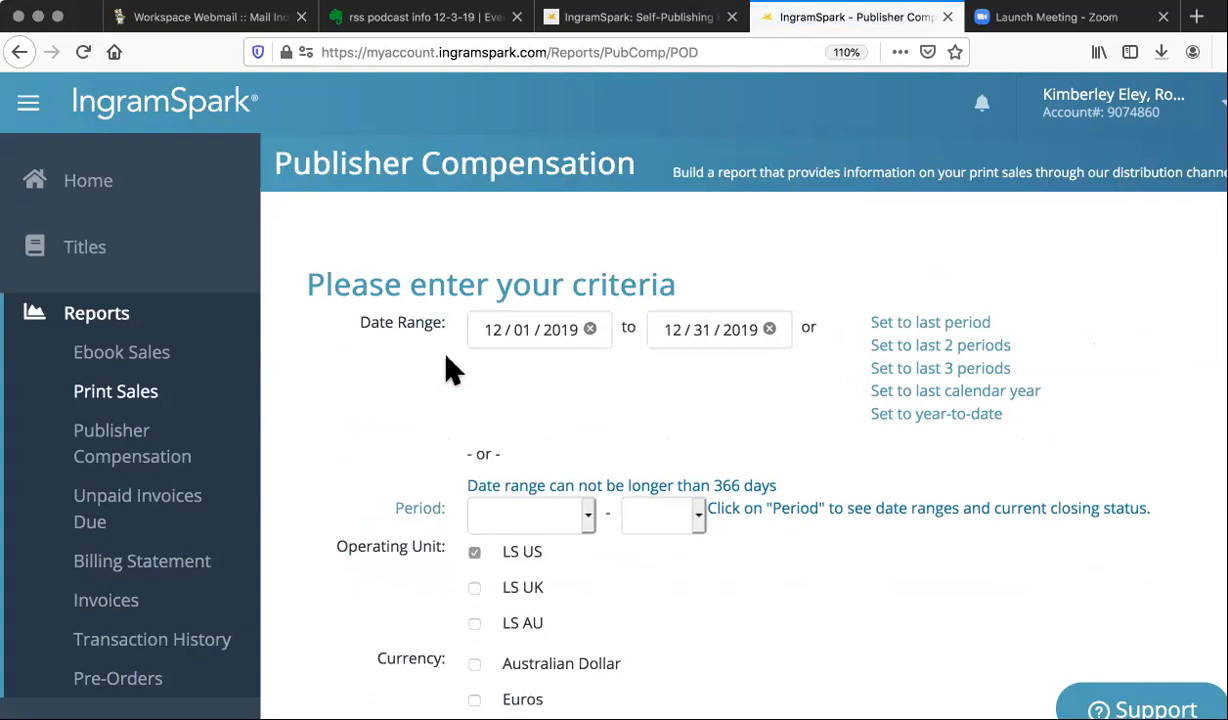
mouse_move(400, 288)
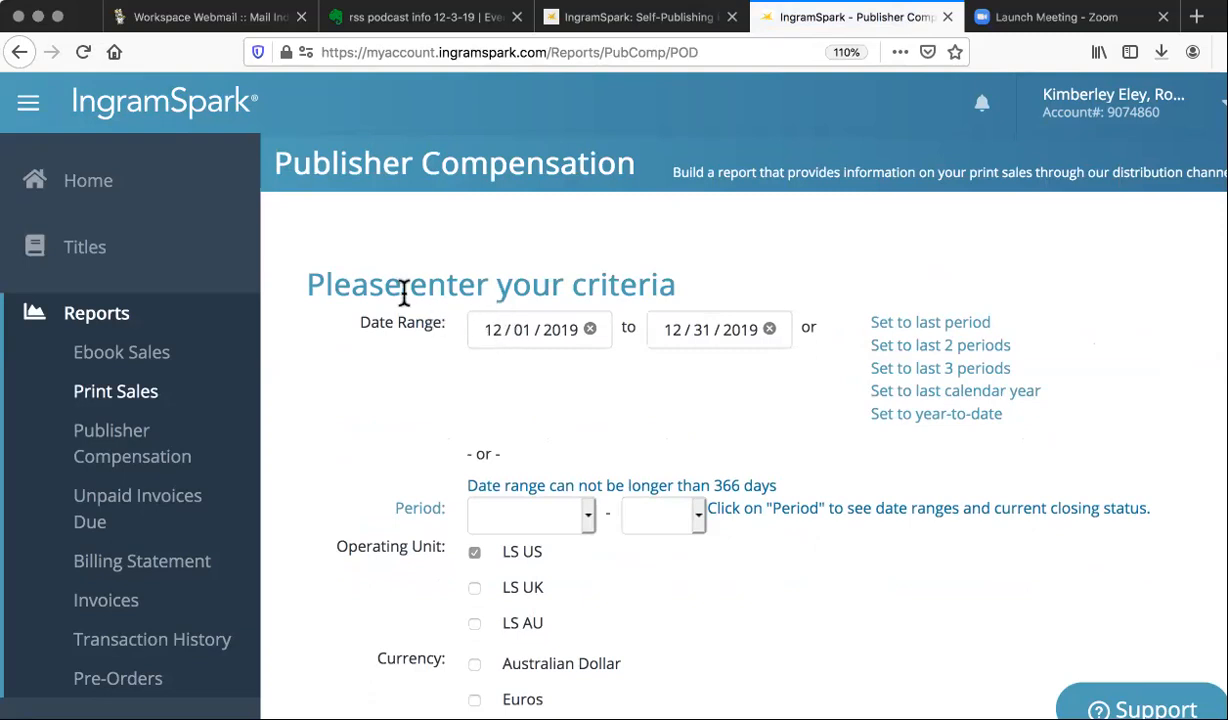
mouse_move(497, 340)
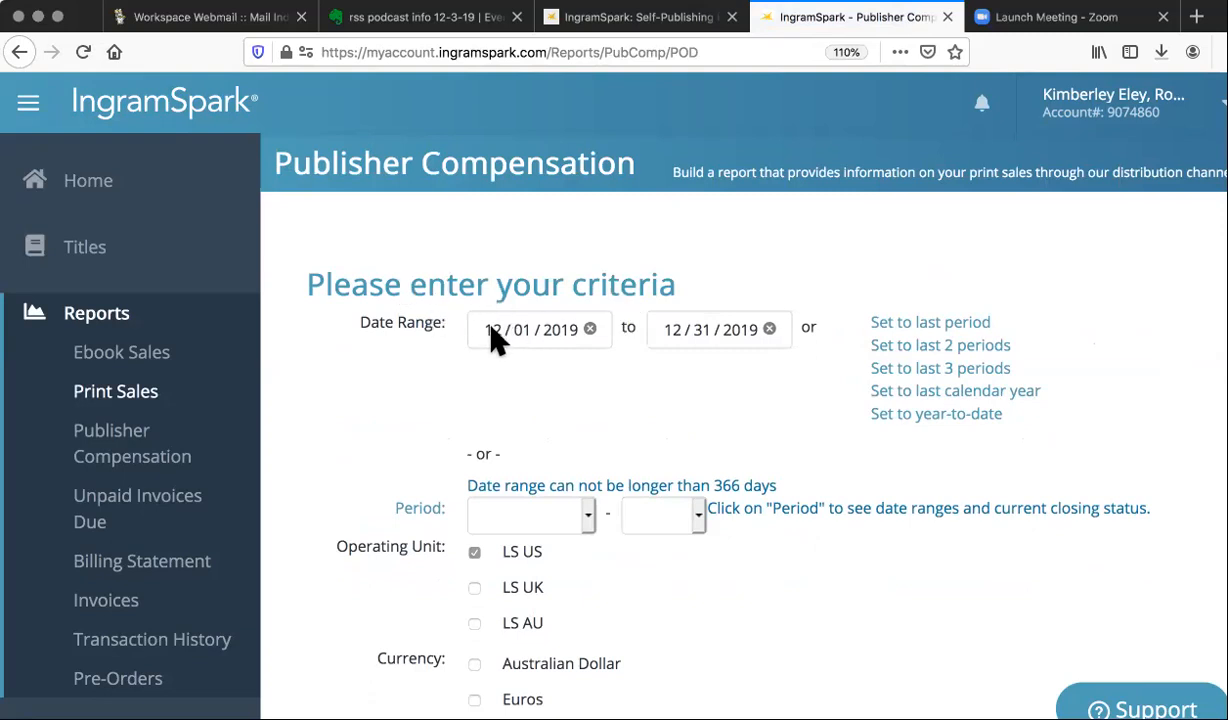
Step: Set the report's start date to 01/01/2019 using the calendar's month, day and year pickers
left_click(530, 329)
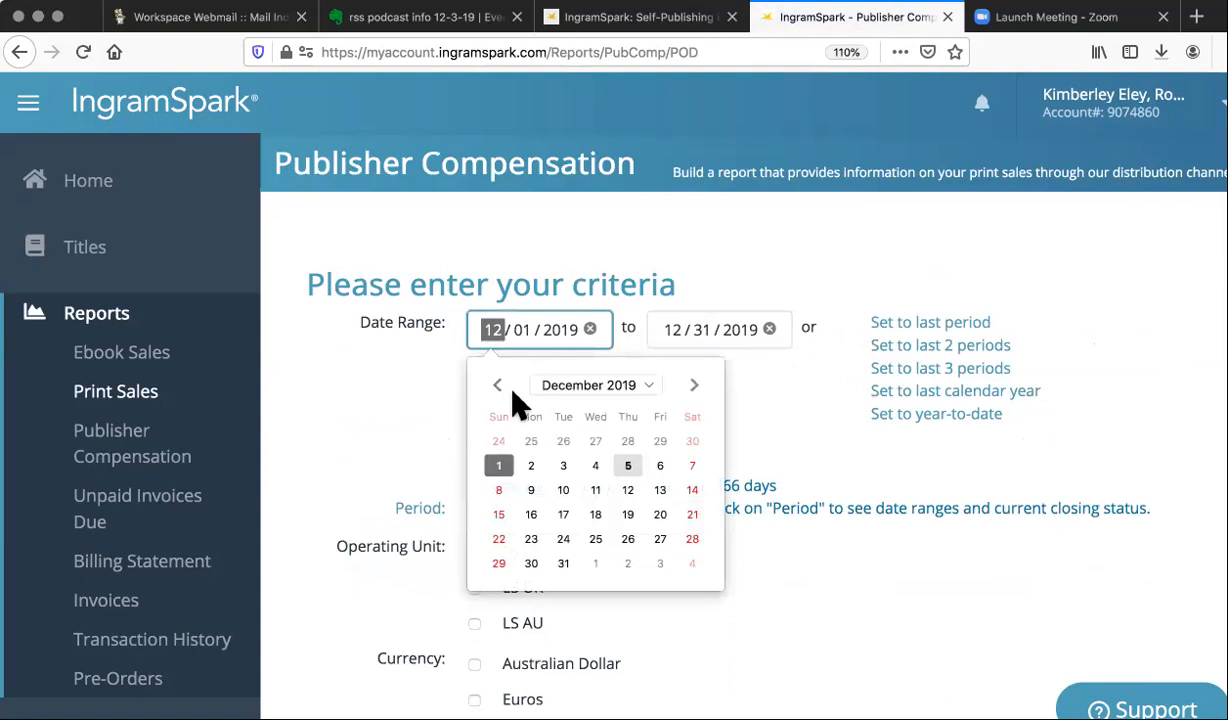
left_click(498, 385)
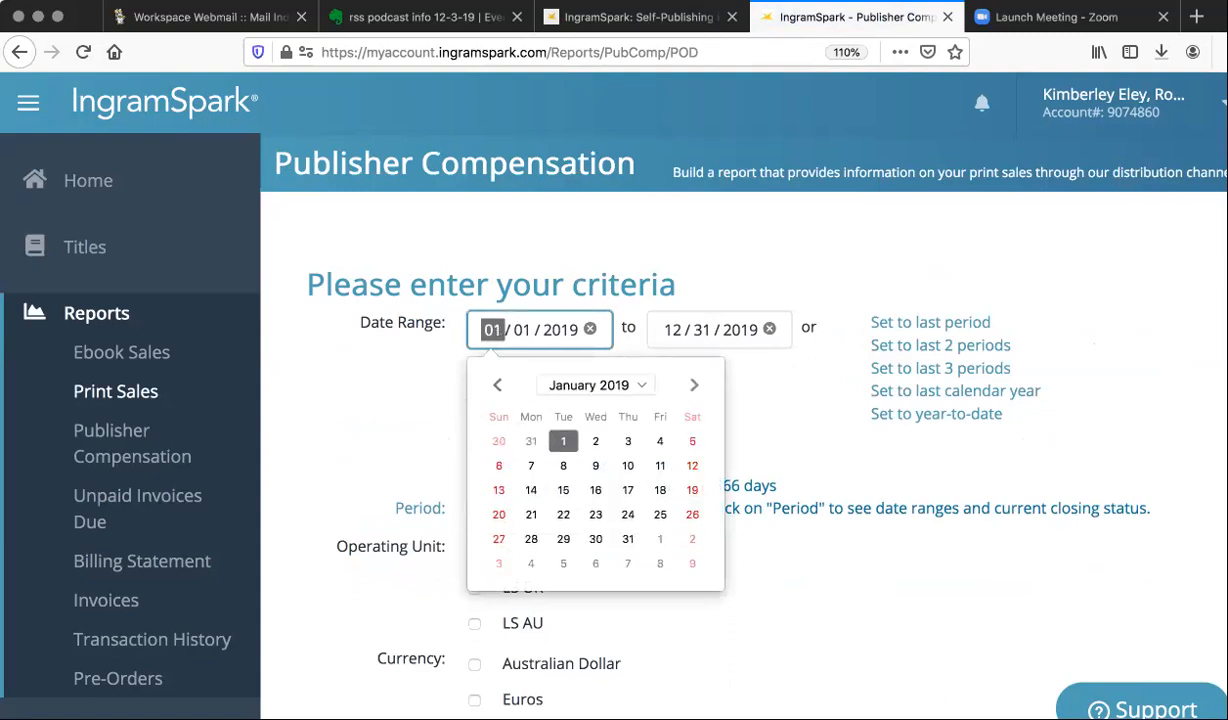
mouse_move(497, 355)
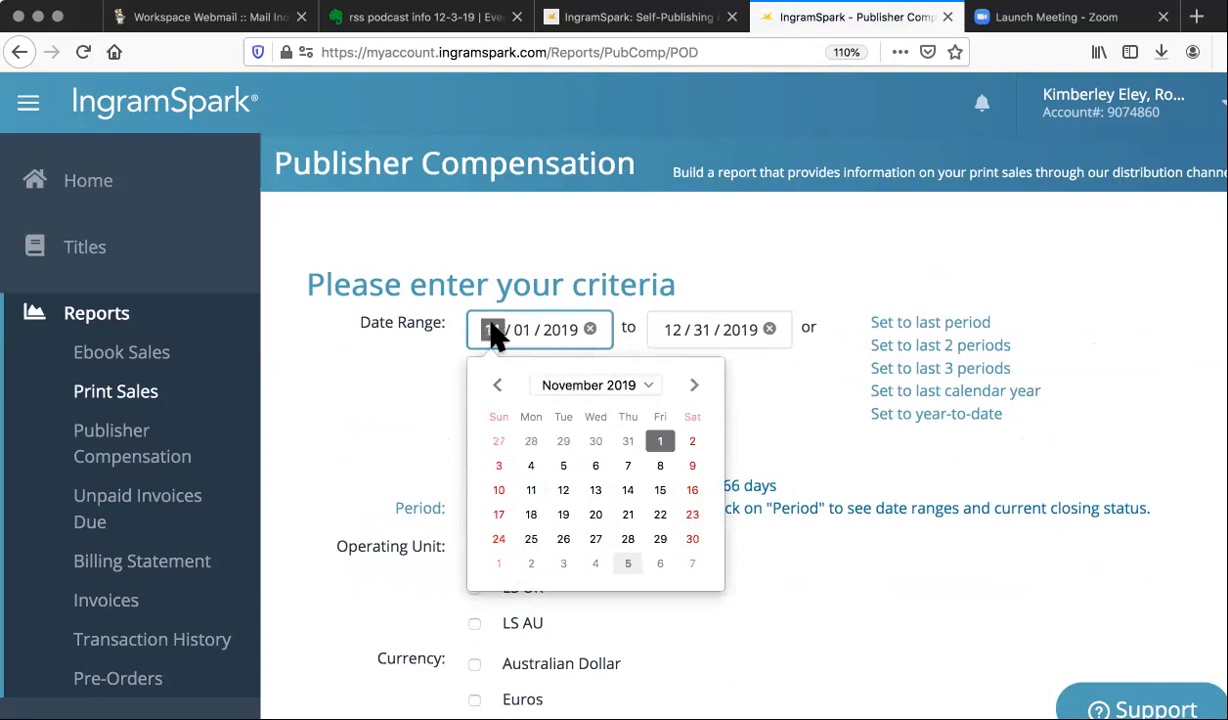
left_click(694, 385)
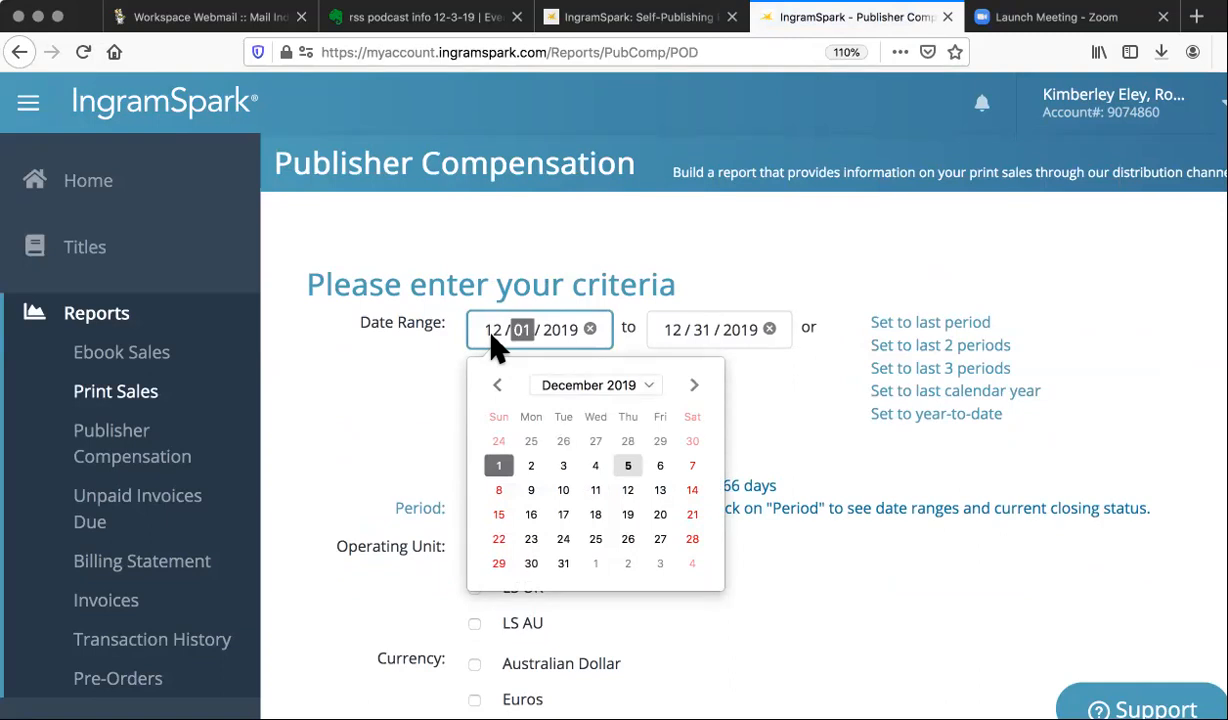
left_click(563, 563)
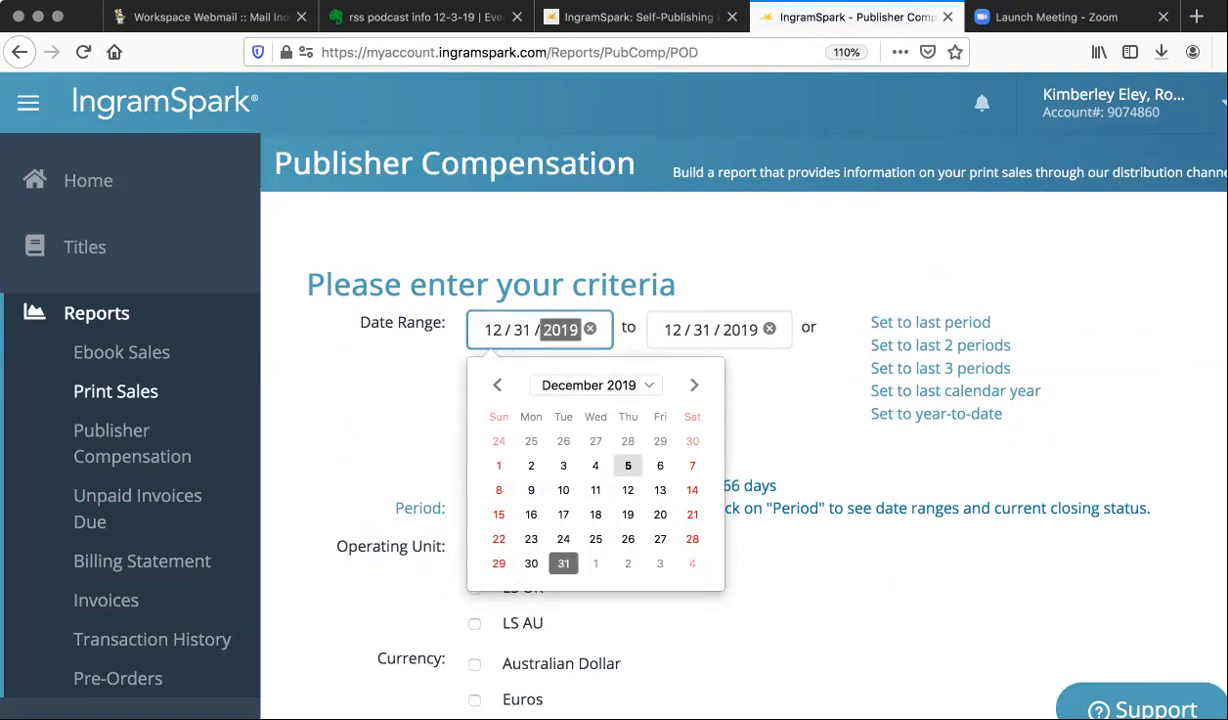
mouse_move(655, 395)
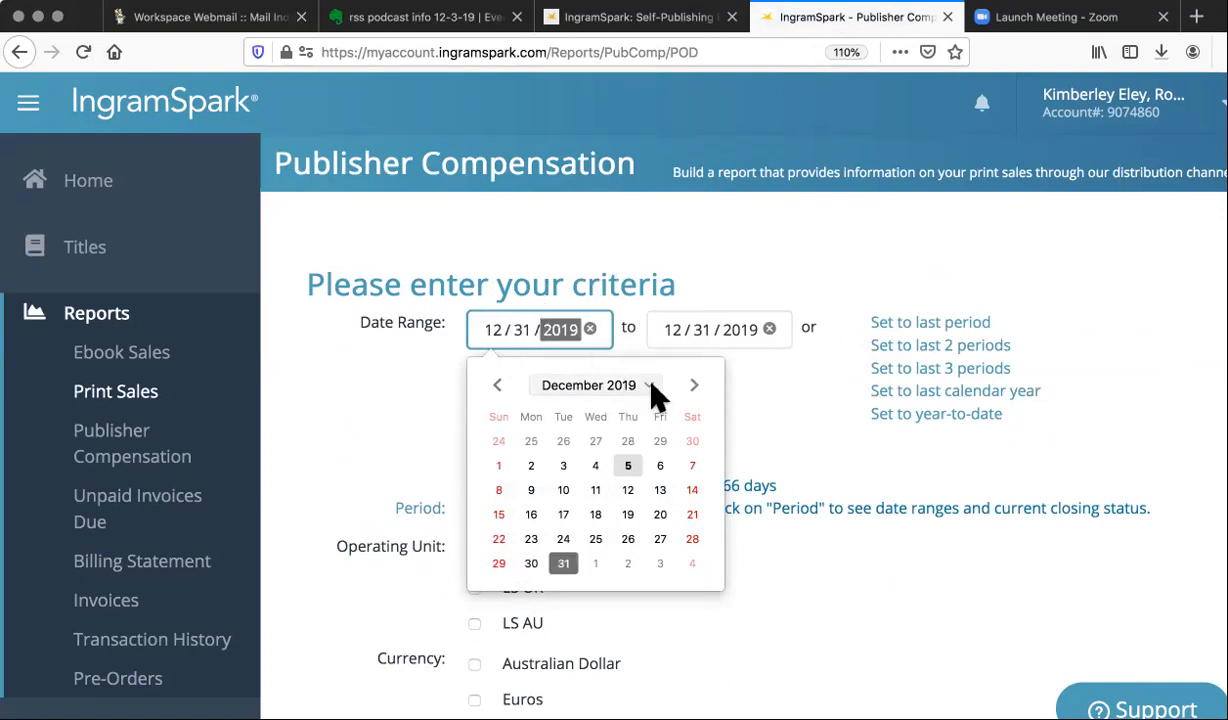
left_click(588, 385)
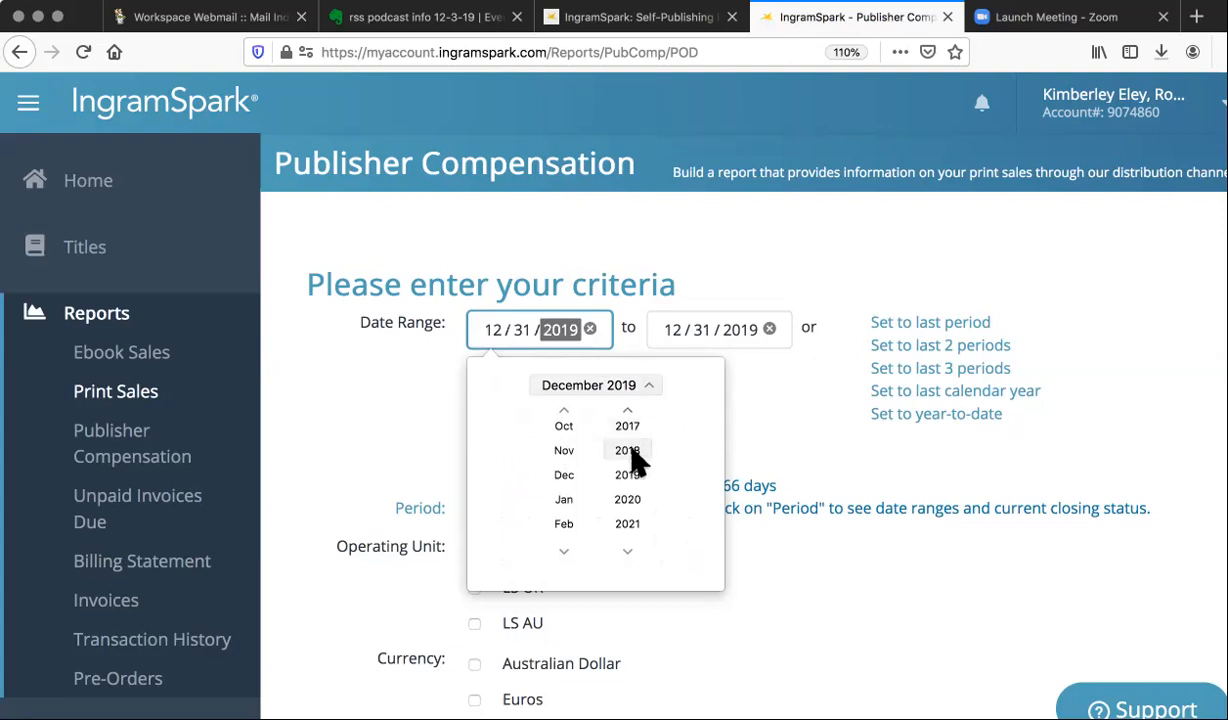
left_click(627, 450)
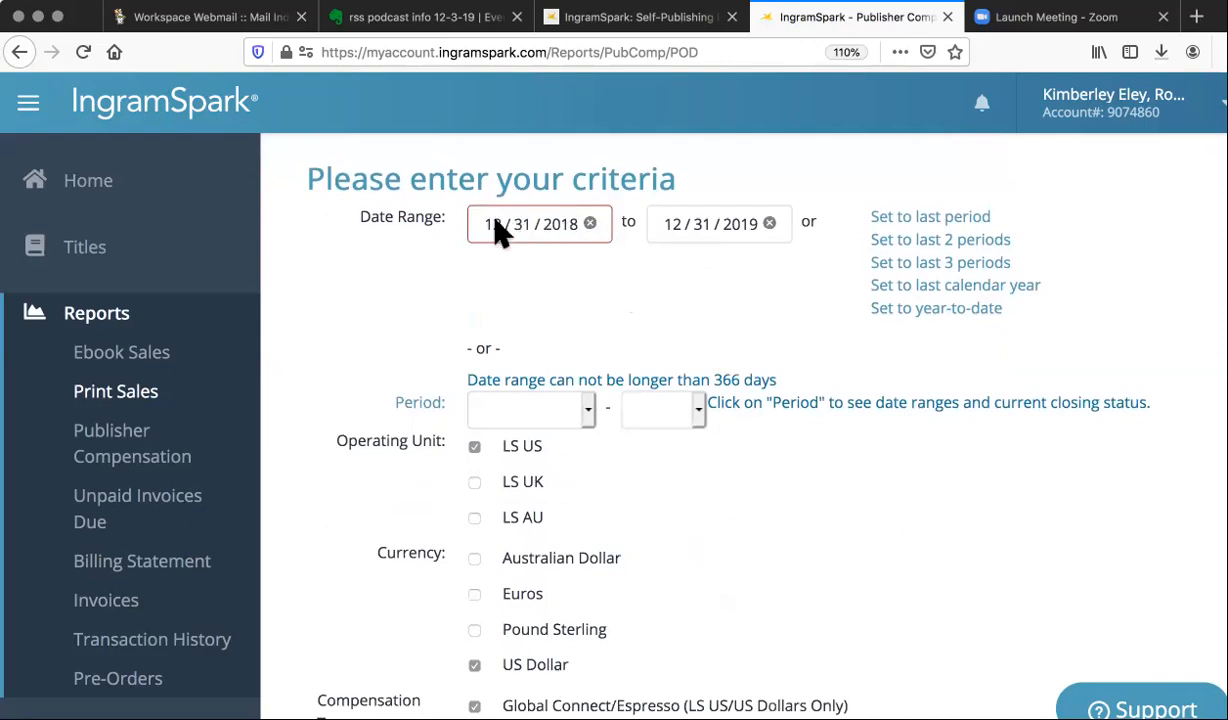
left_click(540, 223)
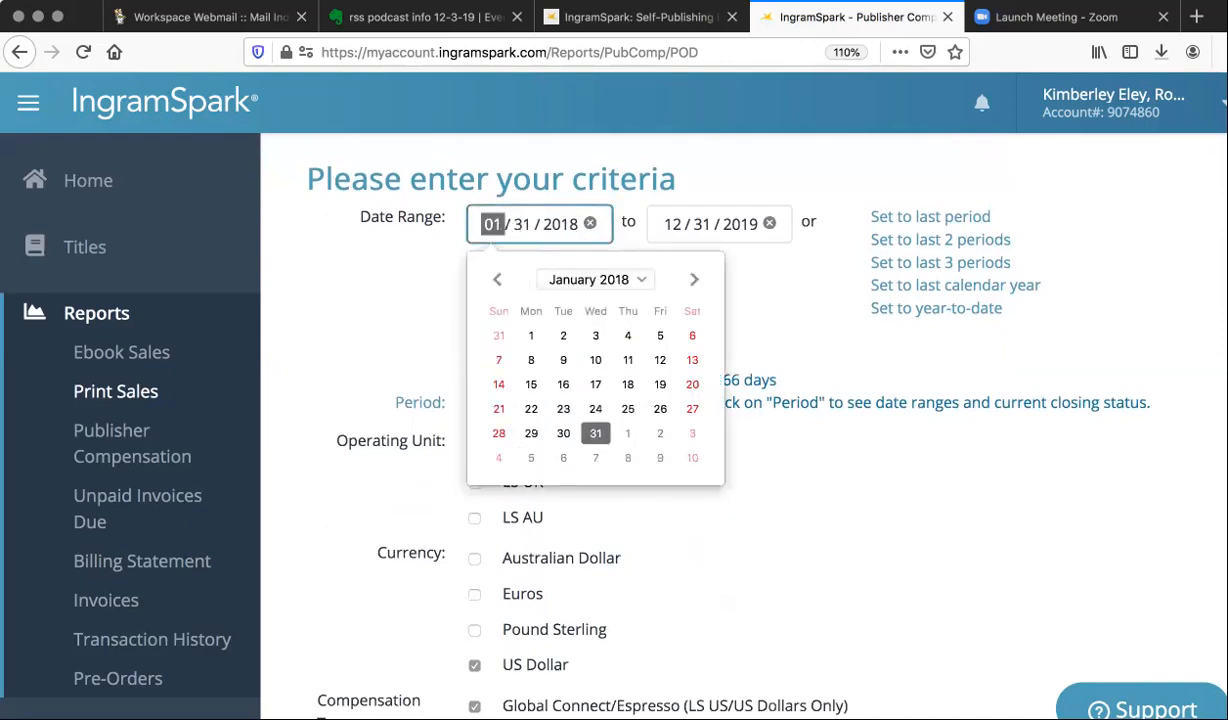
left_click(531, 335)
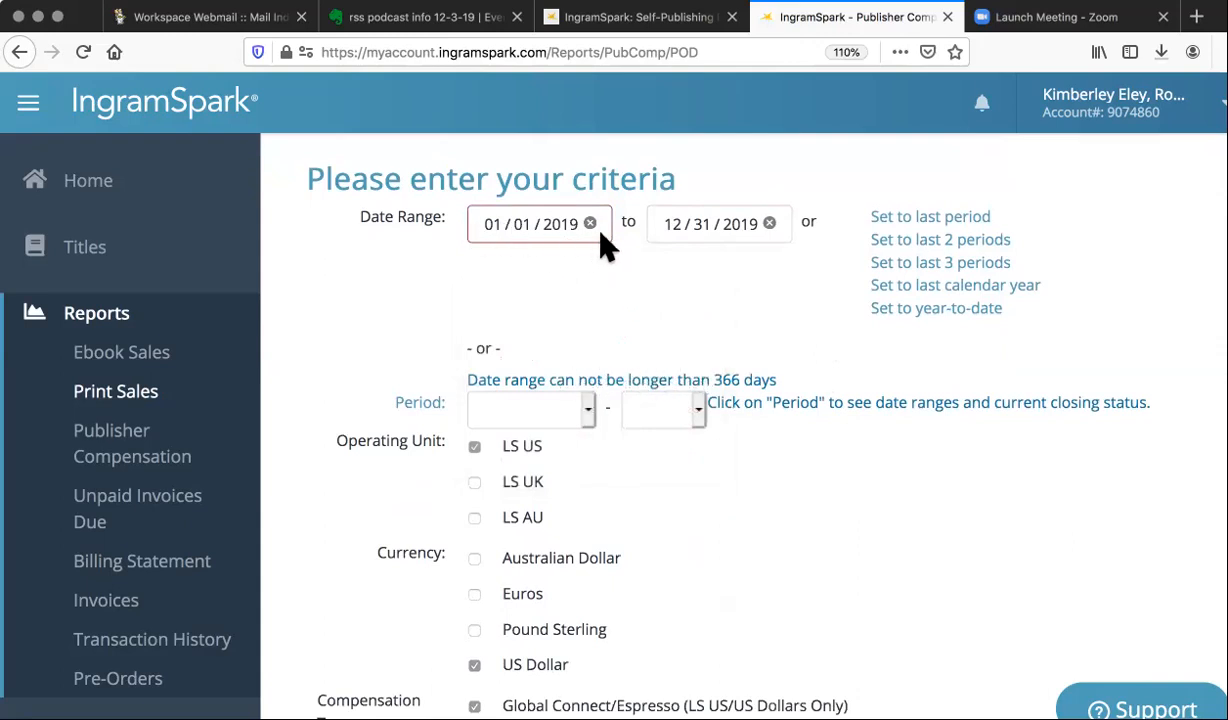
scroll("down", 3)
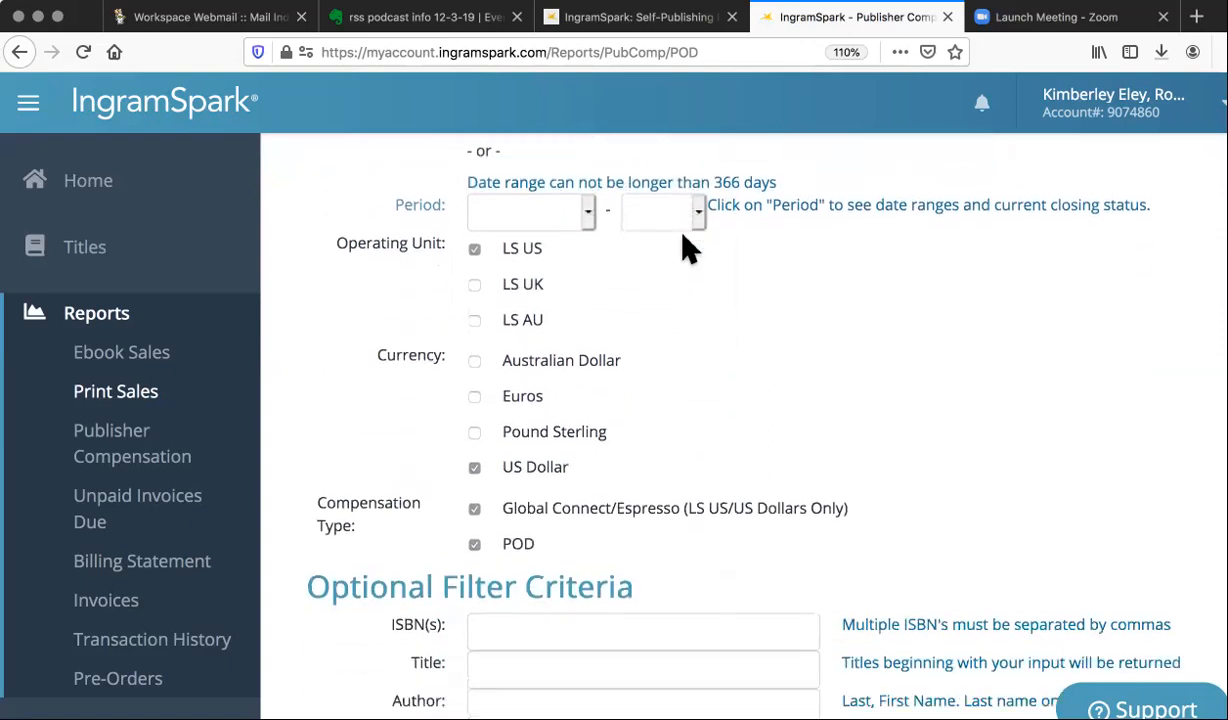
scroll("down", 3)
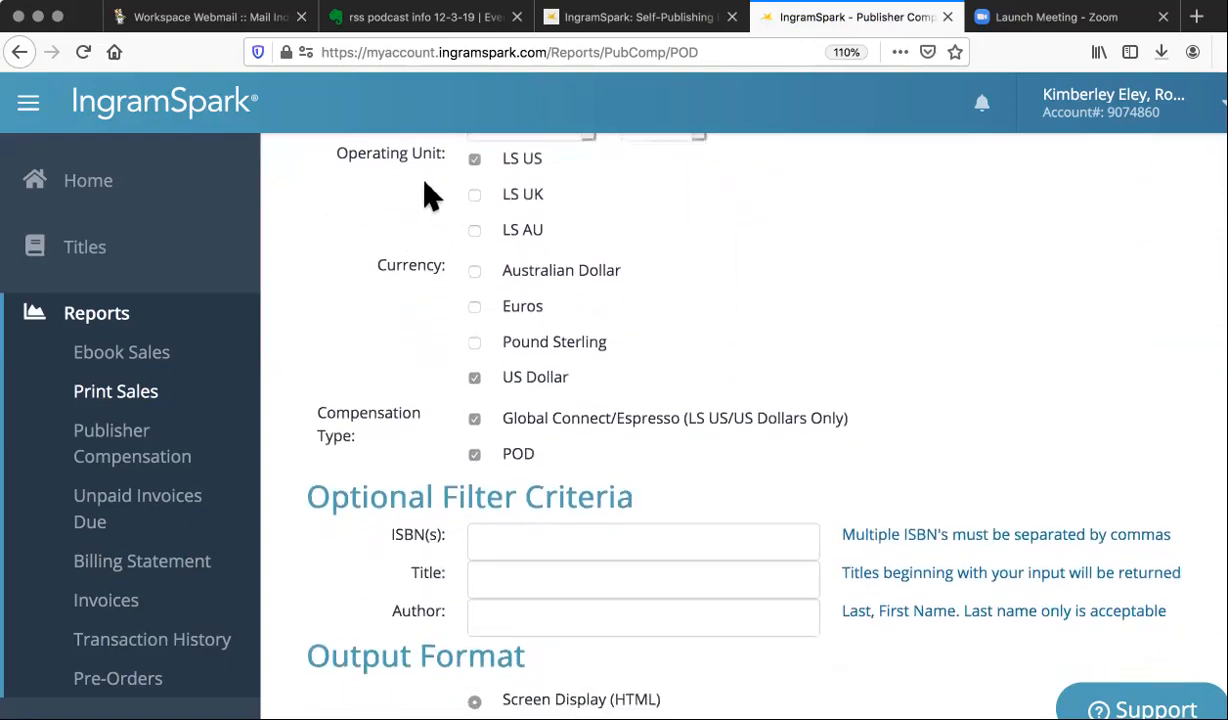
mouse_move(485, 168)
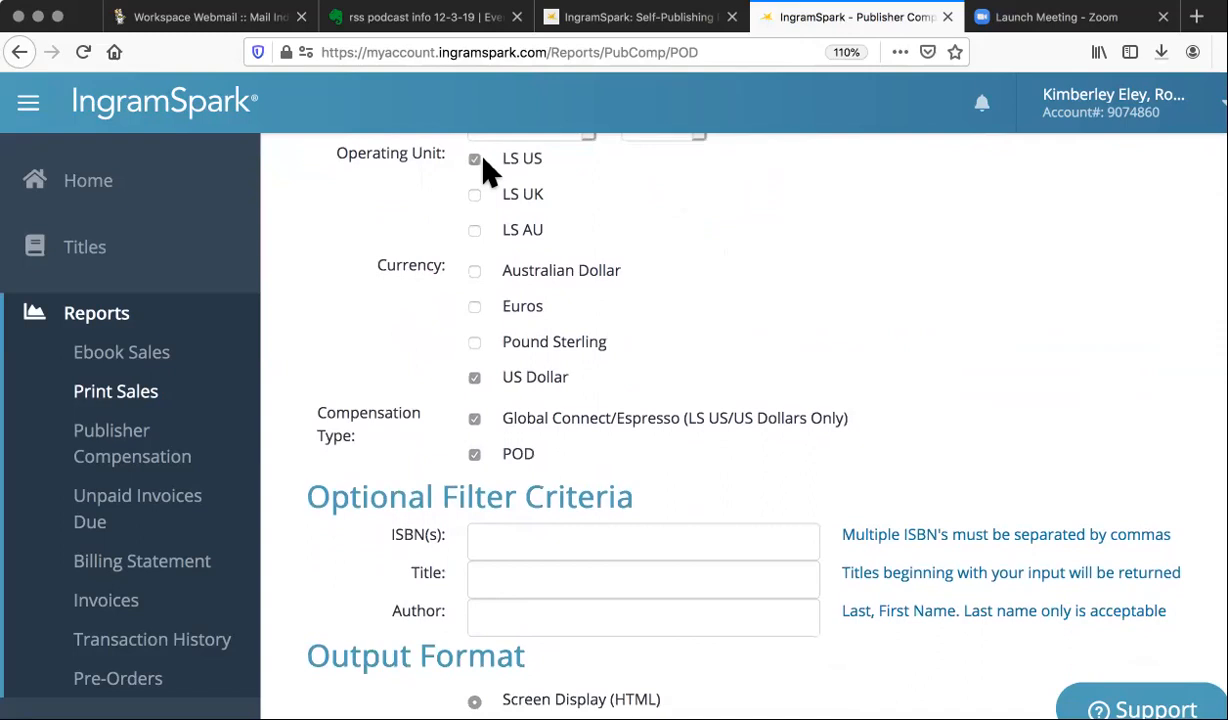
mouse_move(545, 250)
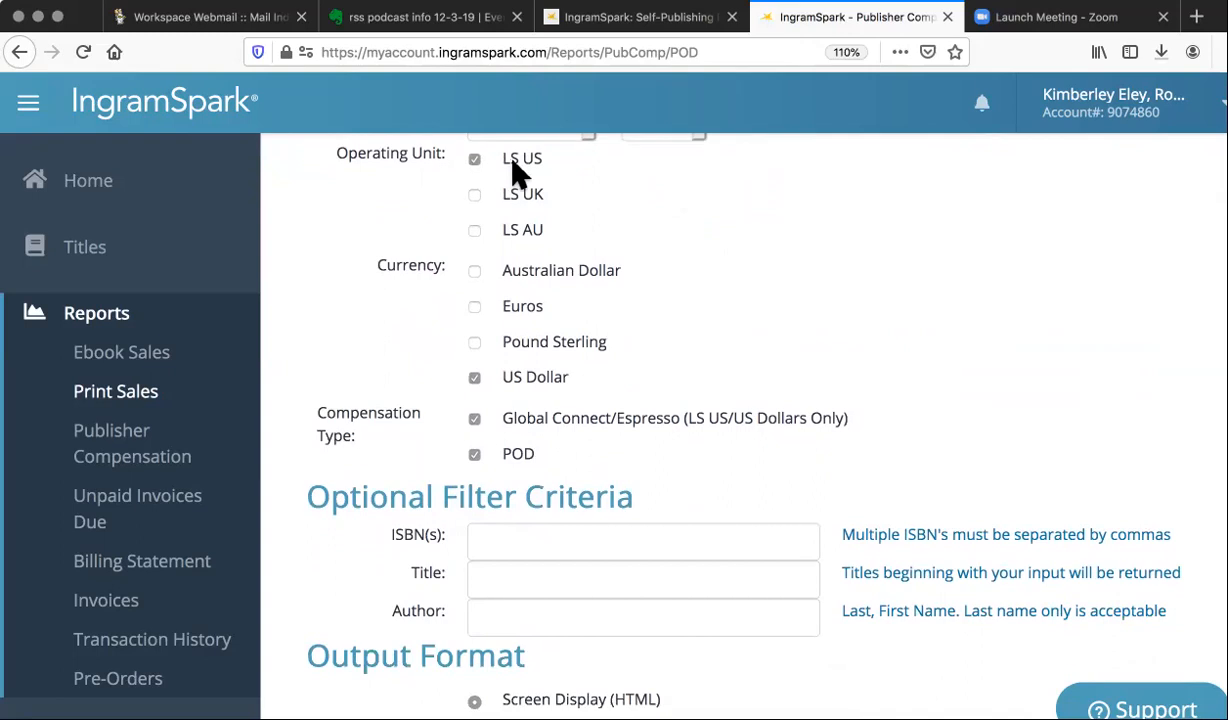
scroll("down", 3)
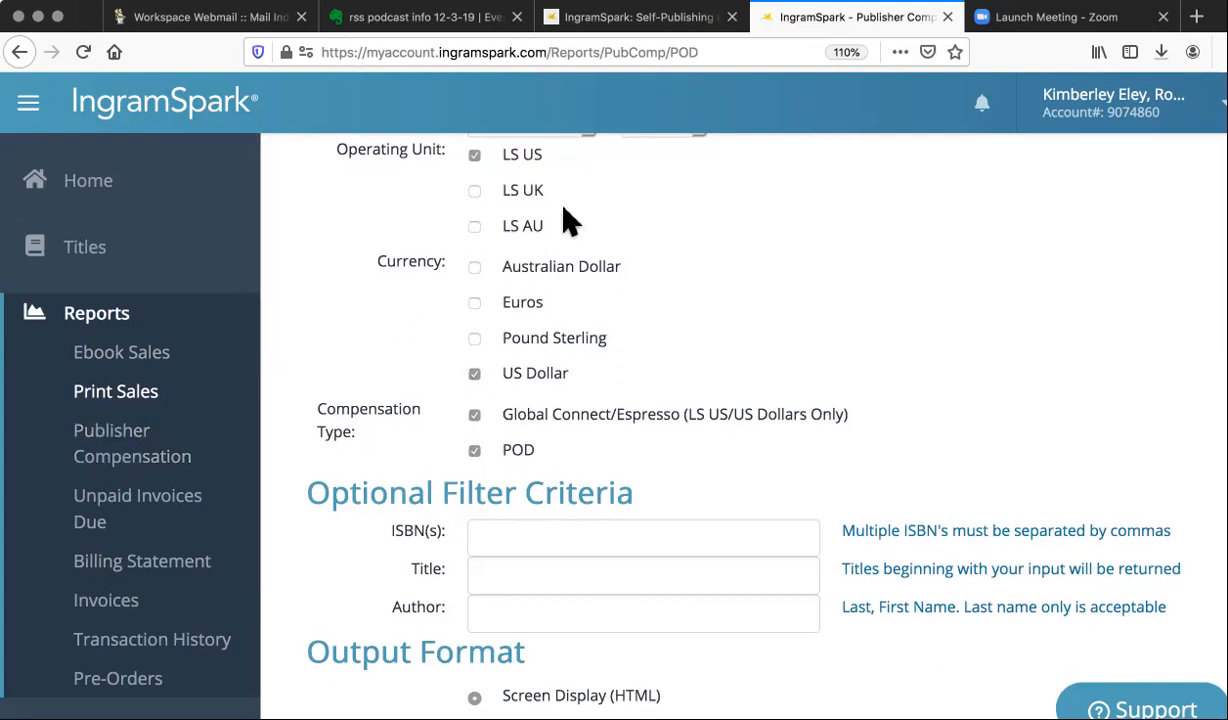
mouse_move(585, 213)
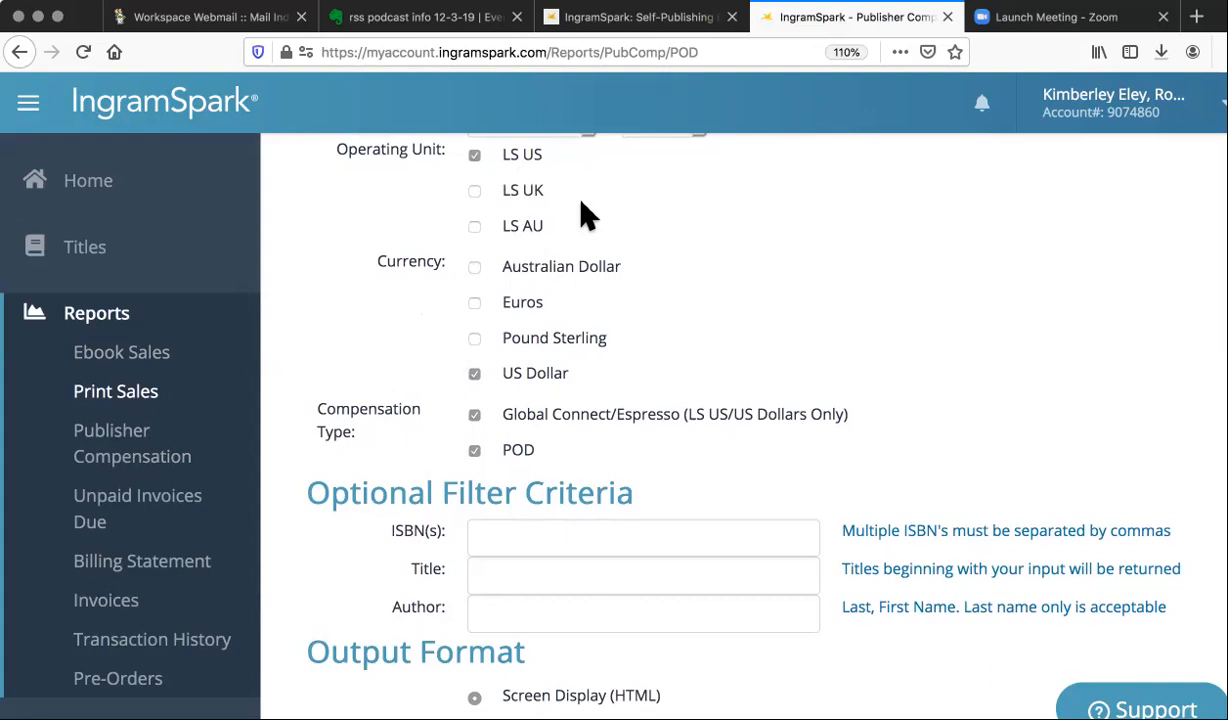
mouse_move(525, 160)
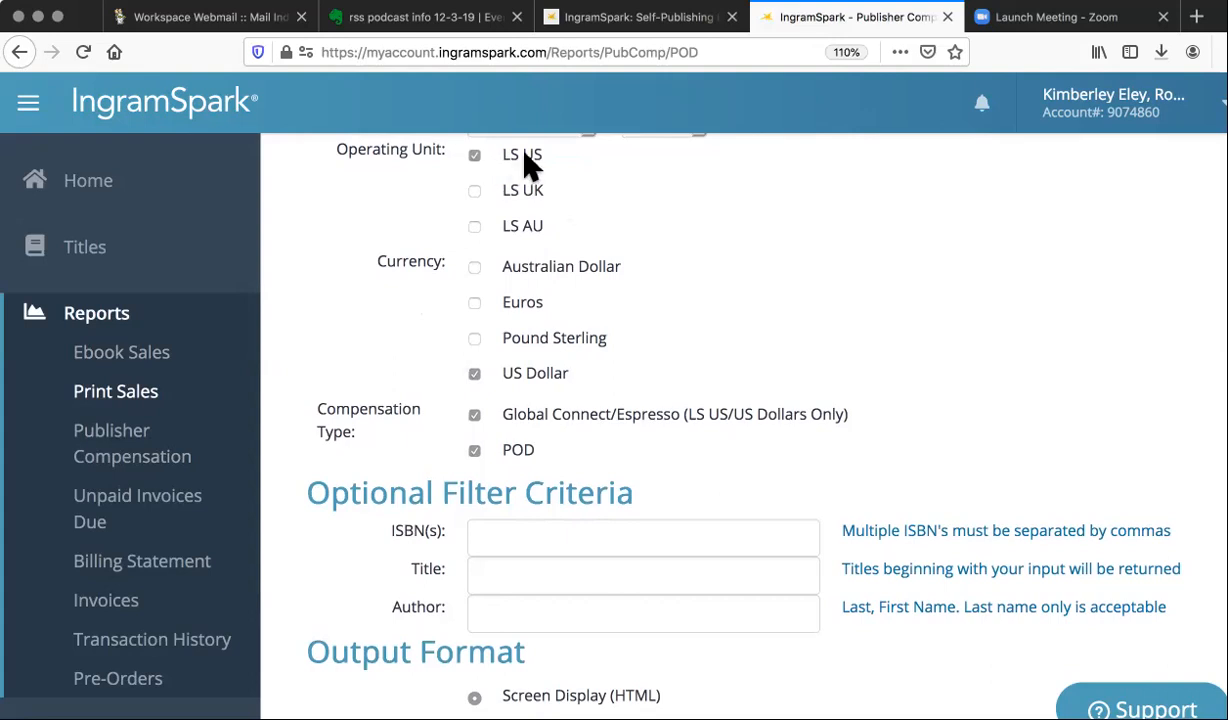
scroll("down", 3)
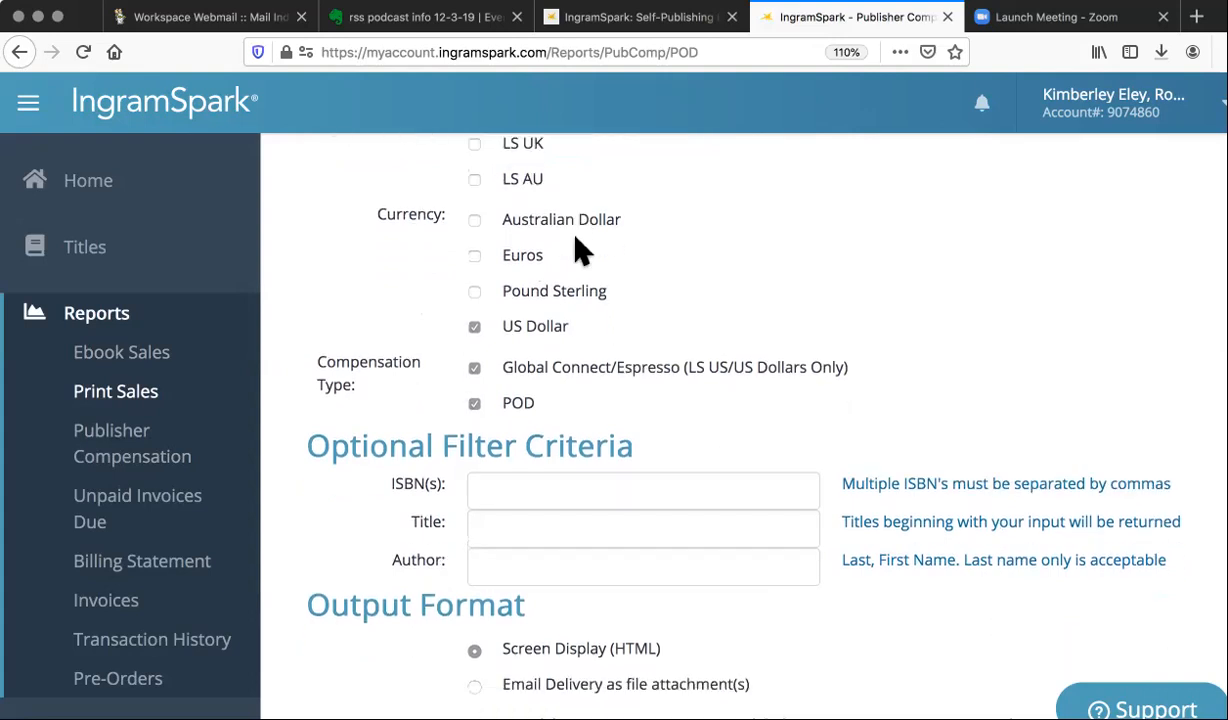
scroll("down", 3)
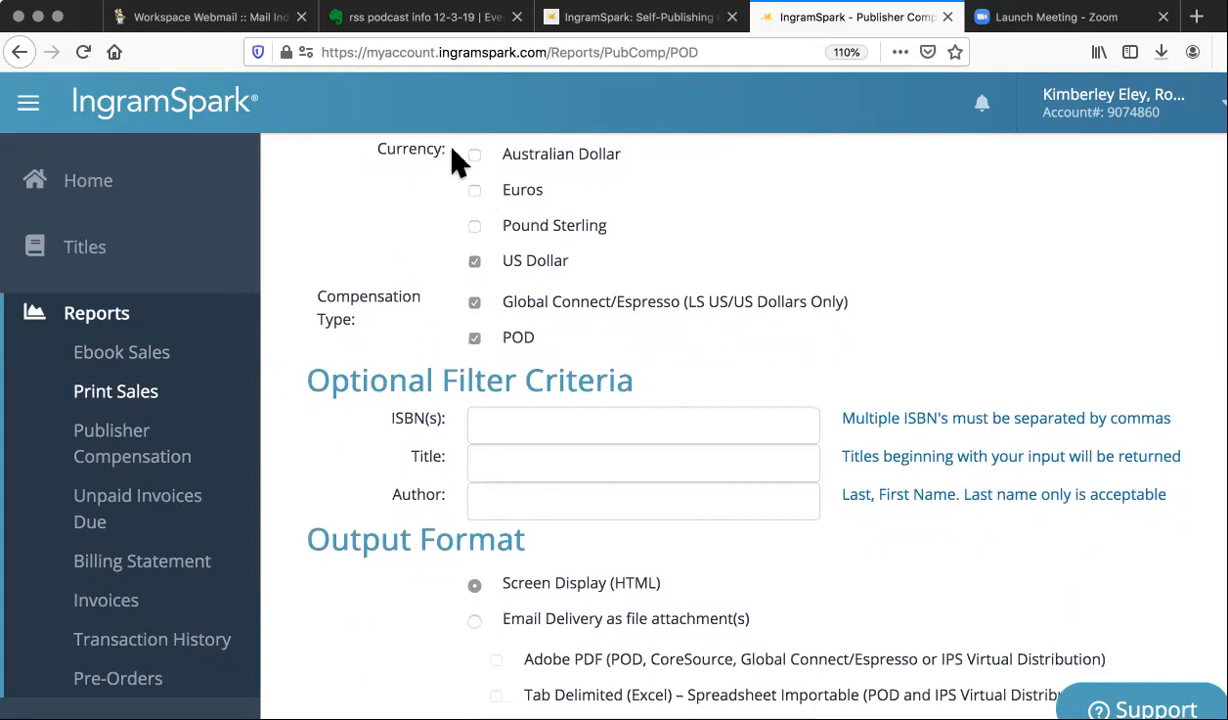
mouse_move(520, 278)
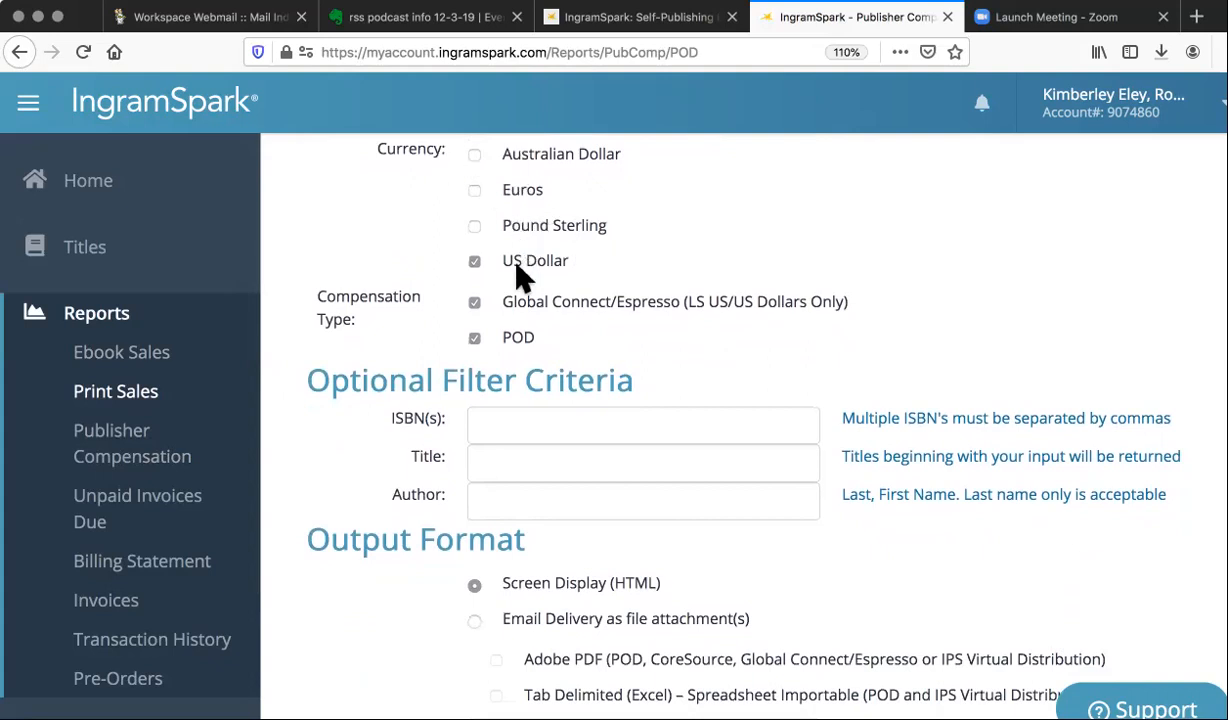
mouse_move(562, 278)
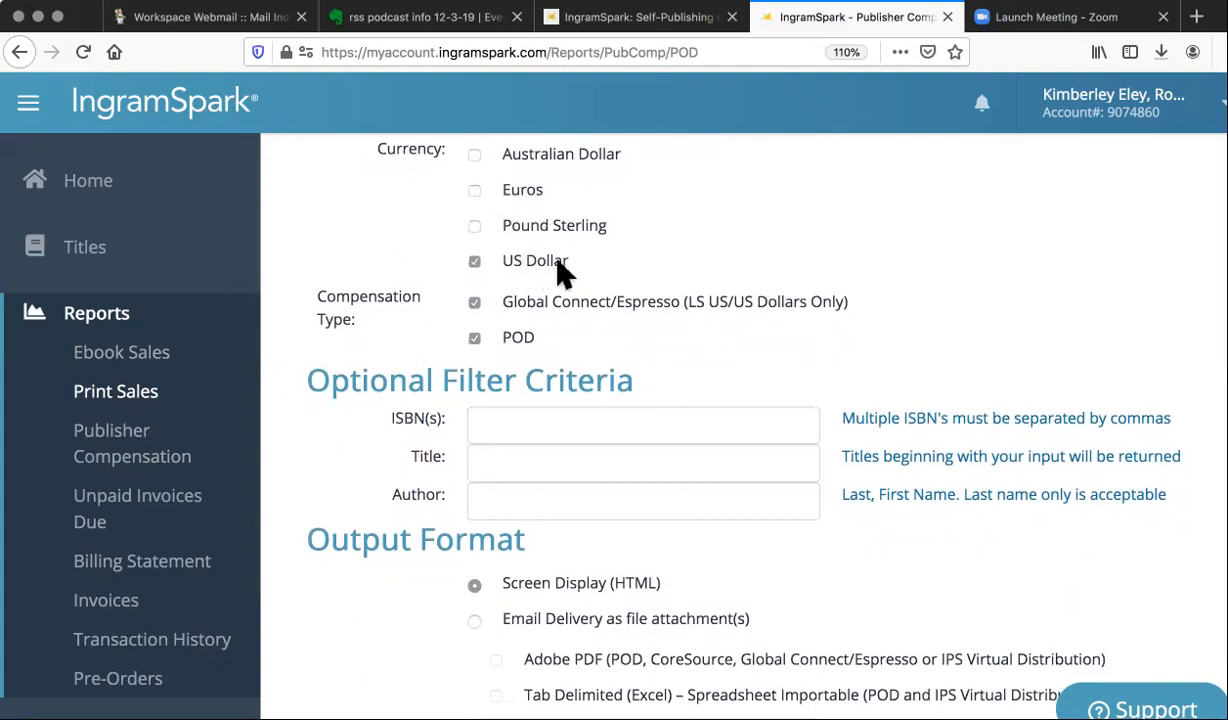
scroll("down", 3)
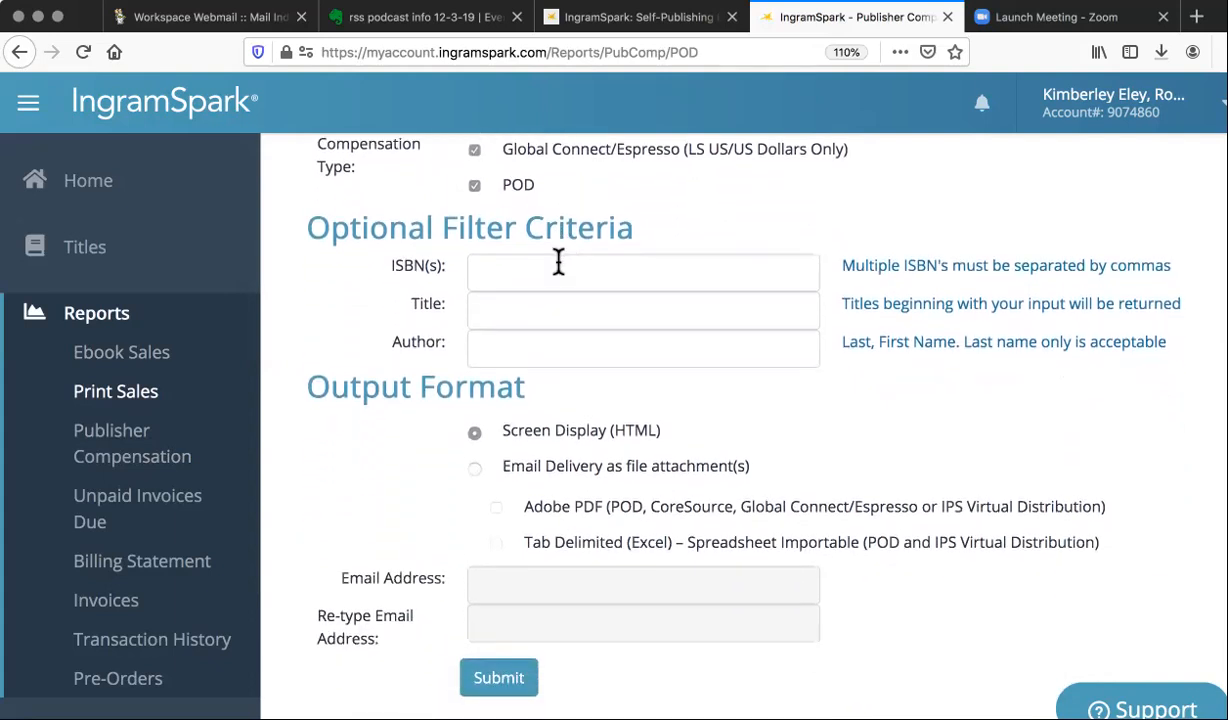
scroll("down", 3)
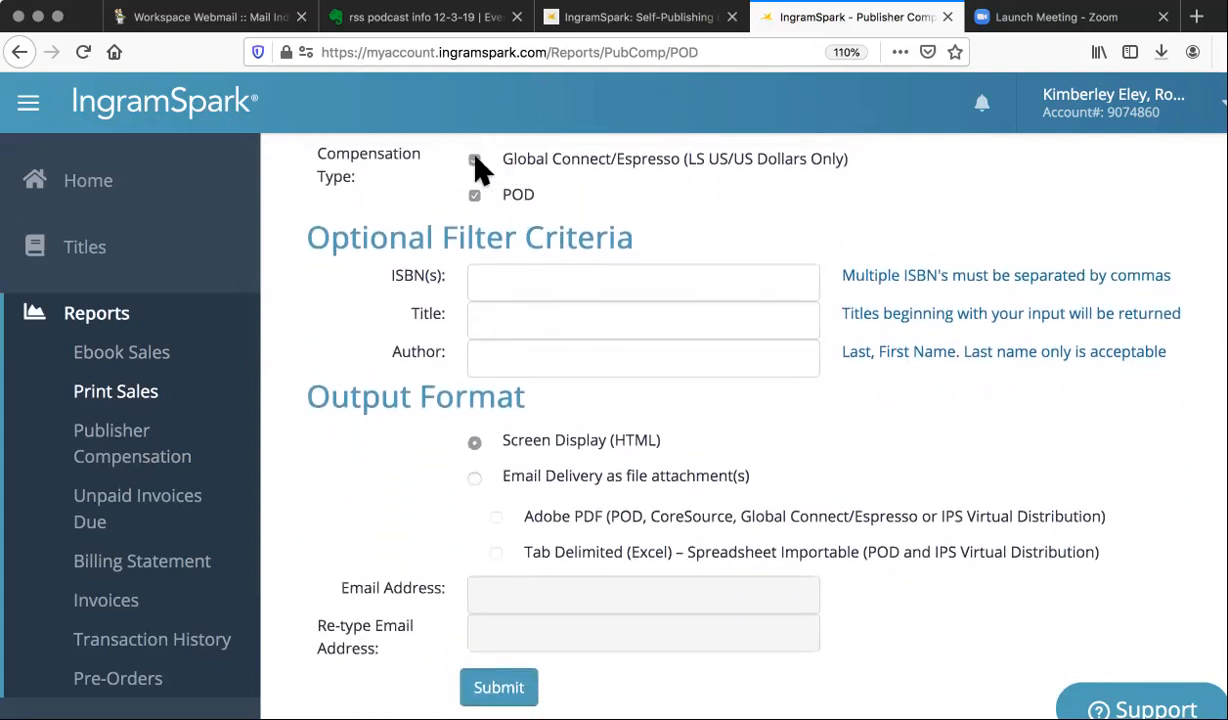
left_click(475, 159)
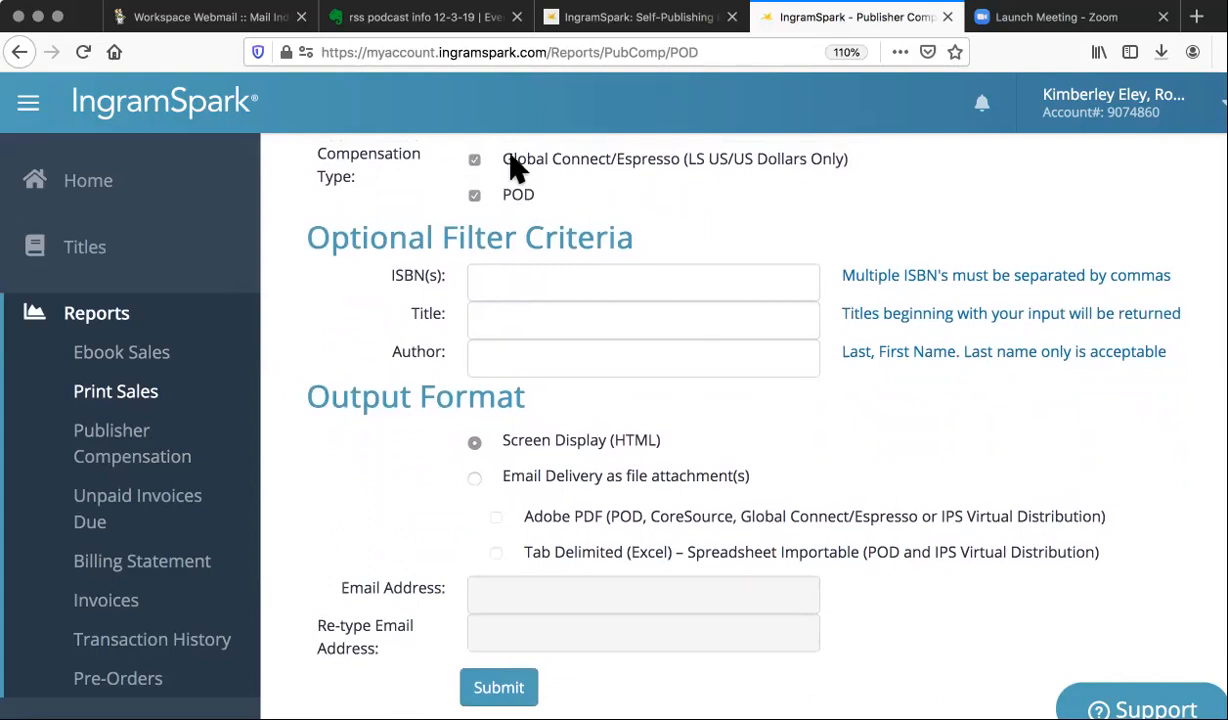
mouse_move(730, 170)
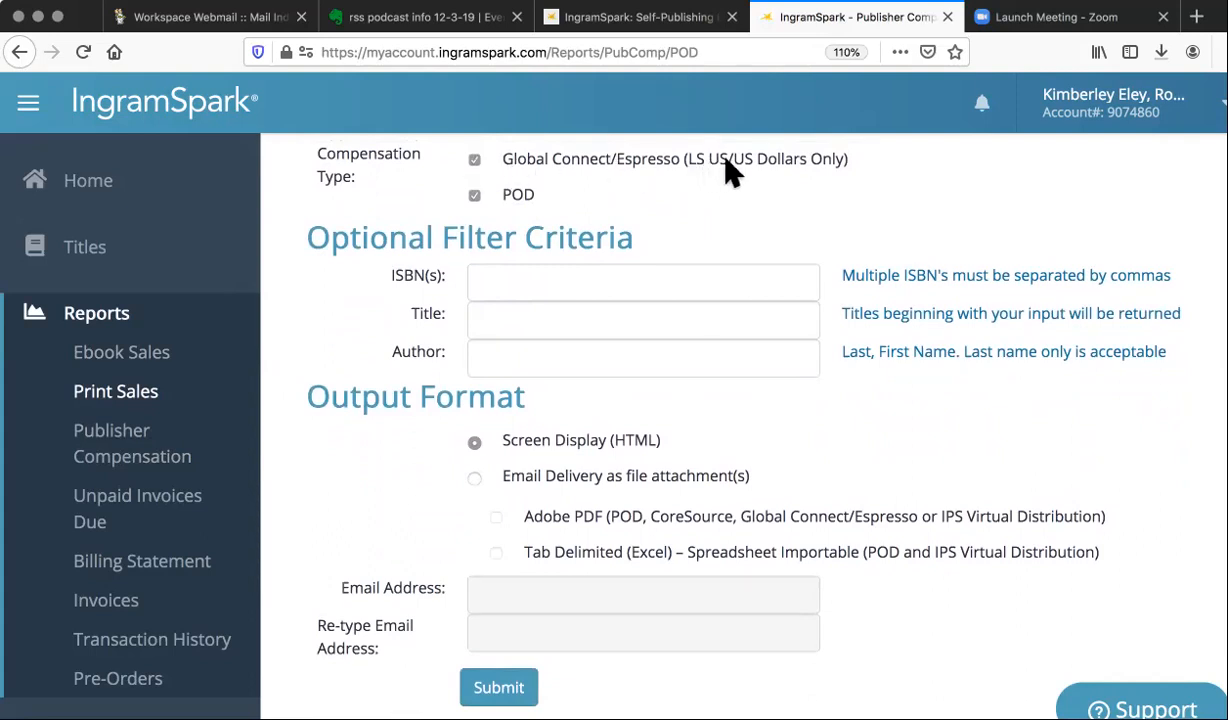
mouse_move(757, 176)
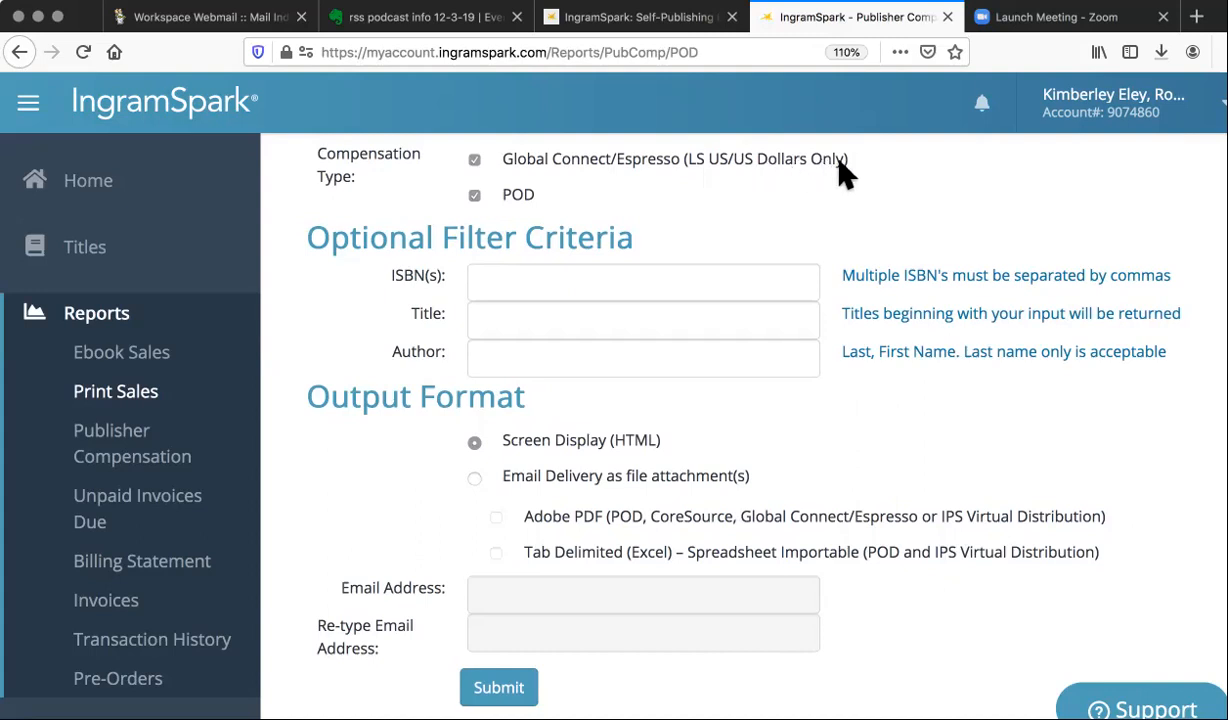
mouse_move(555, 210)
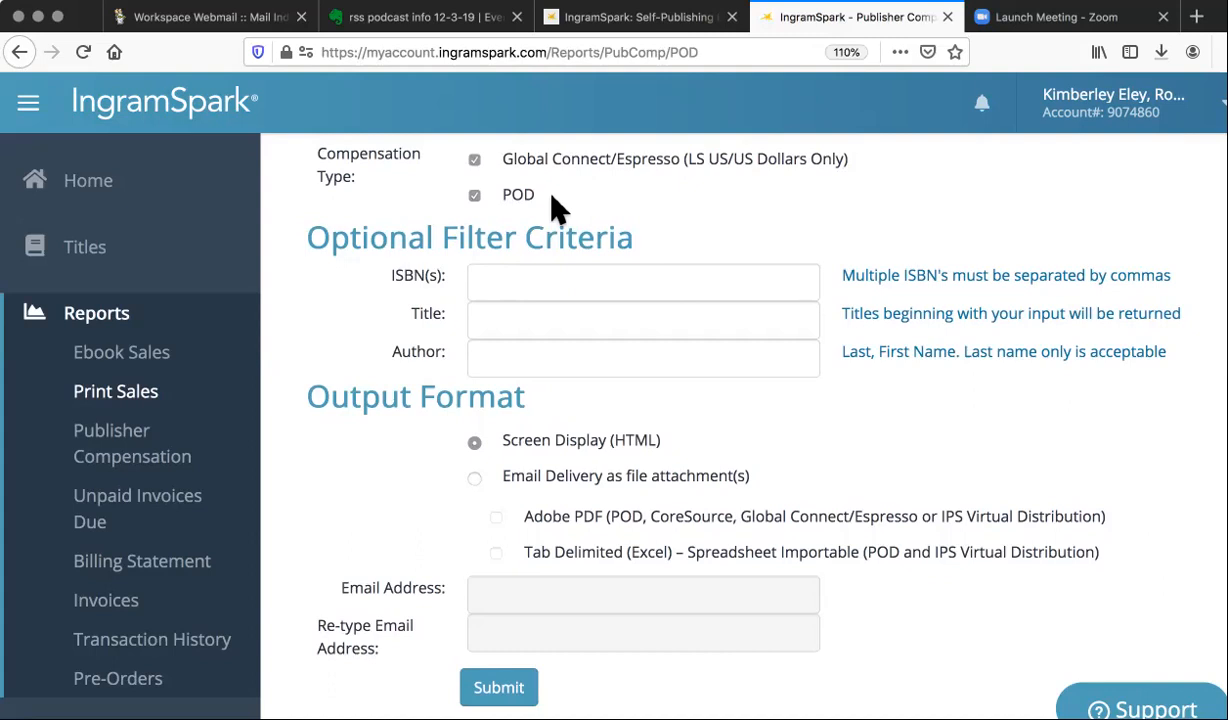
mouse_move(548, 207)
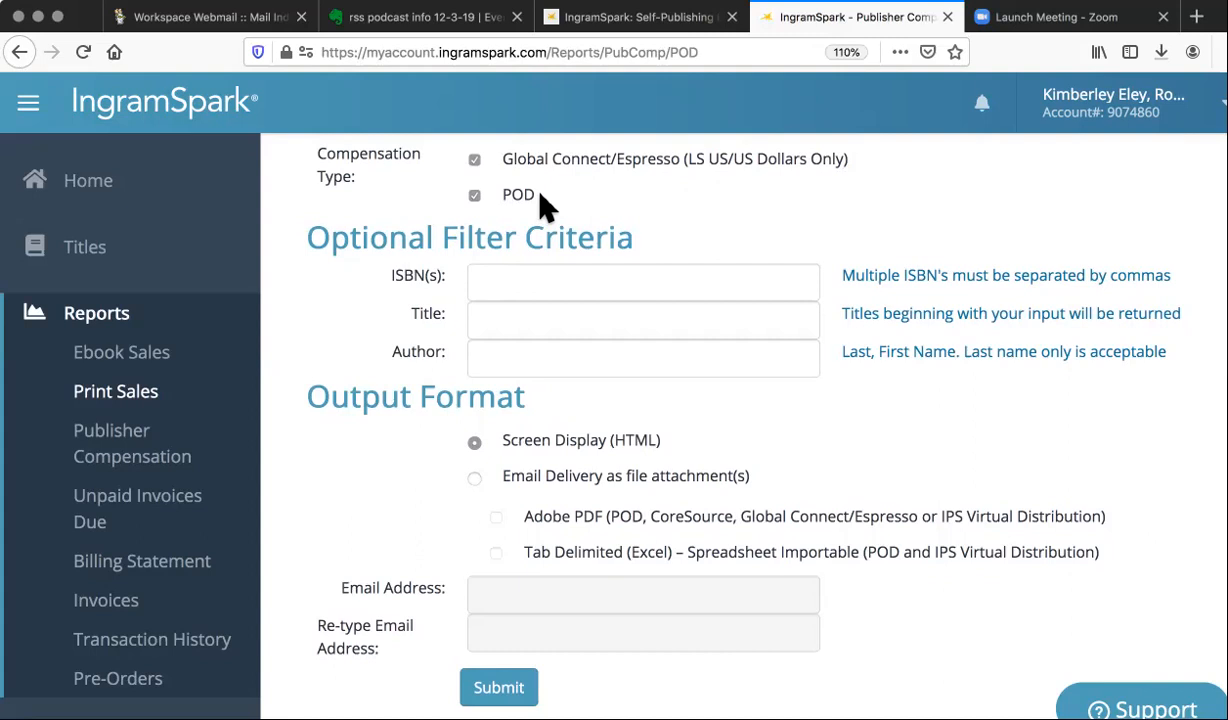
mouse_move(543, 170)
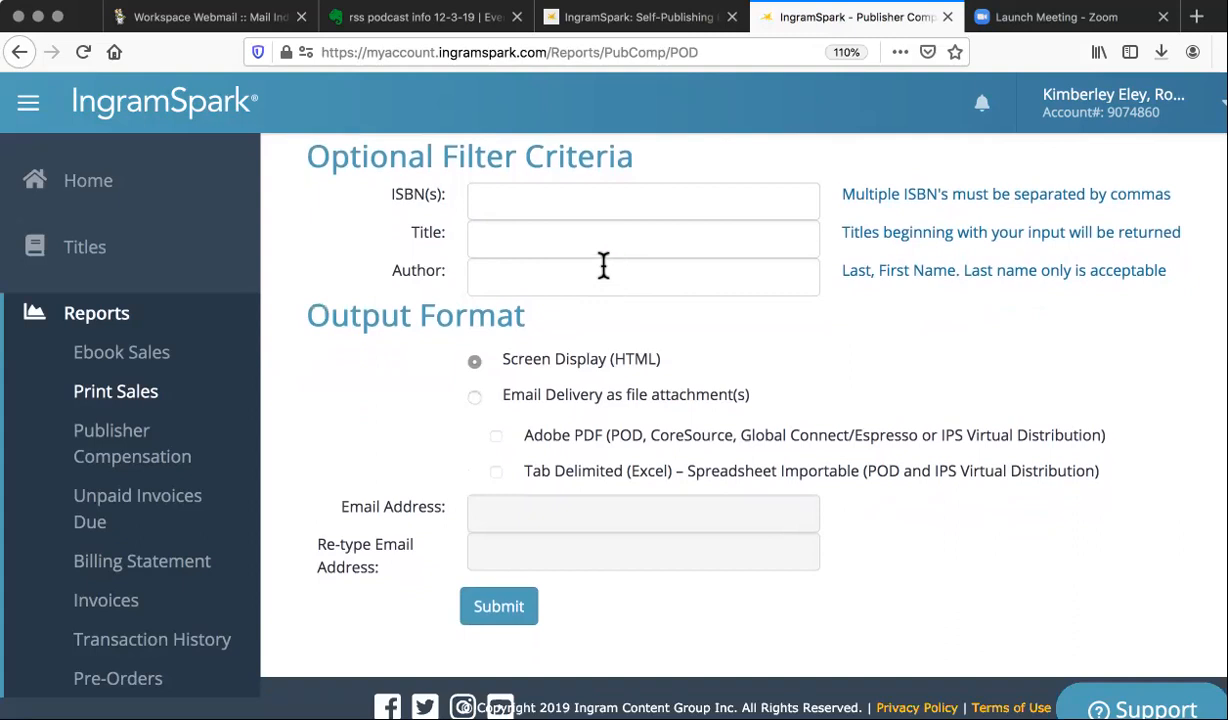
mouse_move(541, 320)
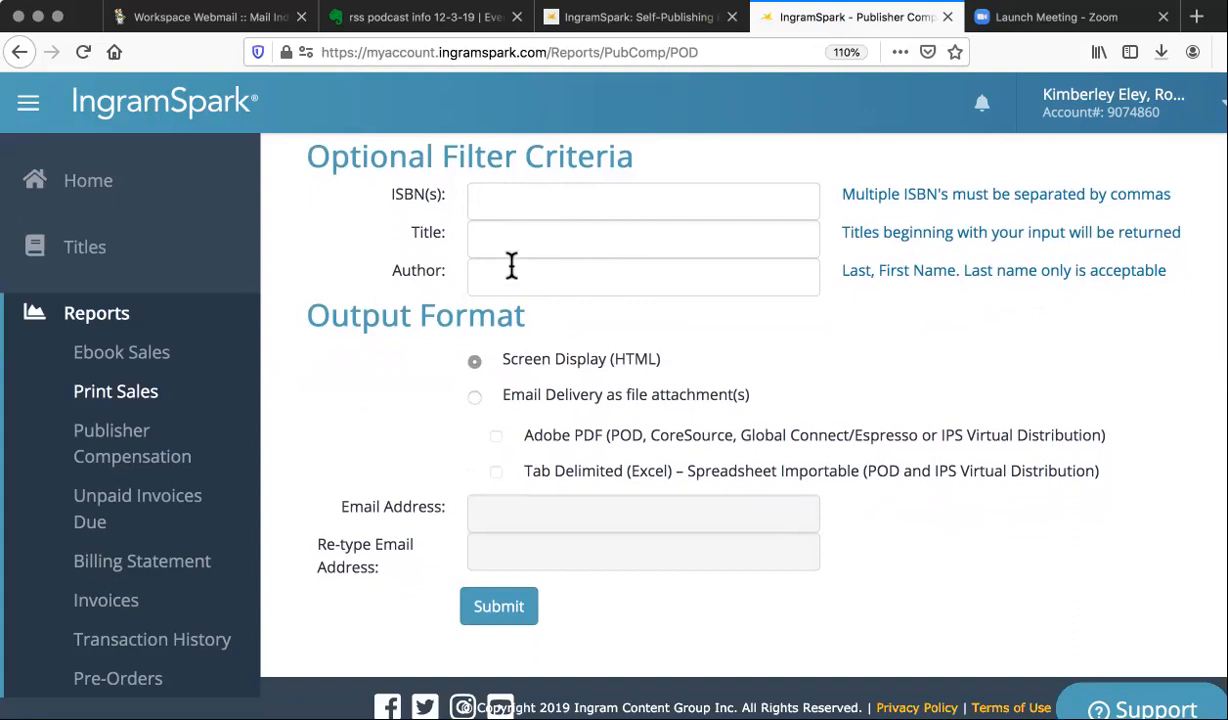
Step: Enter 'Gutsy Tales' in the optional Title filter
left_click(643, 238)
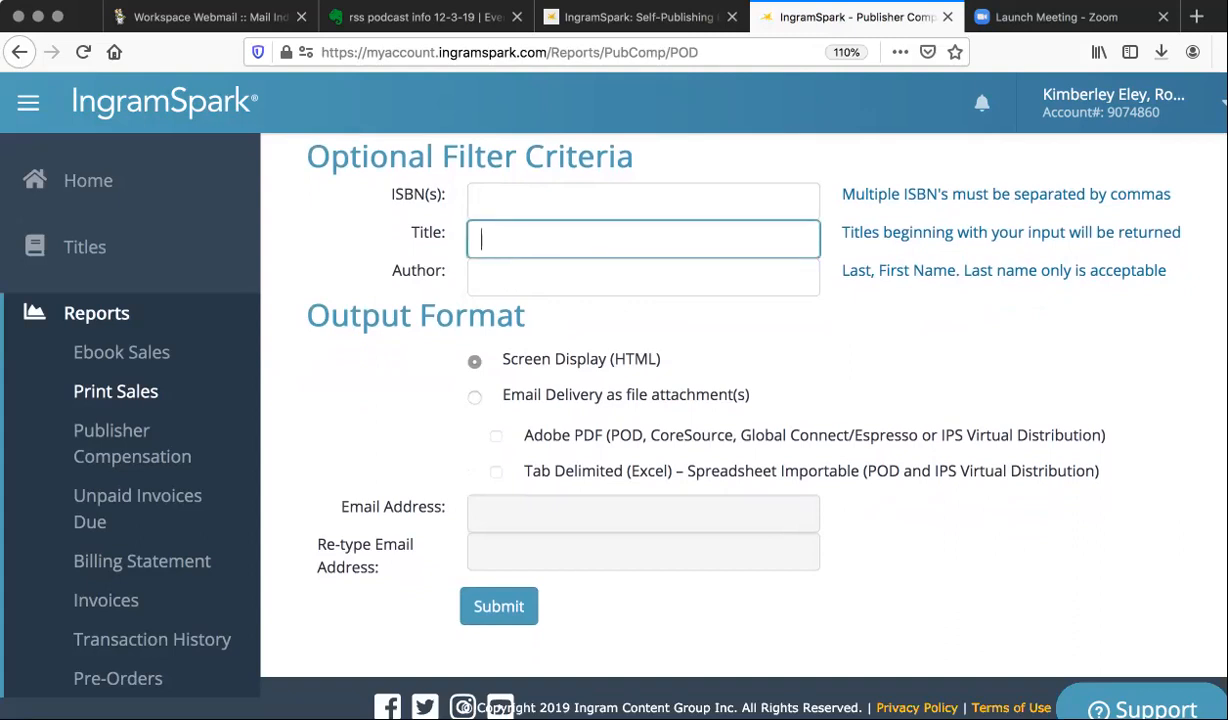
type("Gutsy Tales")
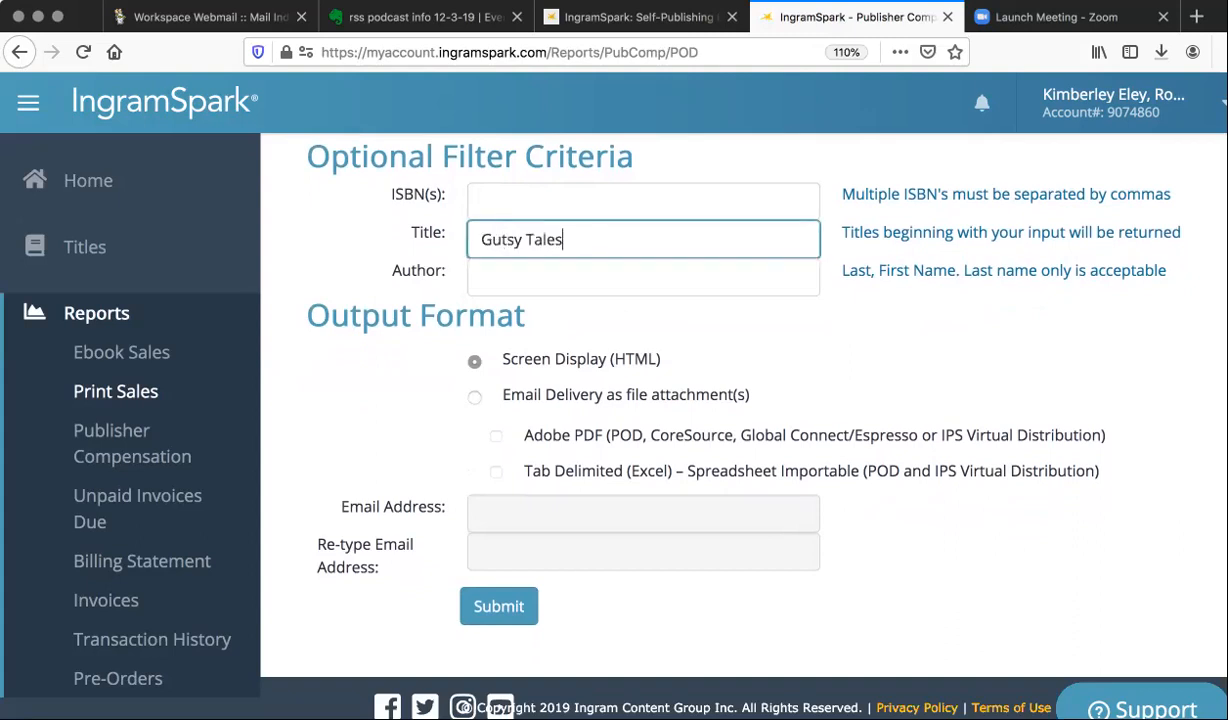
mouse_move(643, 410)
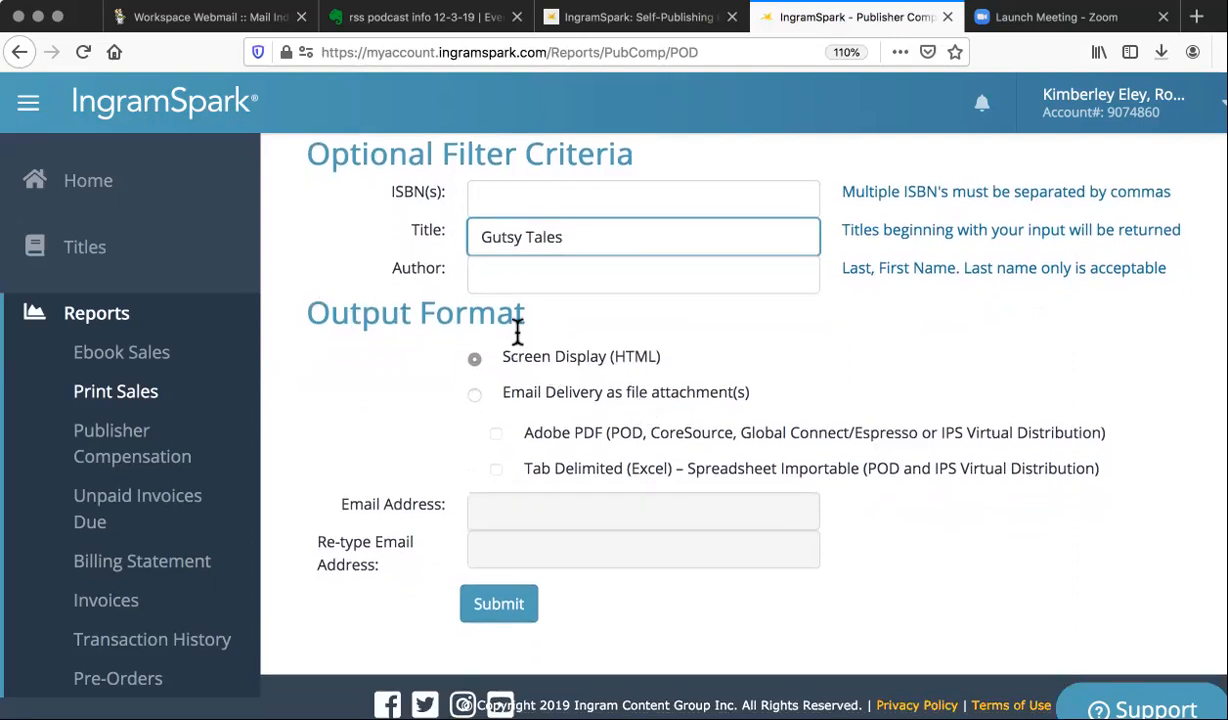
mouse_move(500, 375)
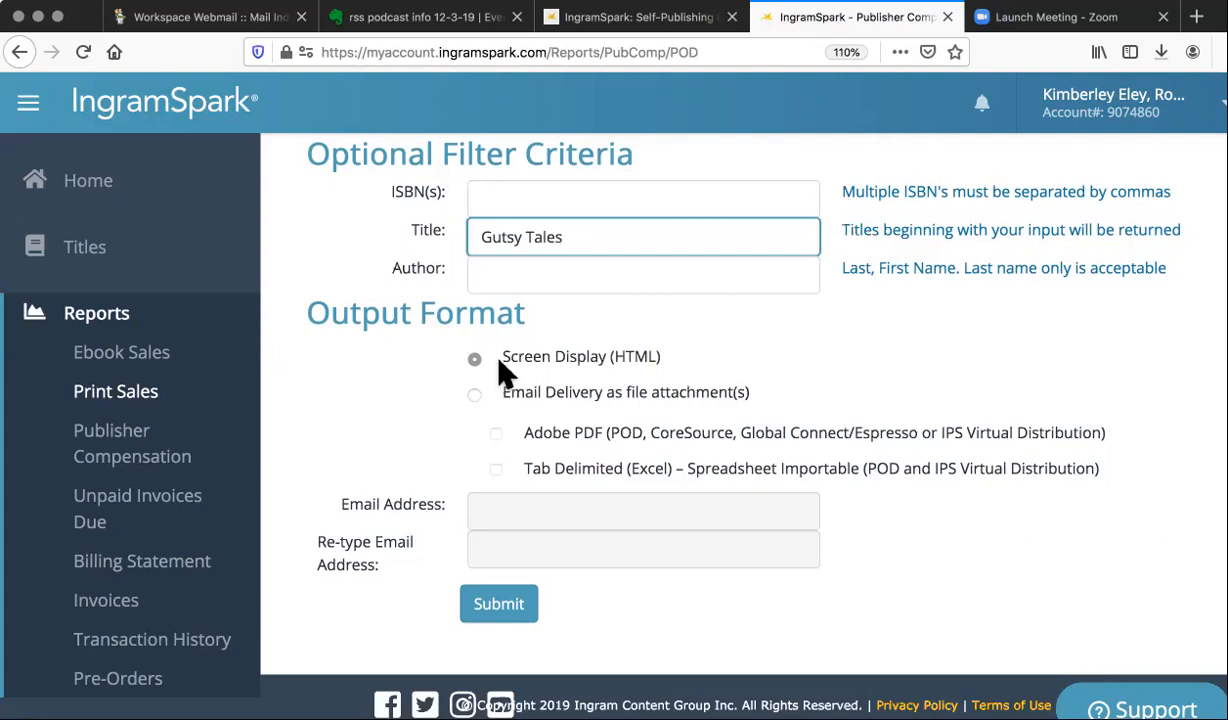
mouse_move(525, 375)
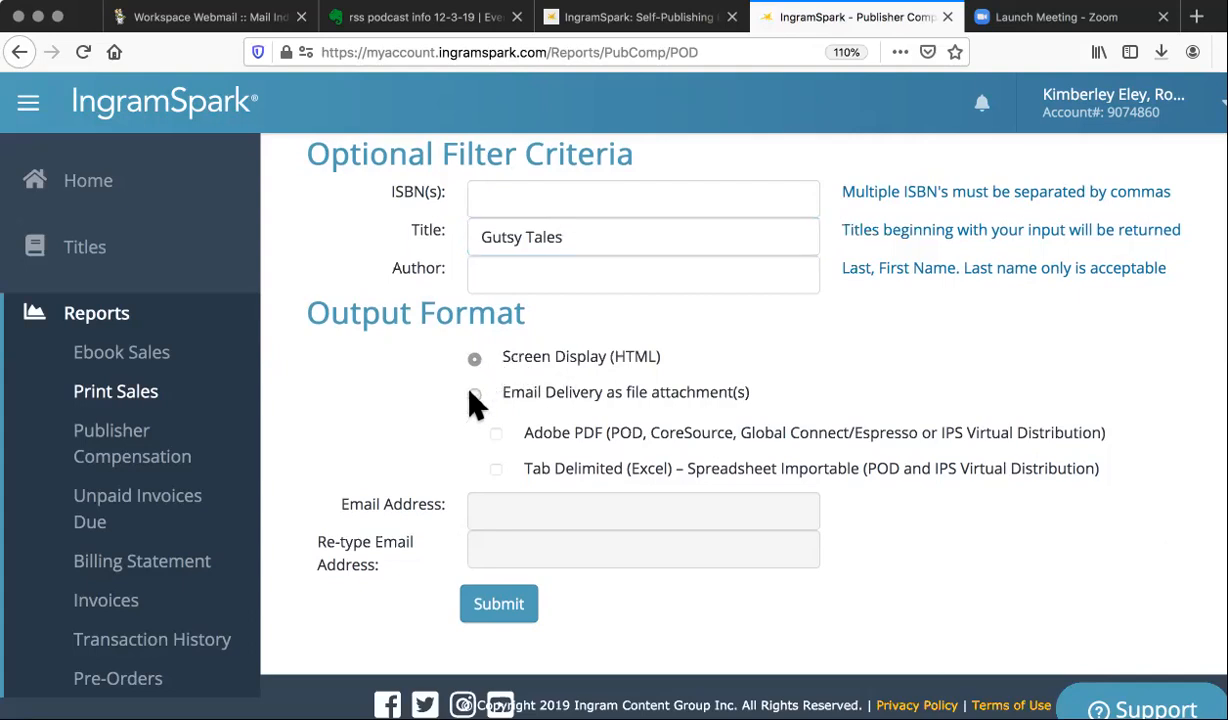
left_click(474, 392)
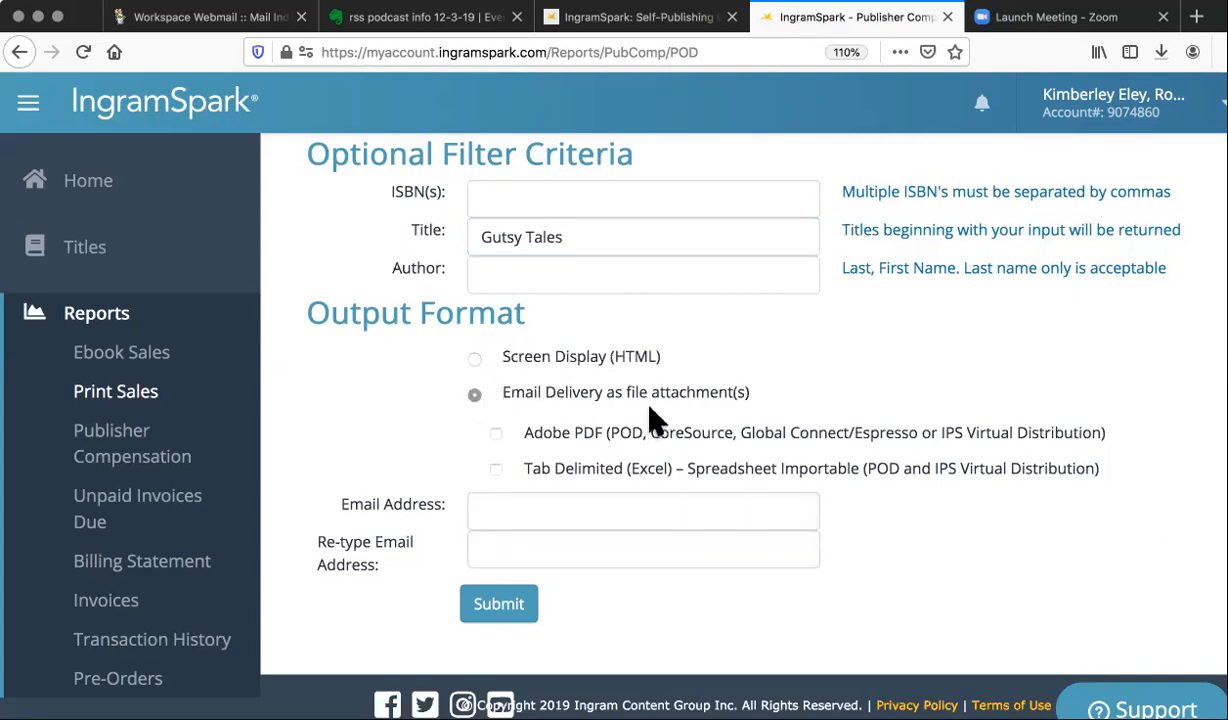
mouse_move(575, 410)
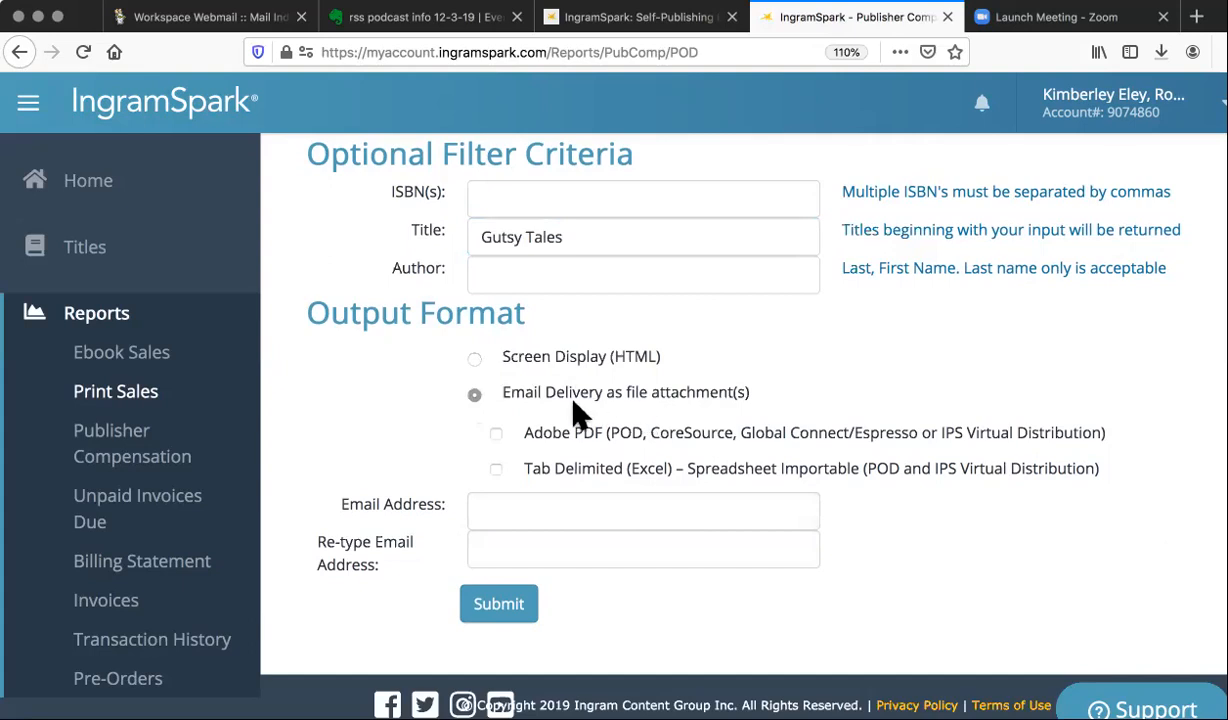
mouse_move(540, 425)
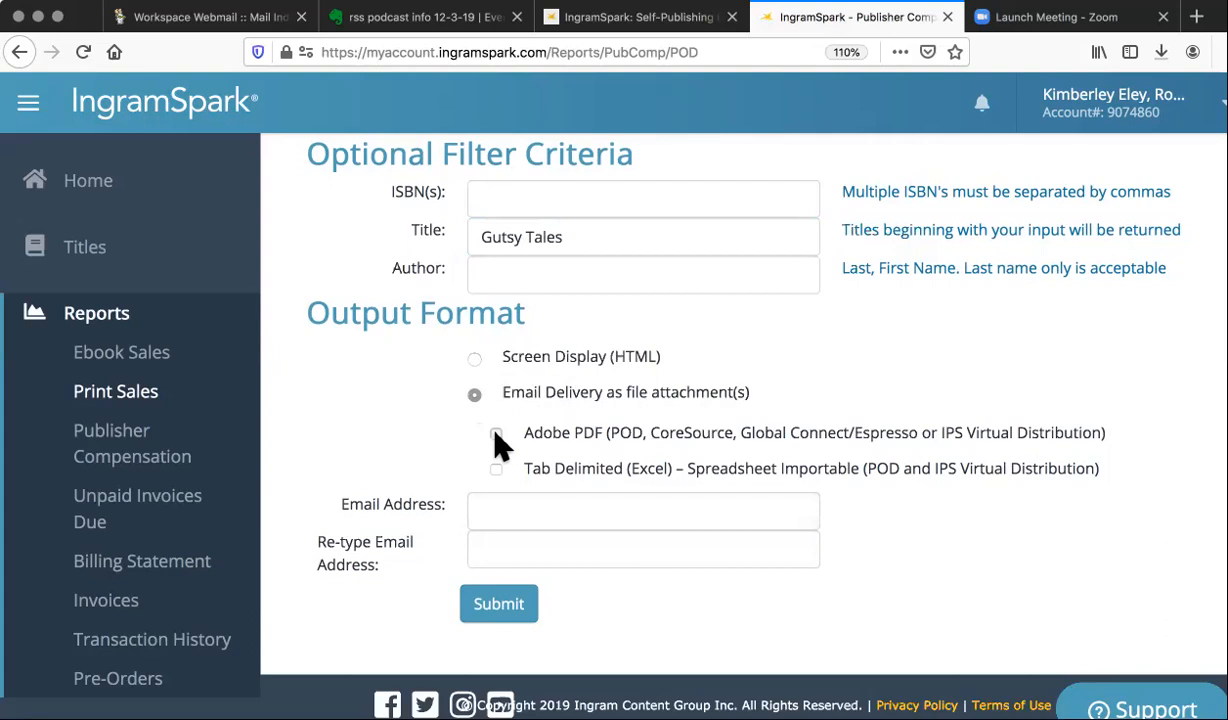
left_click(496, 432)
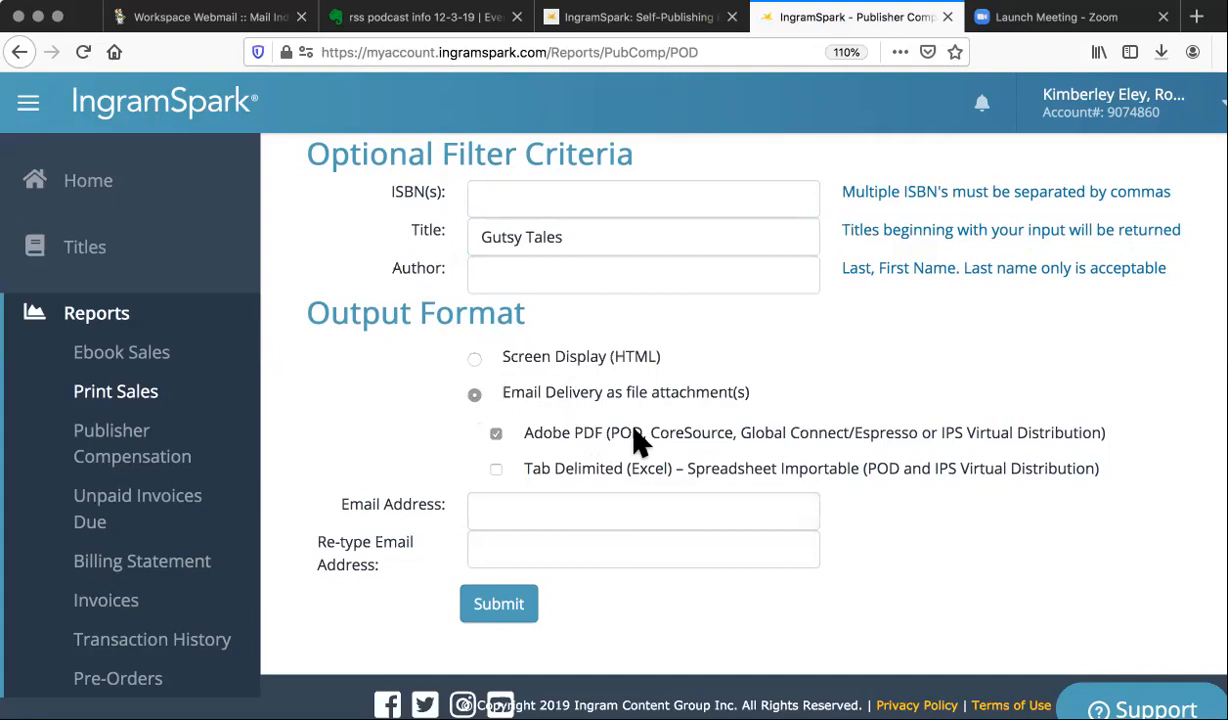
mouse_move(500, 480)
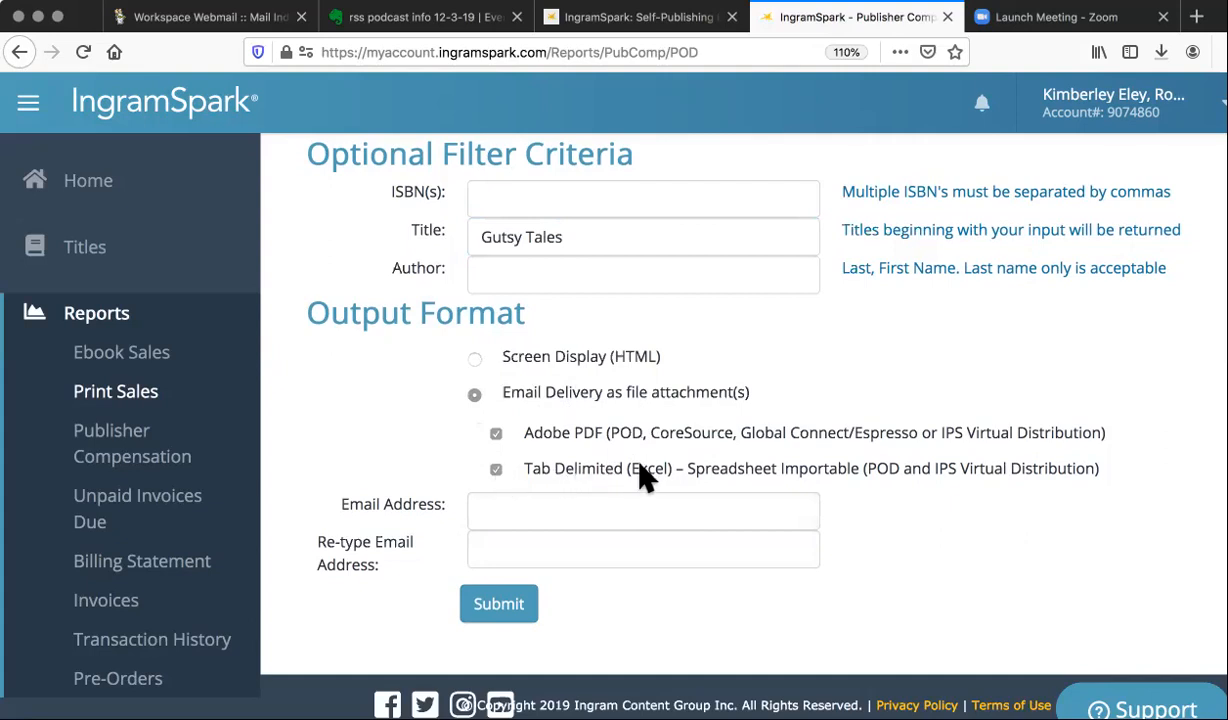
mouse_move(760, 472)
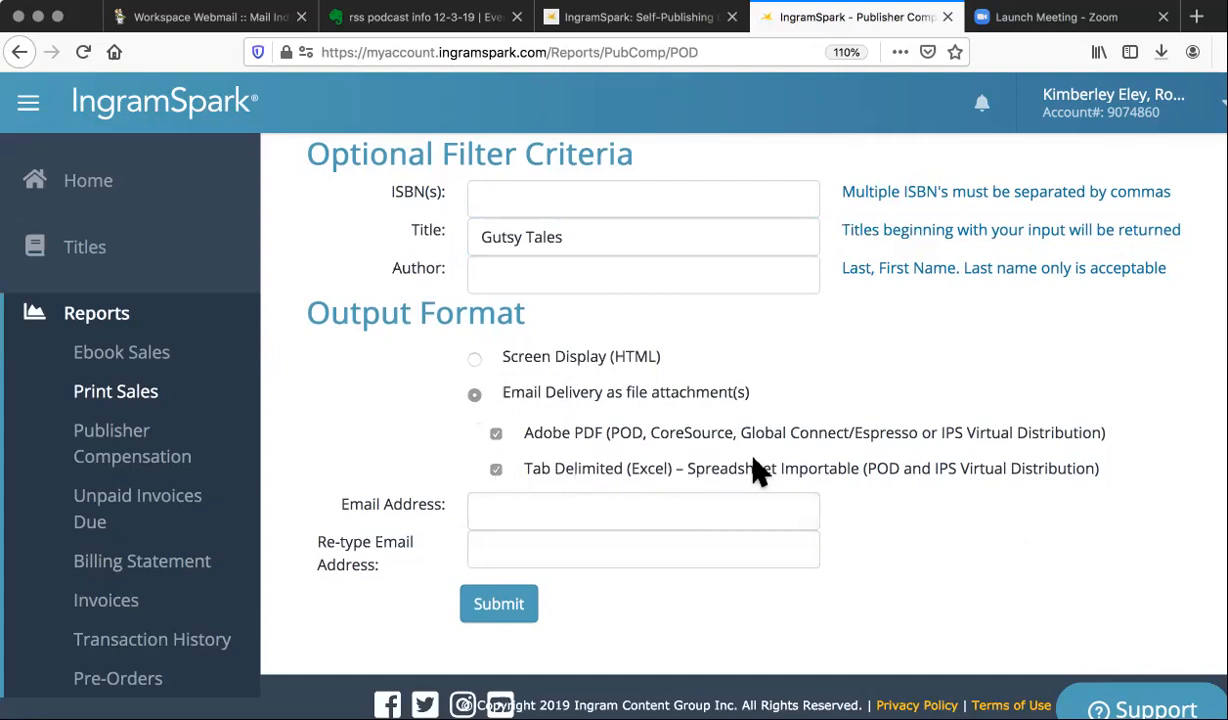
mouse_move(780, 485)
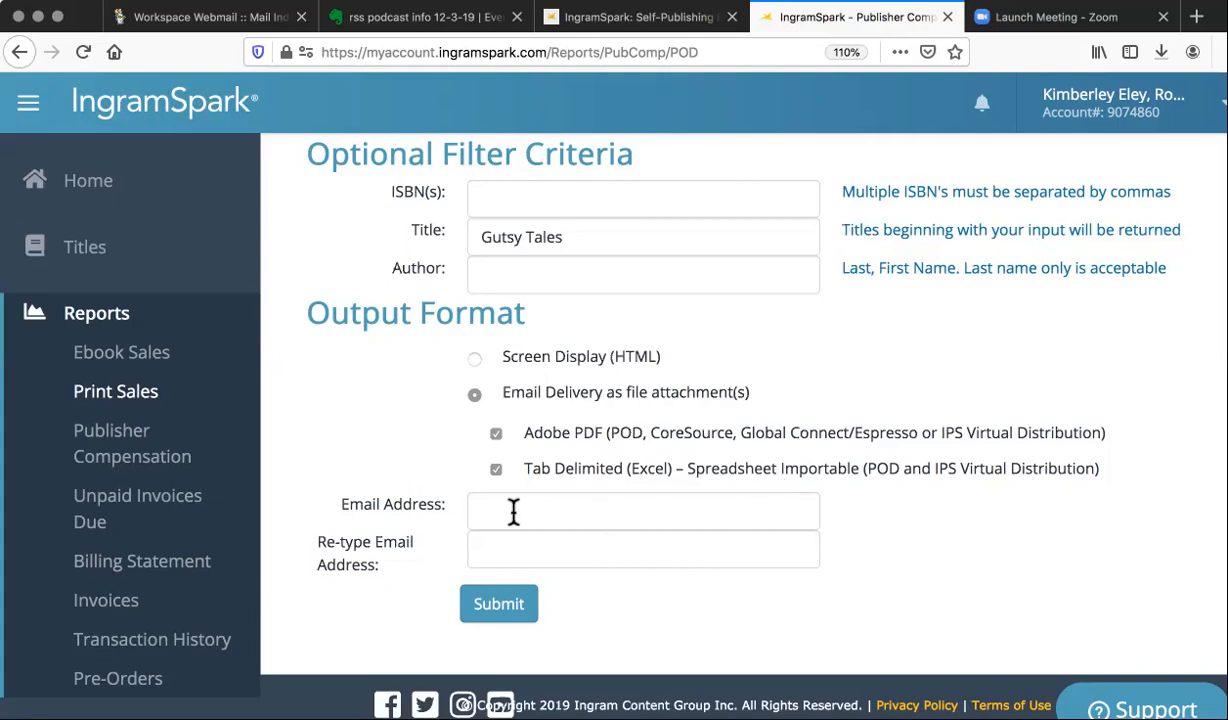
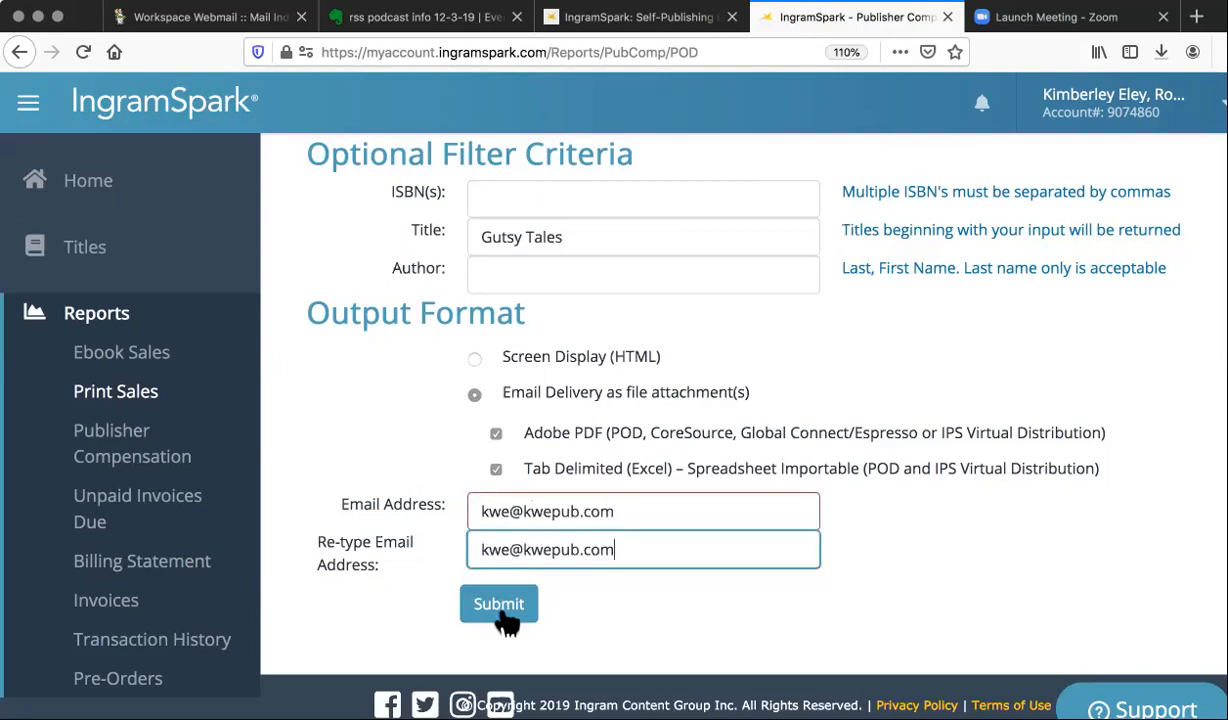
left_click(498, 603)
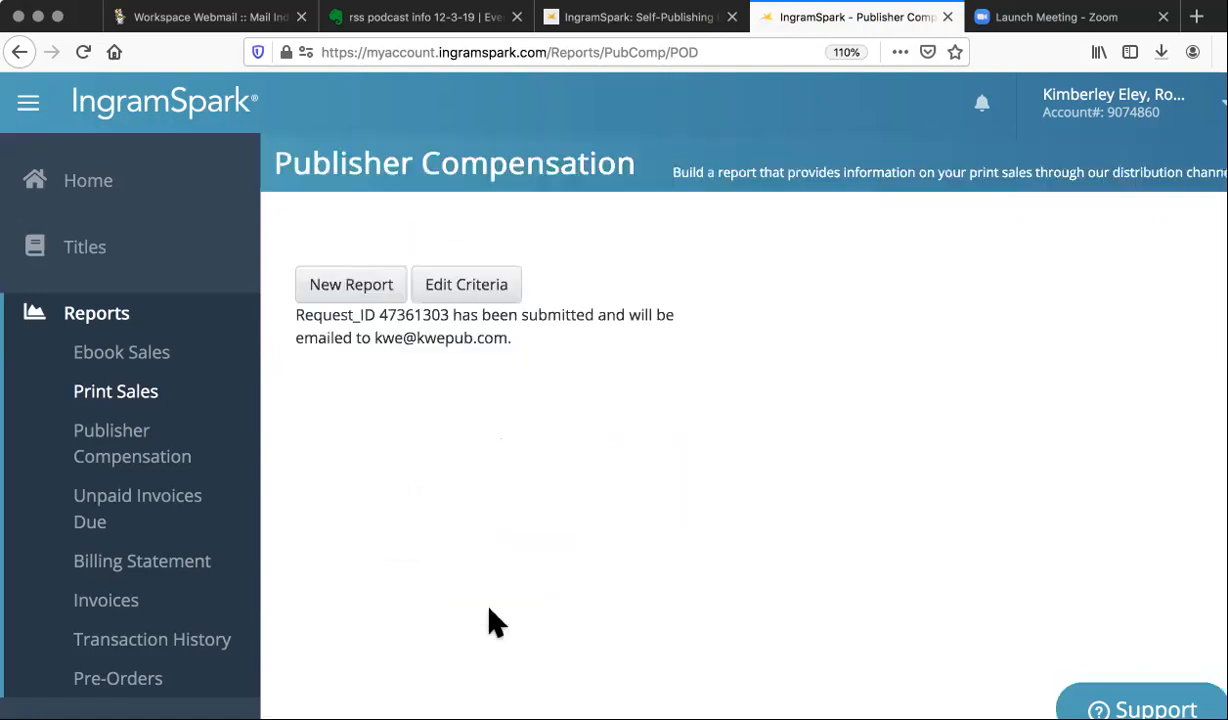
mouse_move(348, 330)
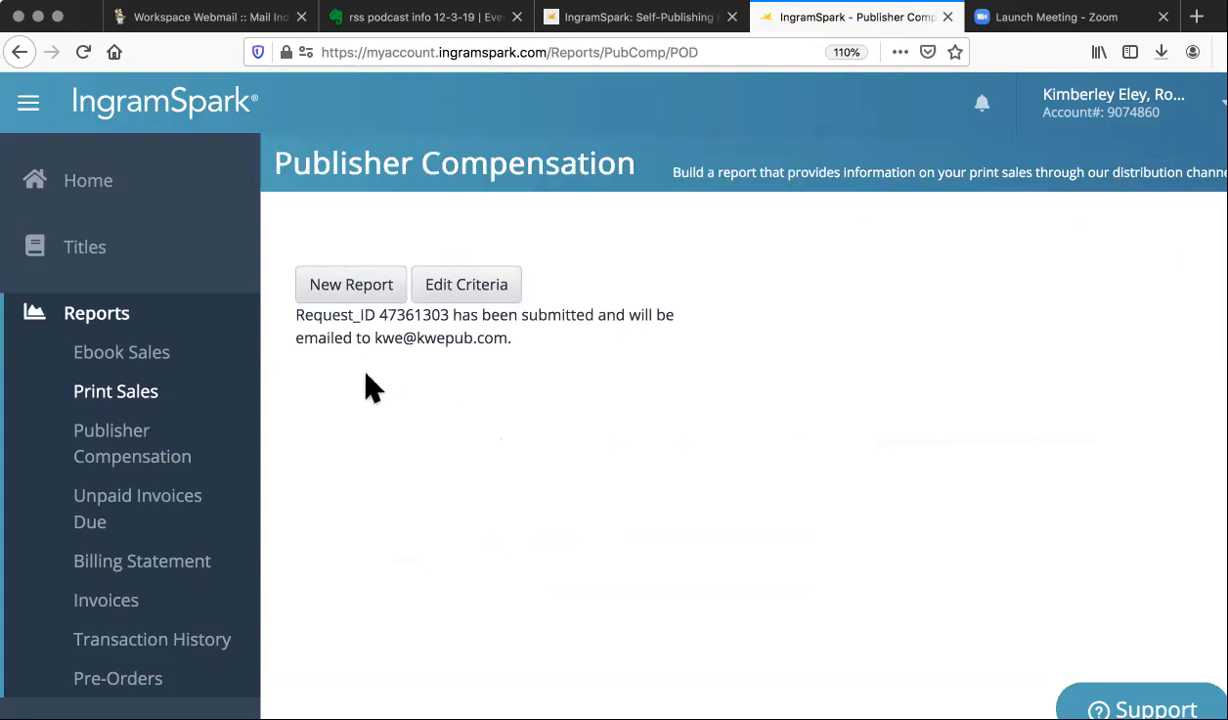
mouse_move(437, 341)
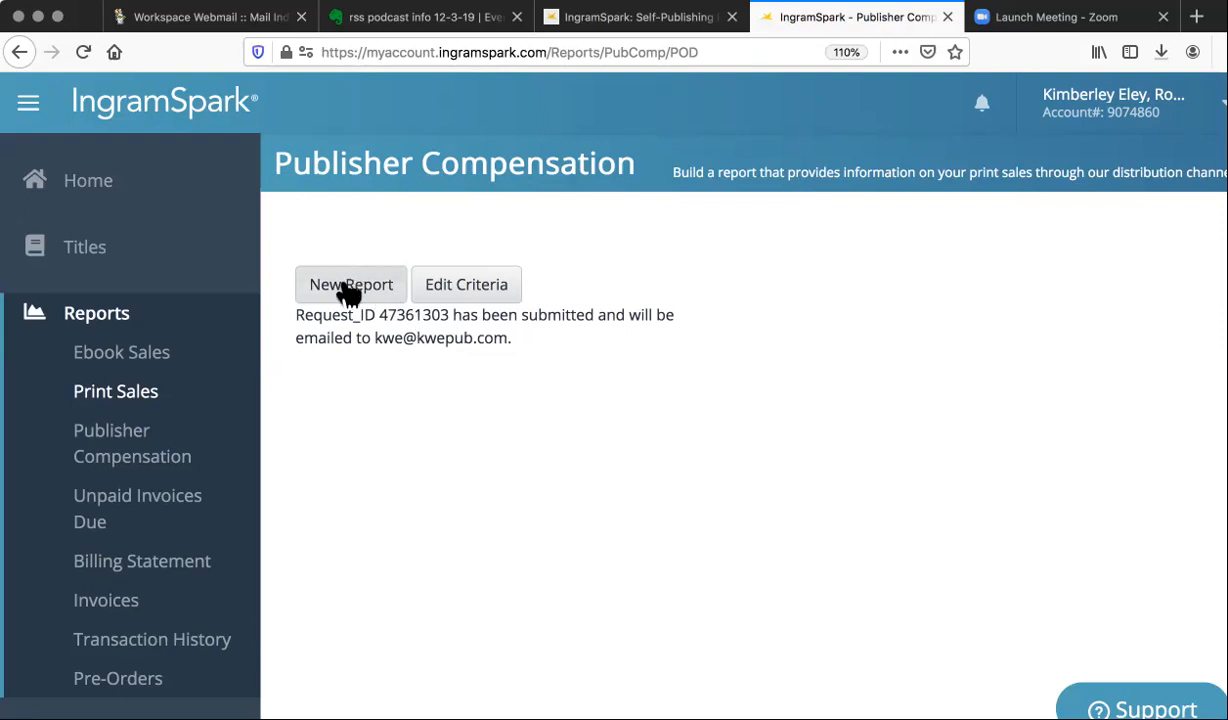
Step: Start a new report and switch to the Ebook Sales compensation form
left_click(351, 284)
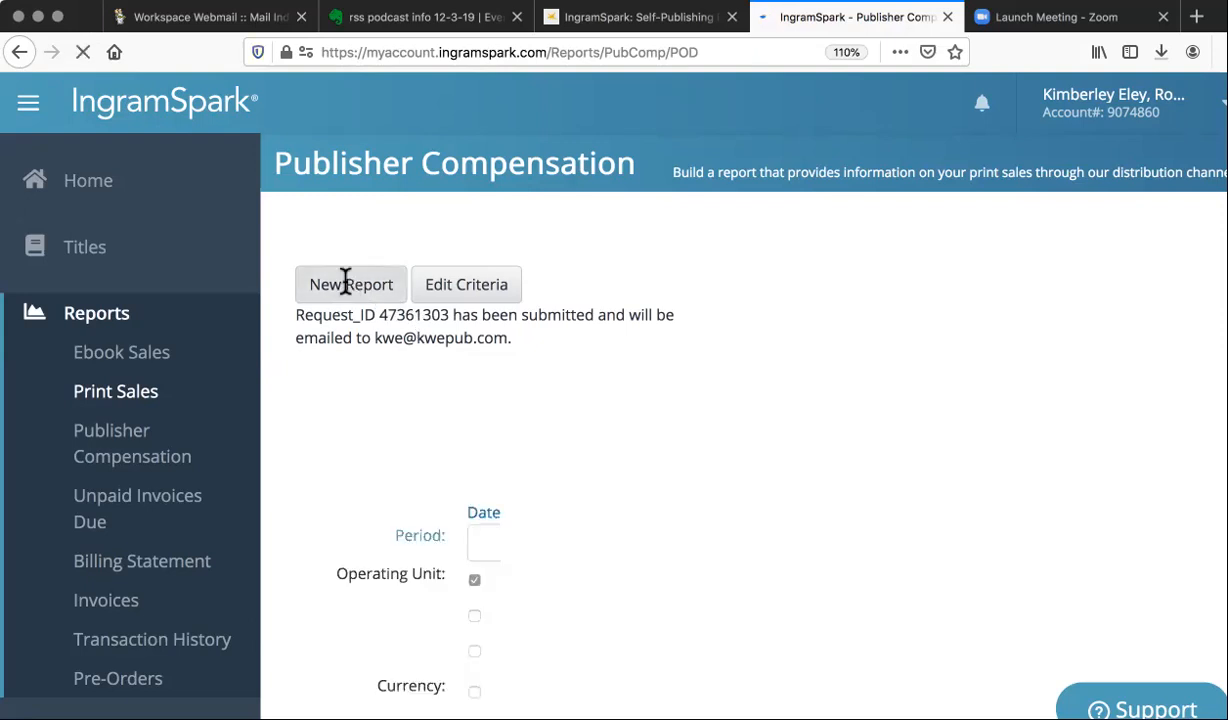
left_click(466, 284)
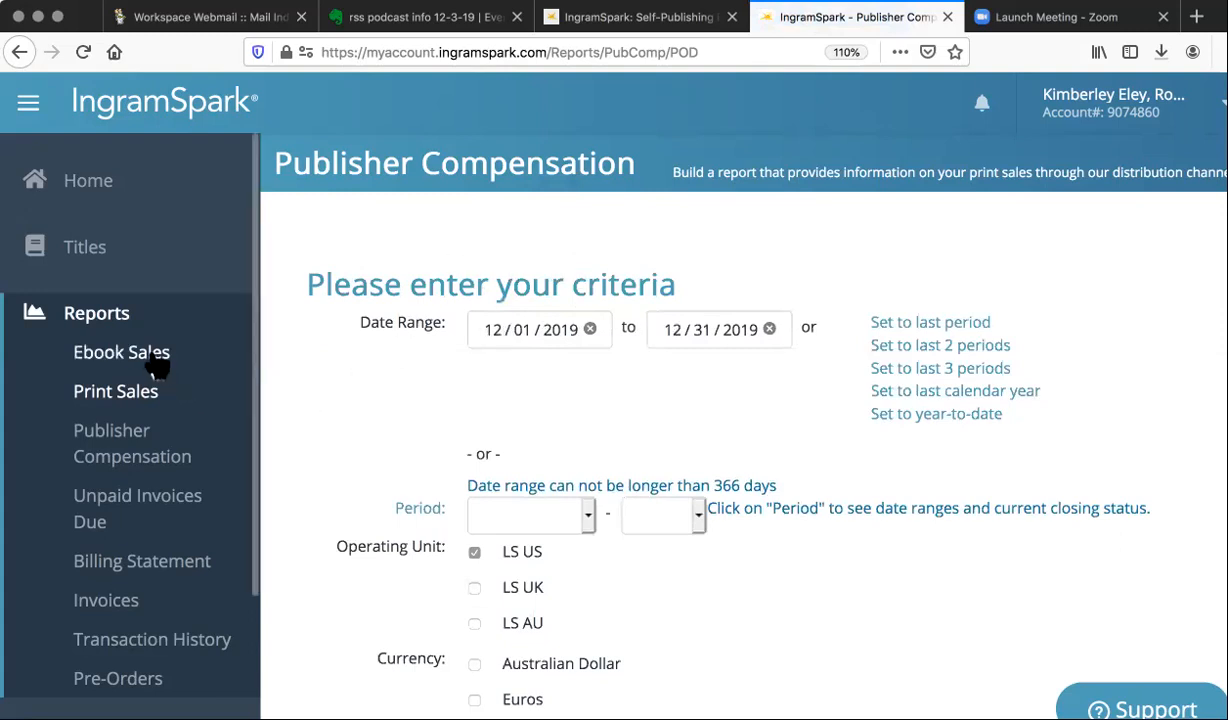
left_click(121, 352)
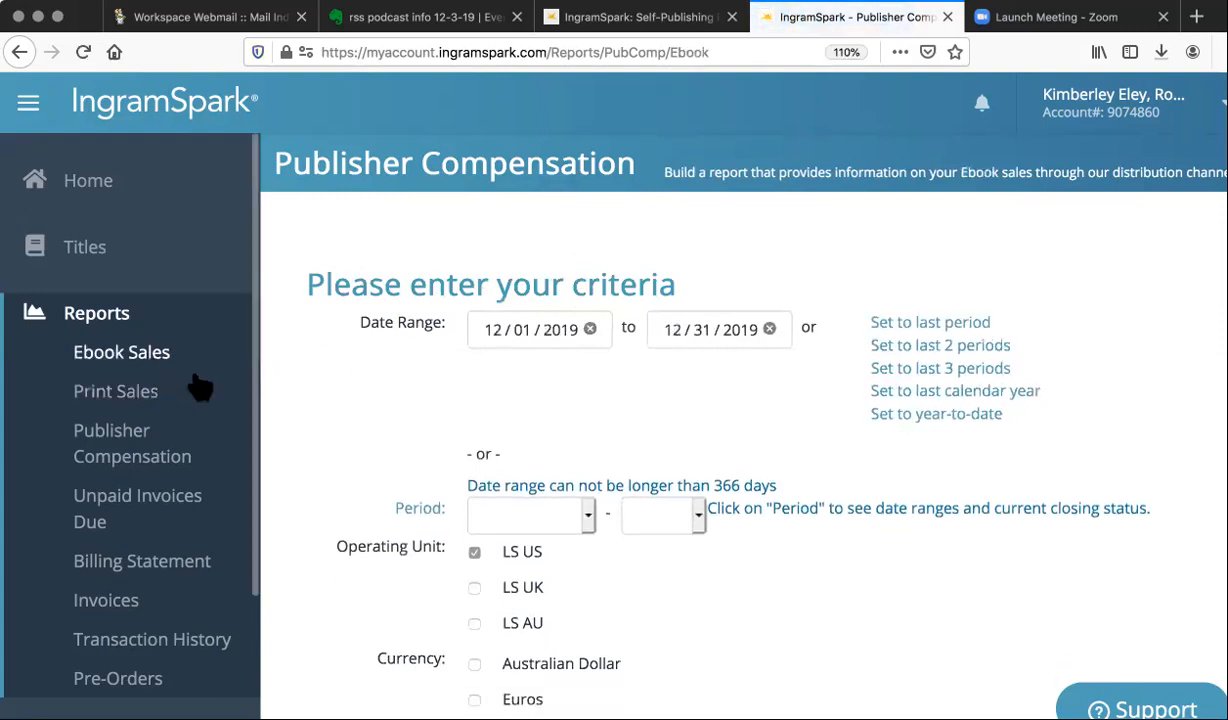
scroll("down", 3)
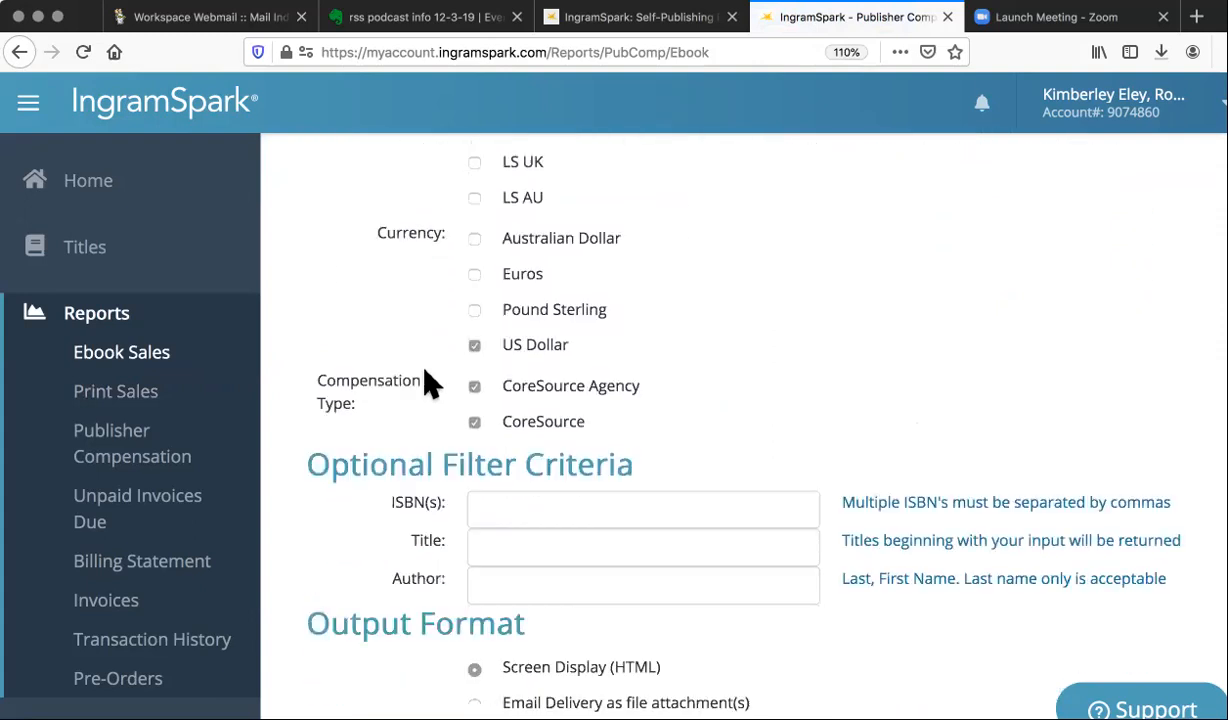
scroll("up", 3)
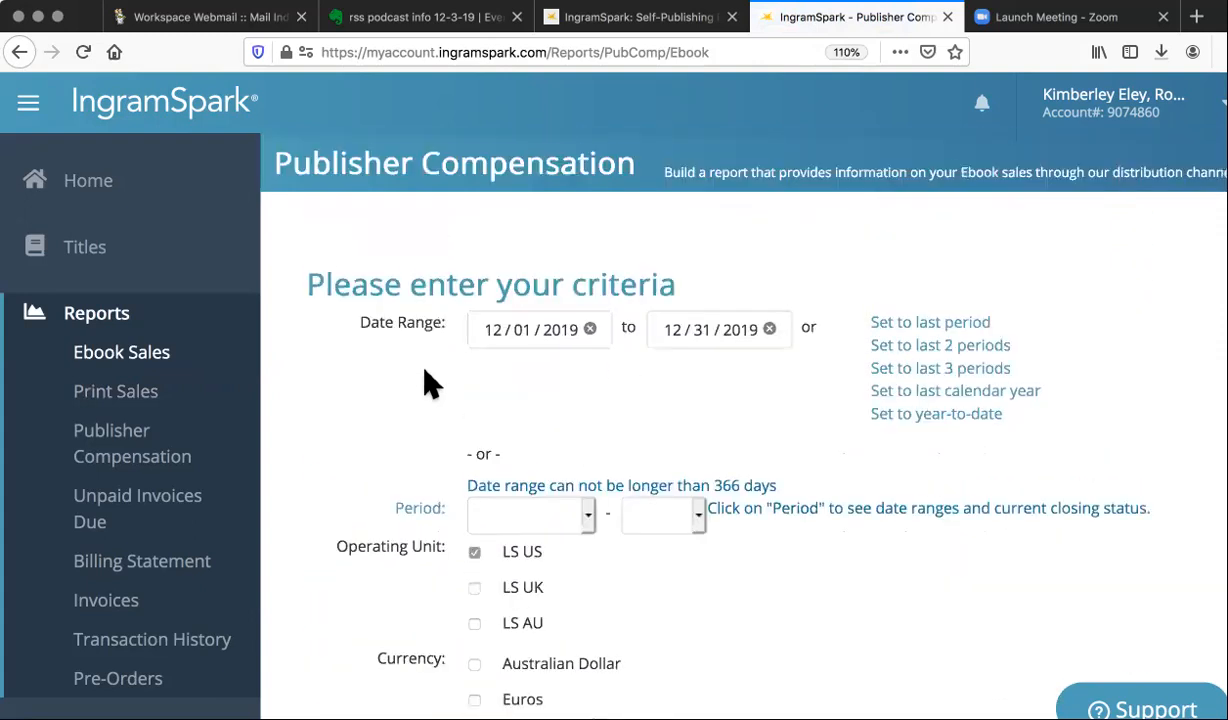
scroll("down", 3)
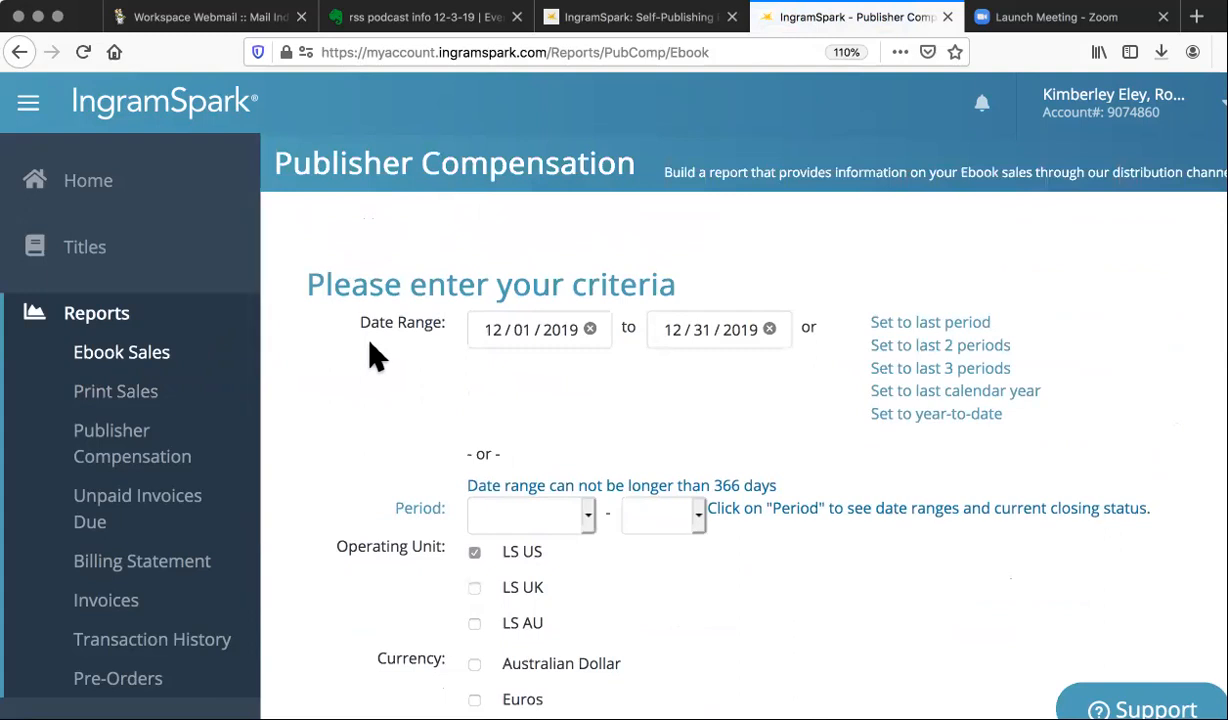
scroll("down", 3)
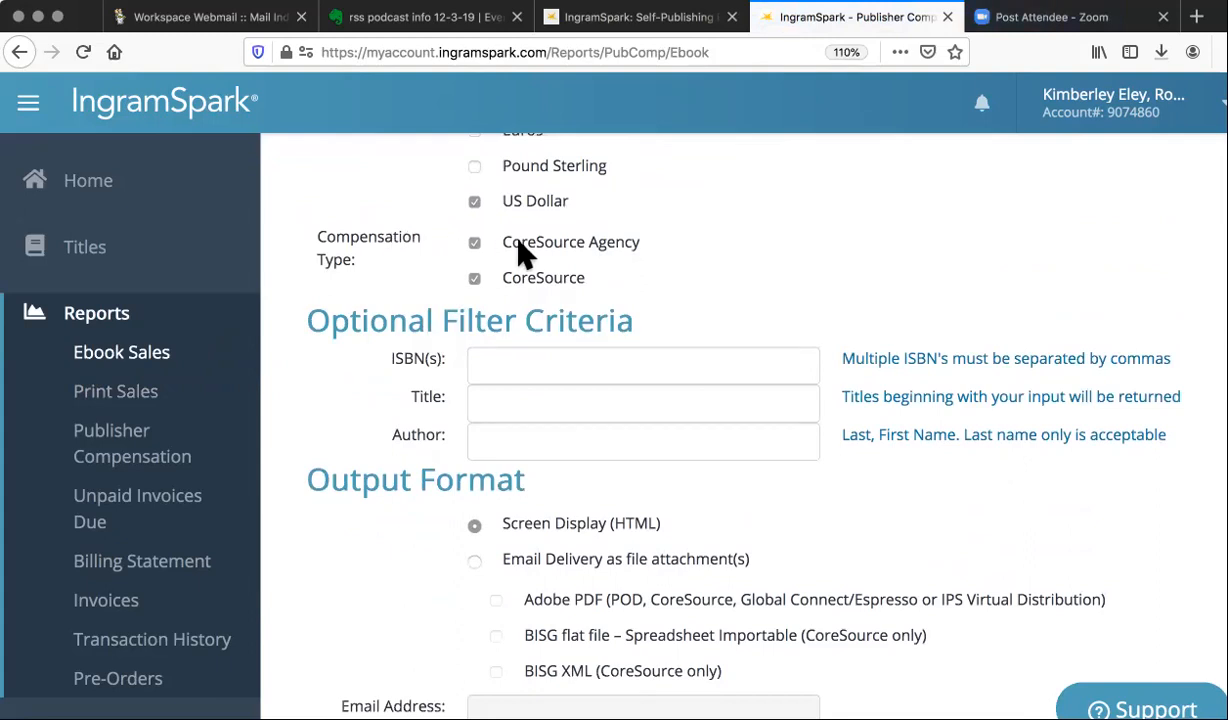
mouse_move(585, 285)
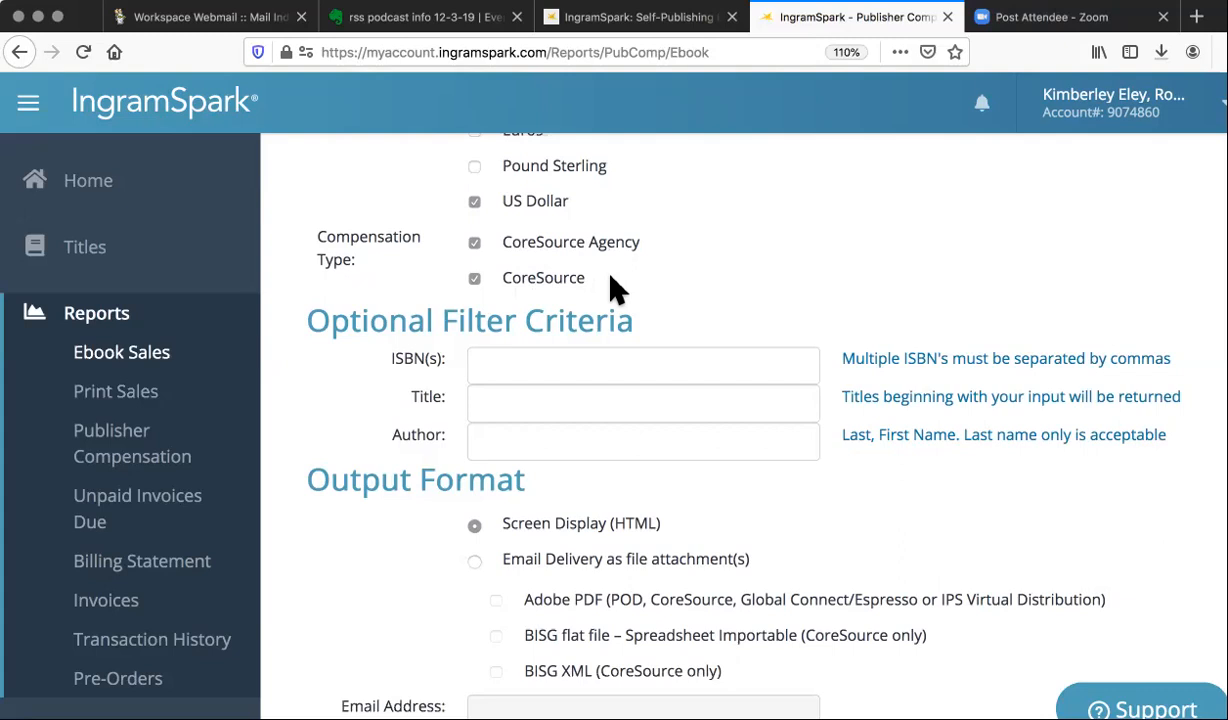
scroll("down", 3)
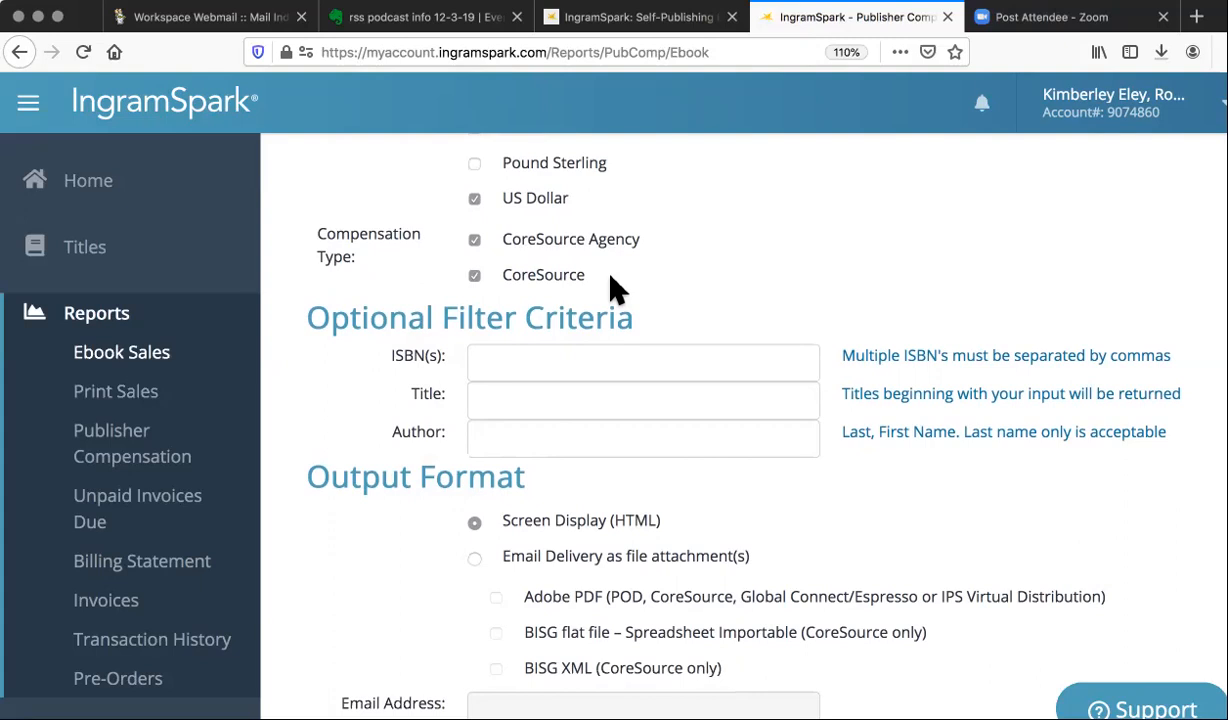
Step: Scroll to Output Format and select 'Email Delivery as file attachment(s)' for the ebook report
scroll("down", 3)
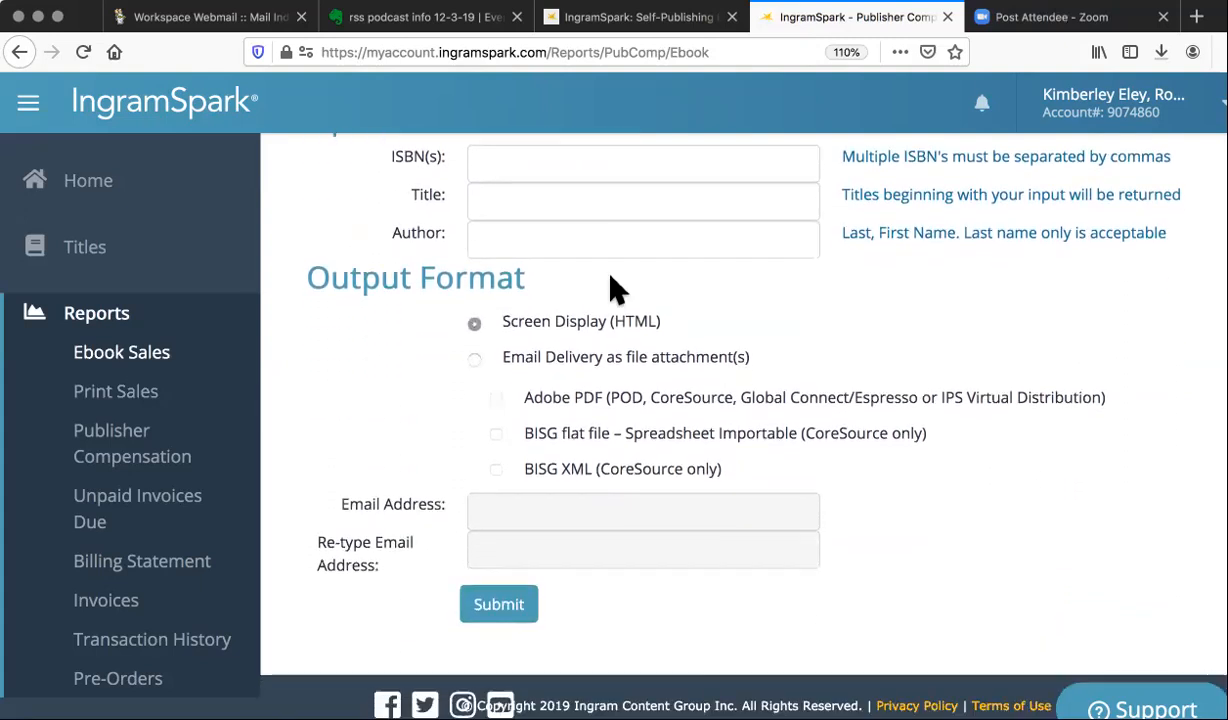
left_click(474, 357)
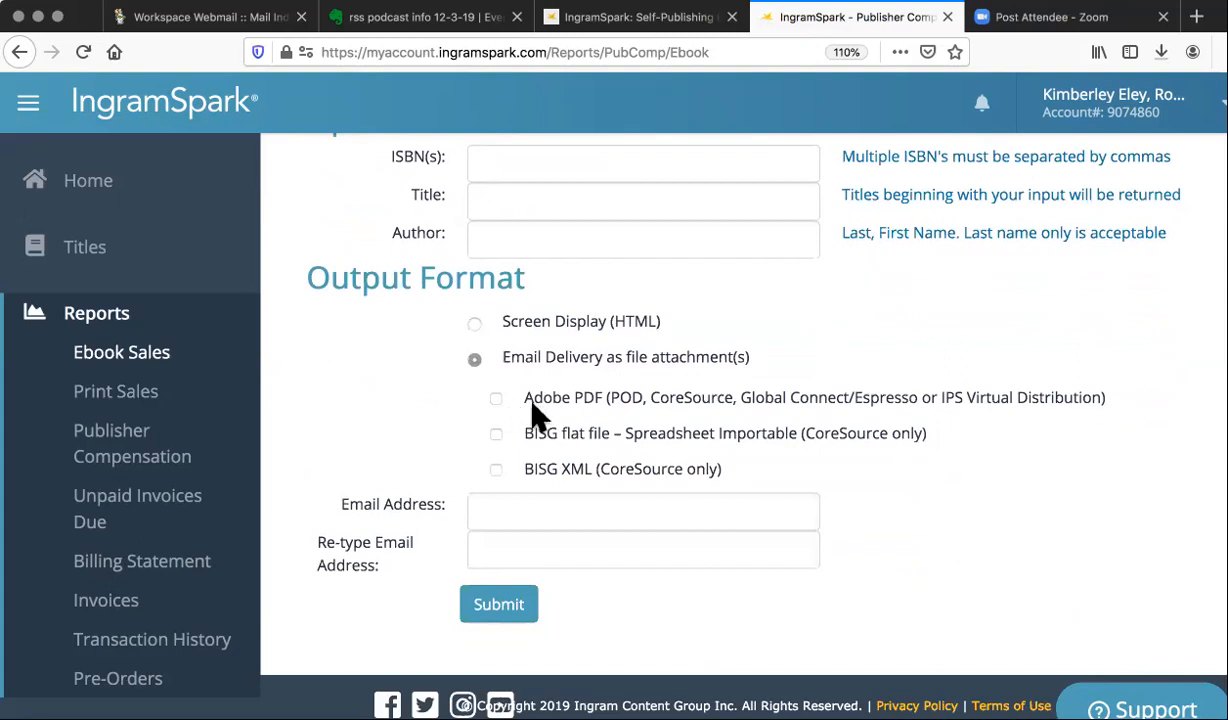
mouse_move(555, 408)
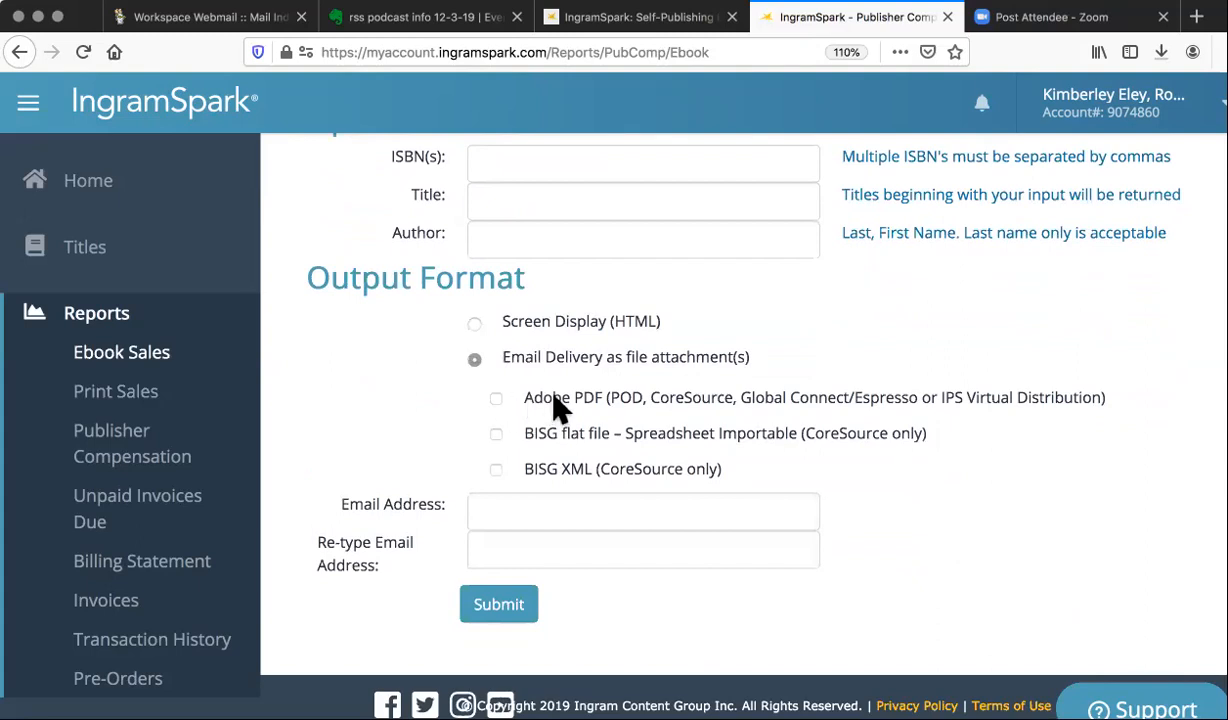
mouse_move(503, 443)
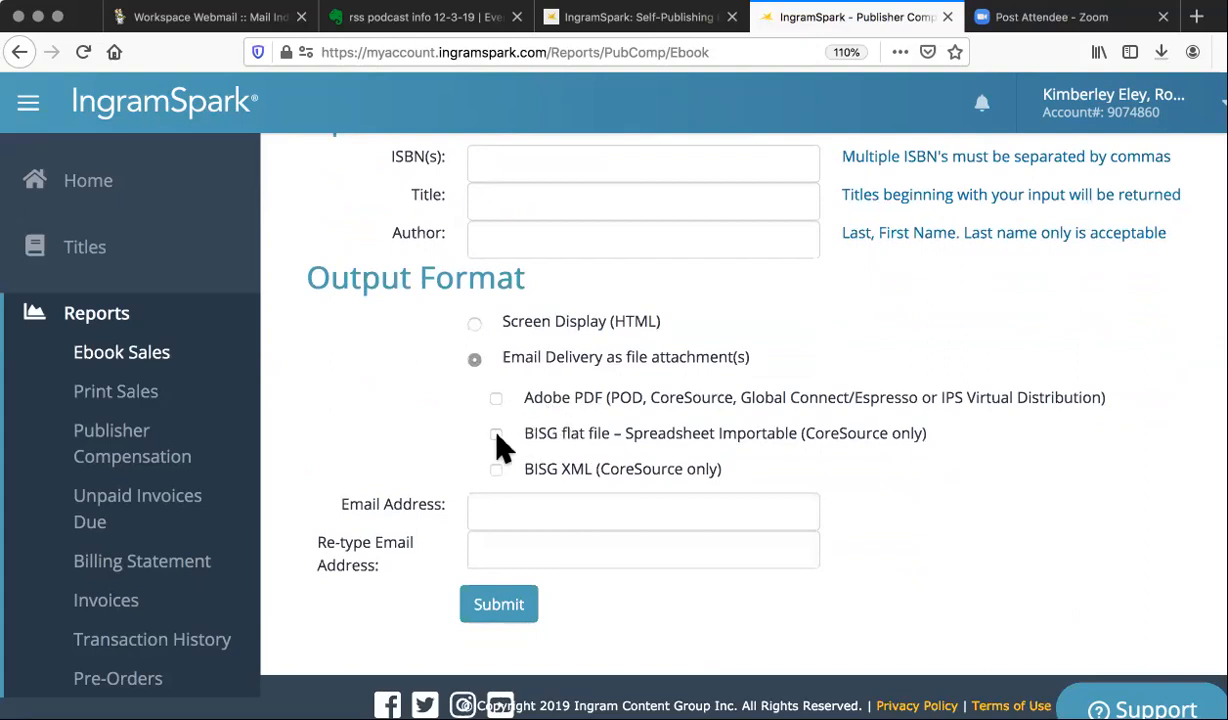
mouse_move(590, 443)
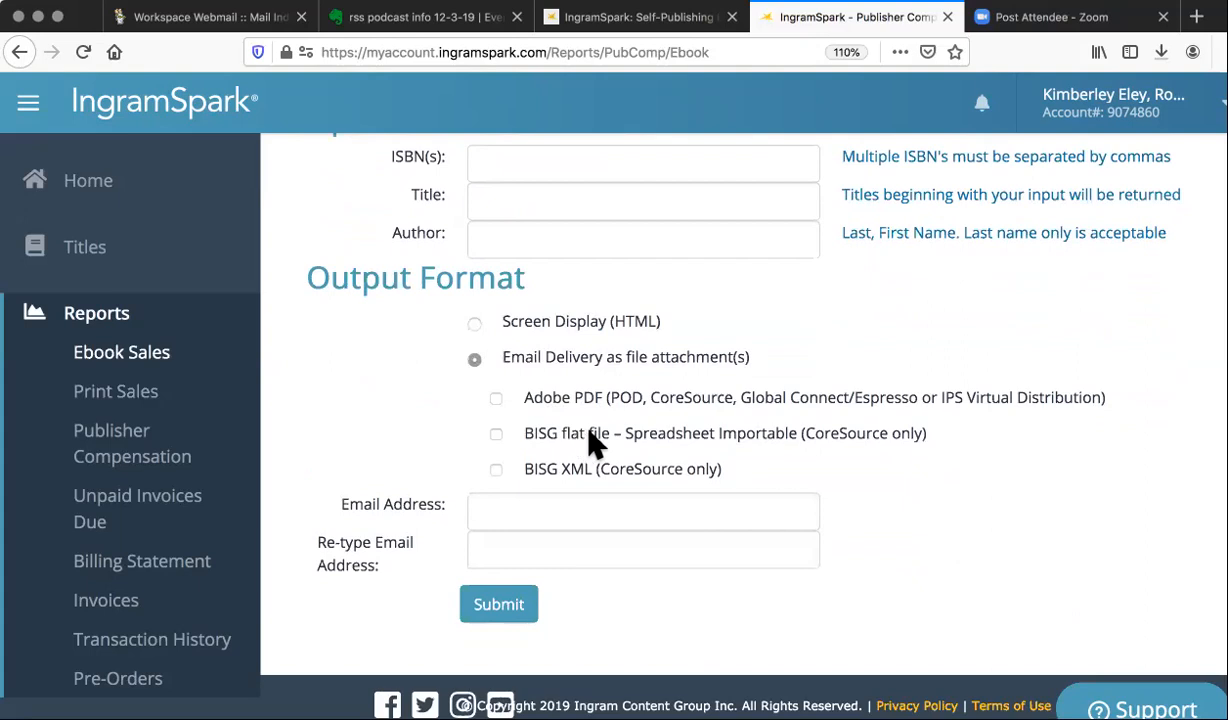
mouse_move(660, 455)
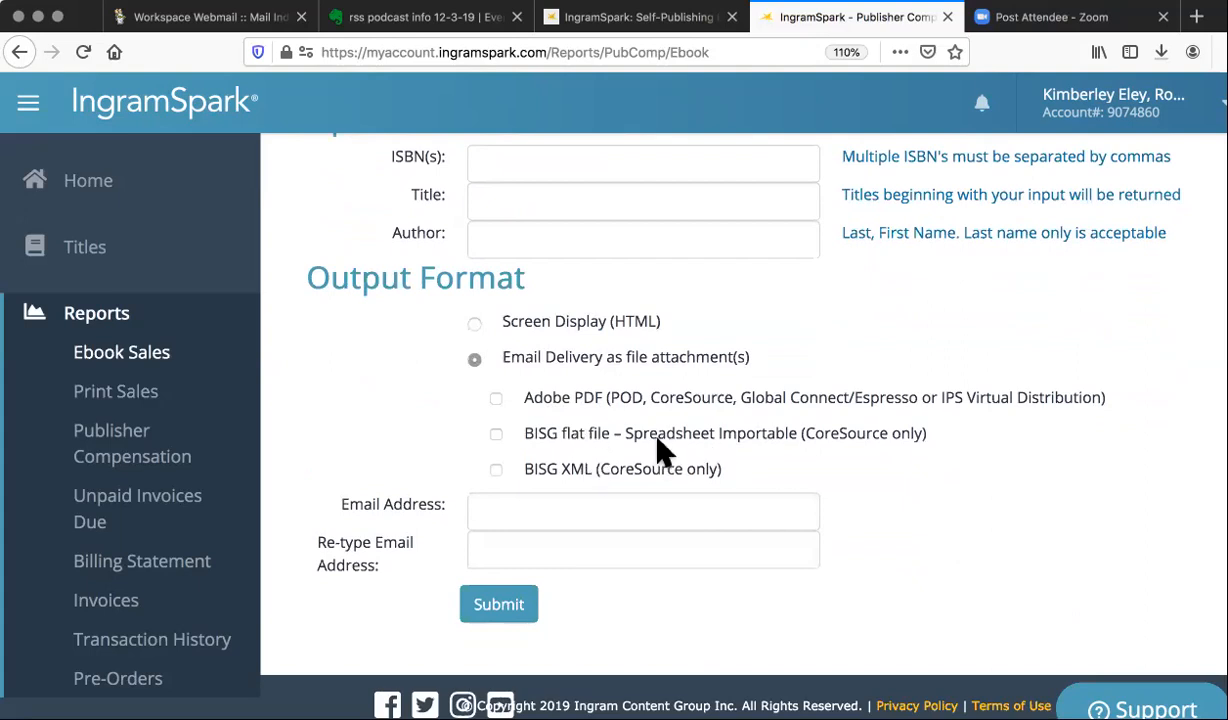
mouse_move(510, 470)
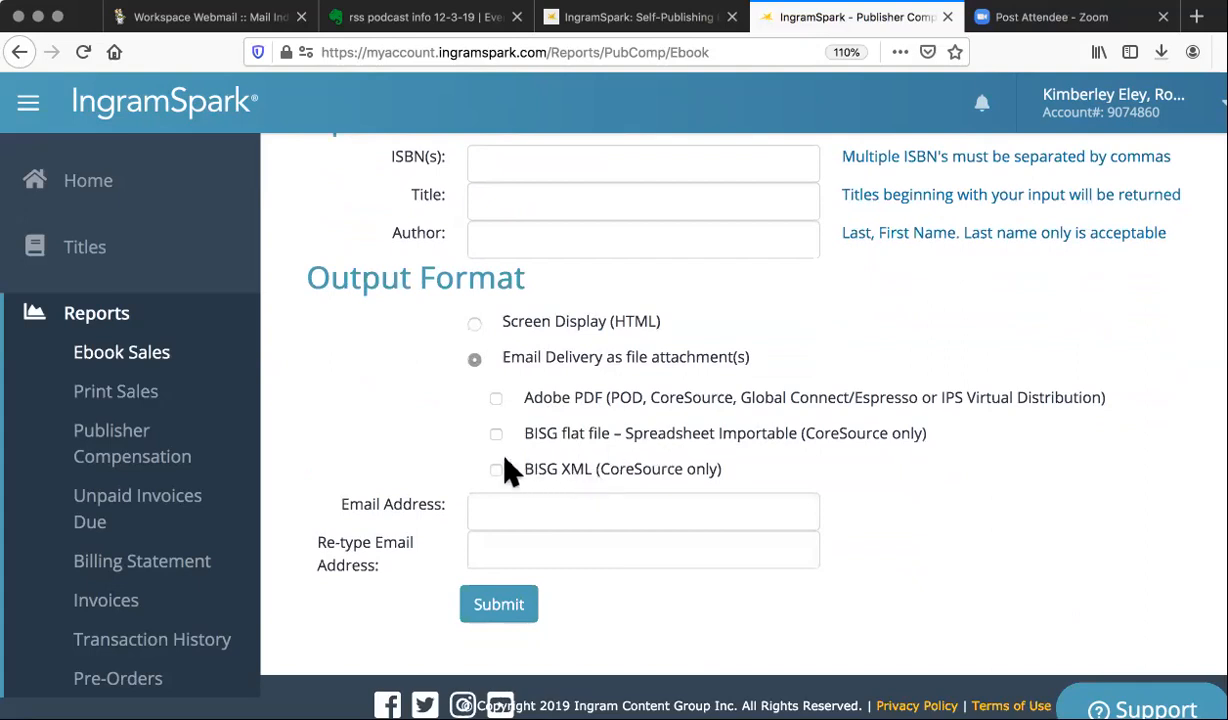
mouse_move(322, 358)
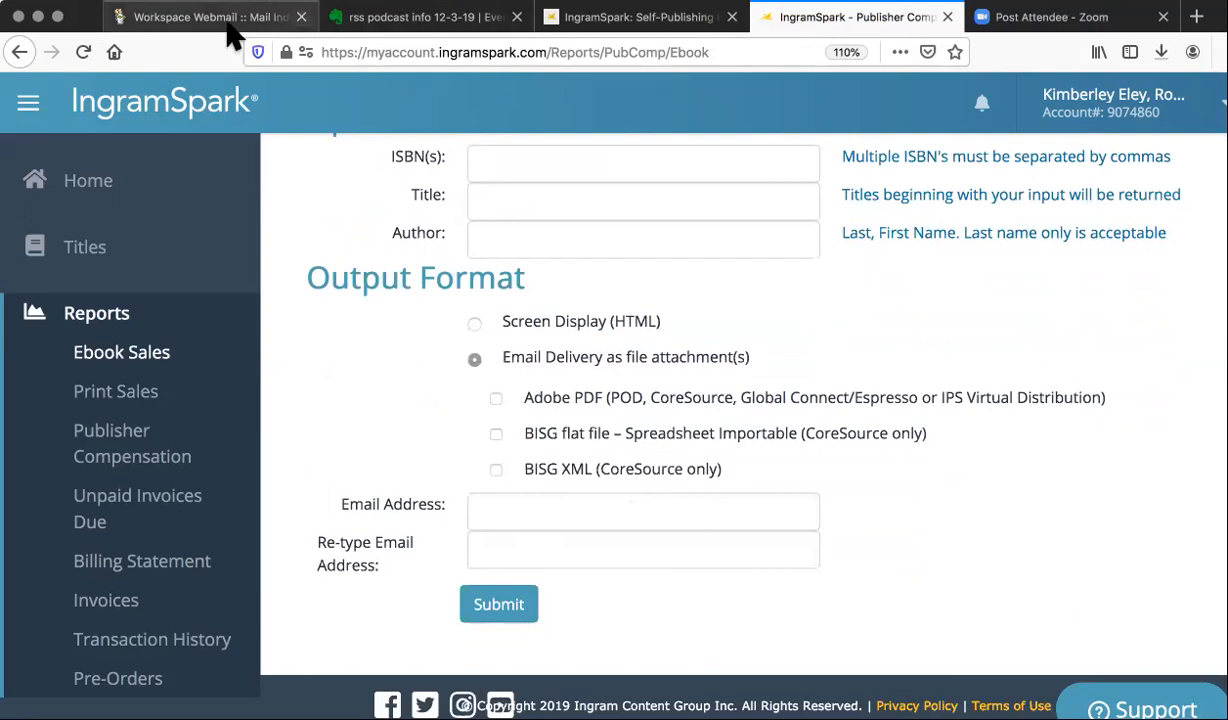
Step: Switch over to the GoDaddy Workspace Webmail window
left_click(190, 17)
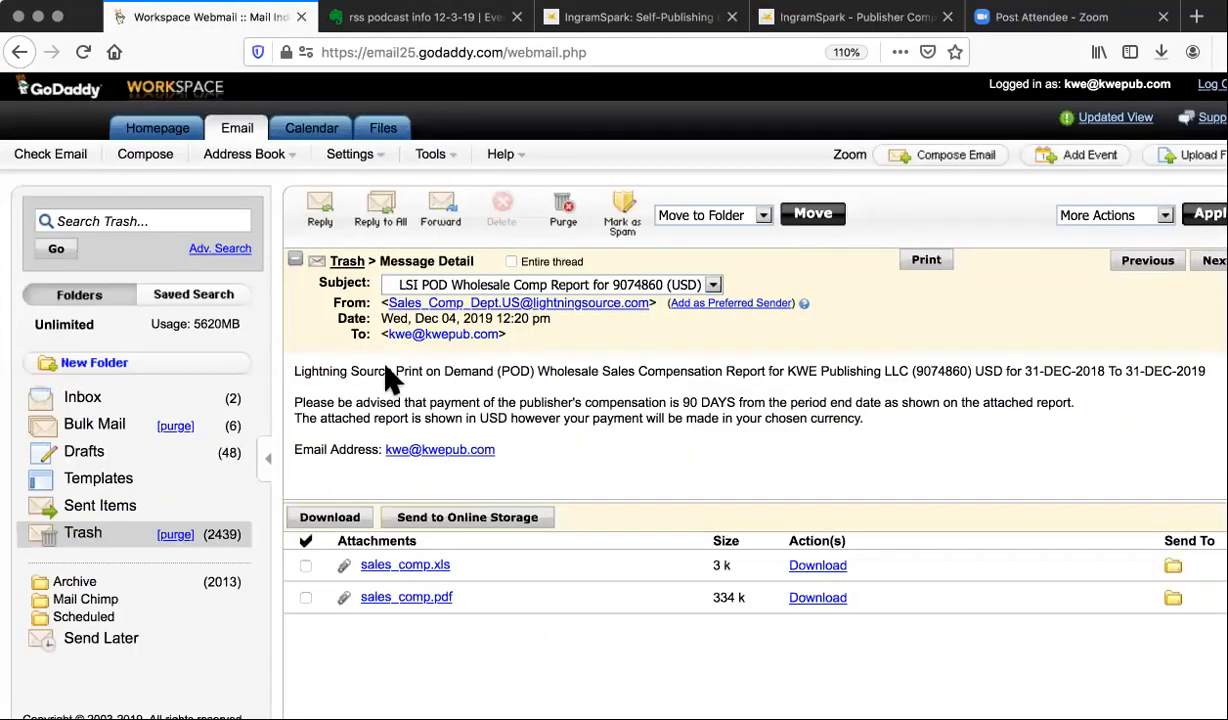
mouse_move(510, 405)
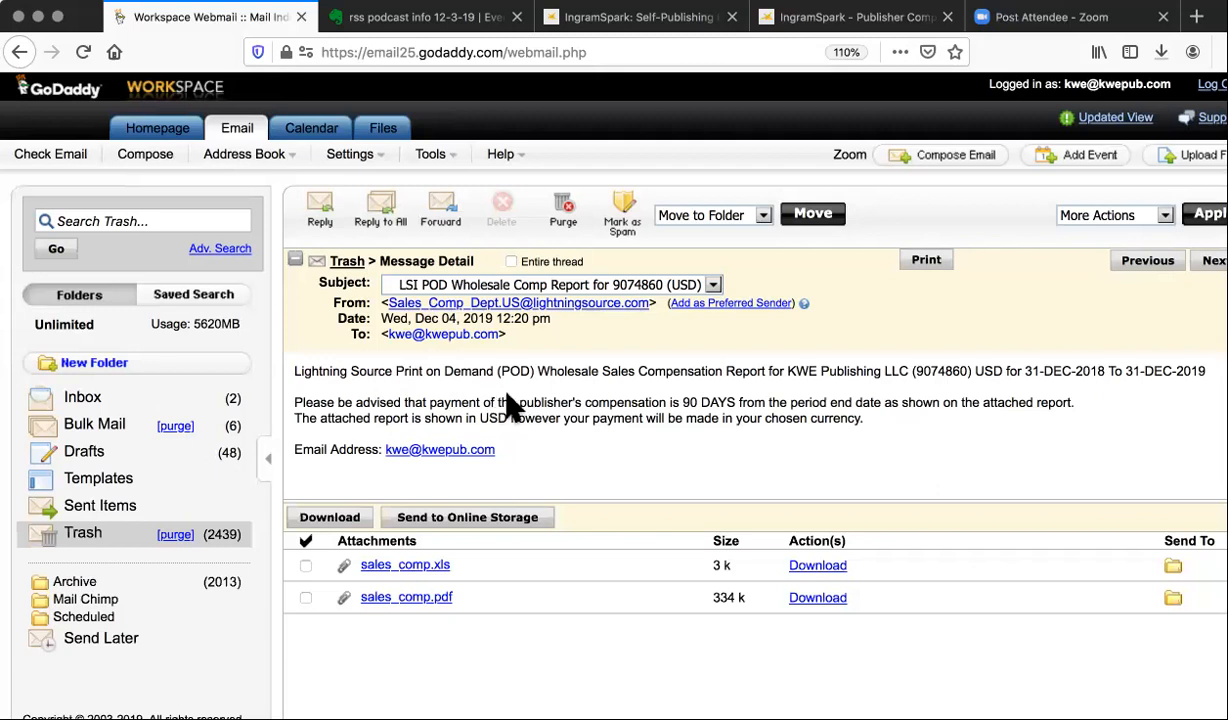
mouse_move(670, 385)
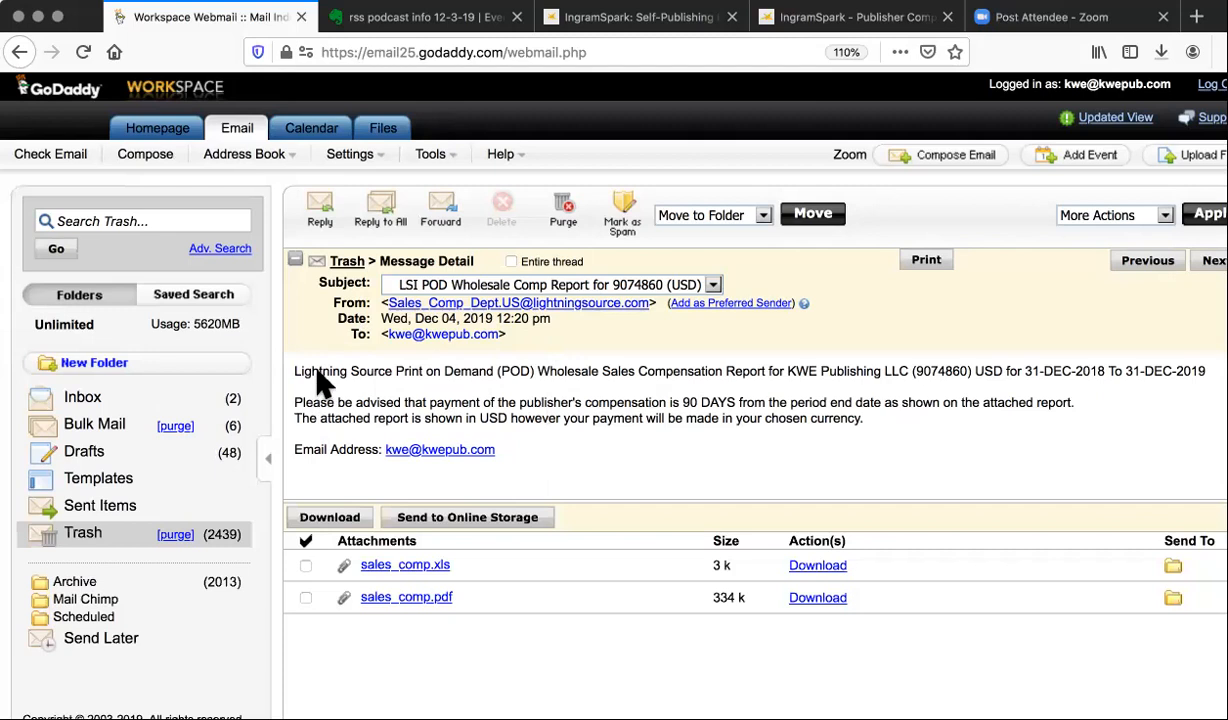
mouse_move(565, 388)
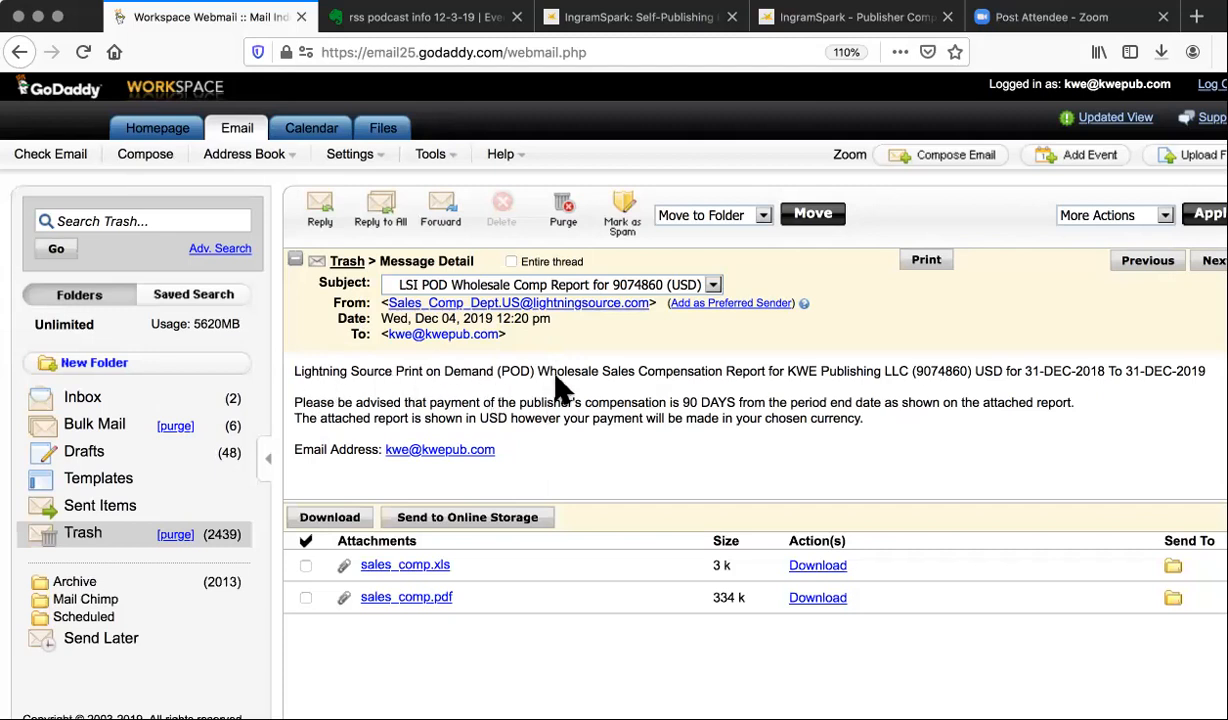
mouse_move(880, 392)
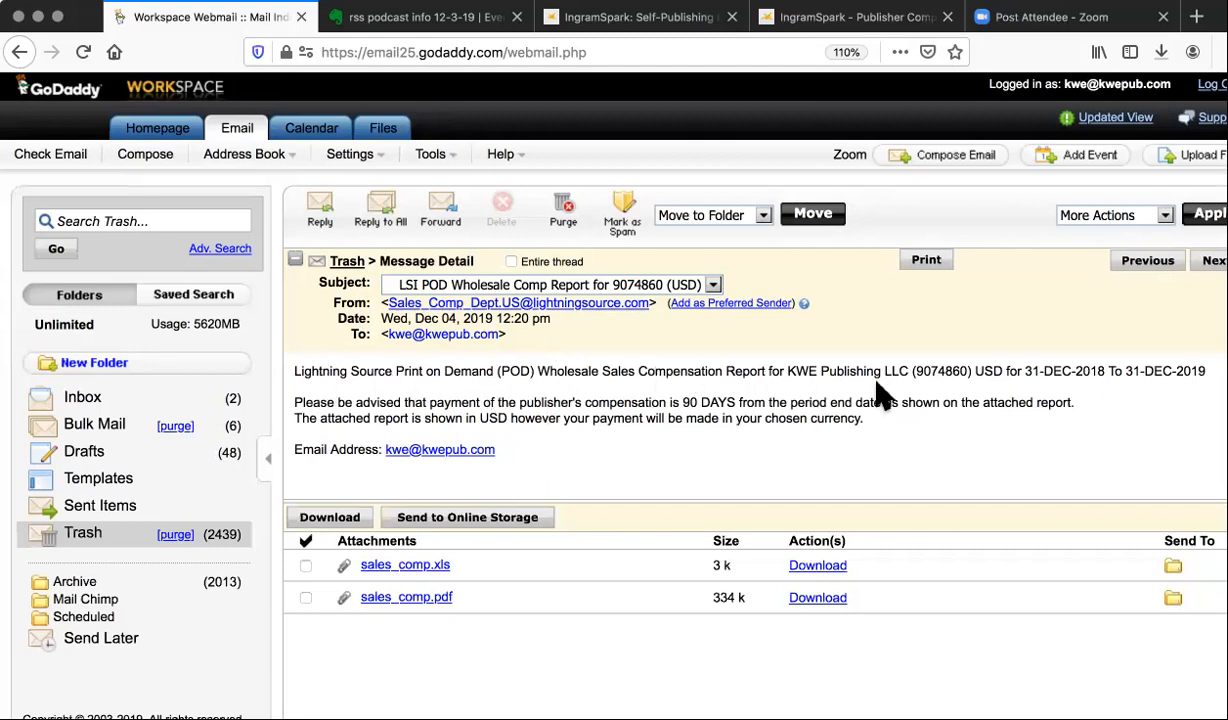
mouse_move(380, 580)
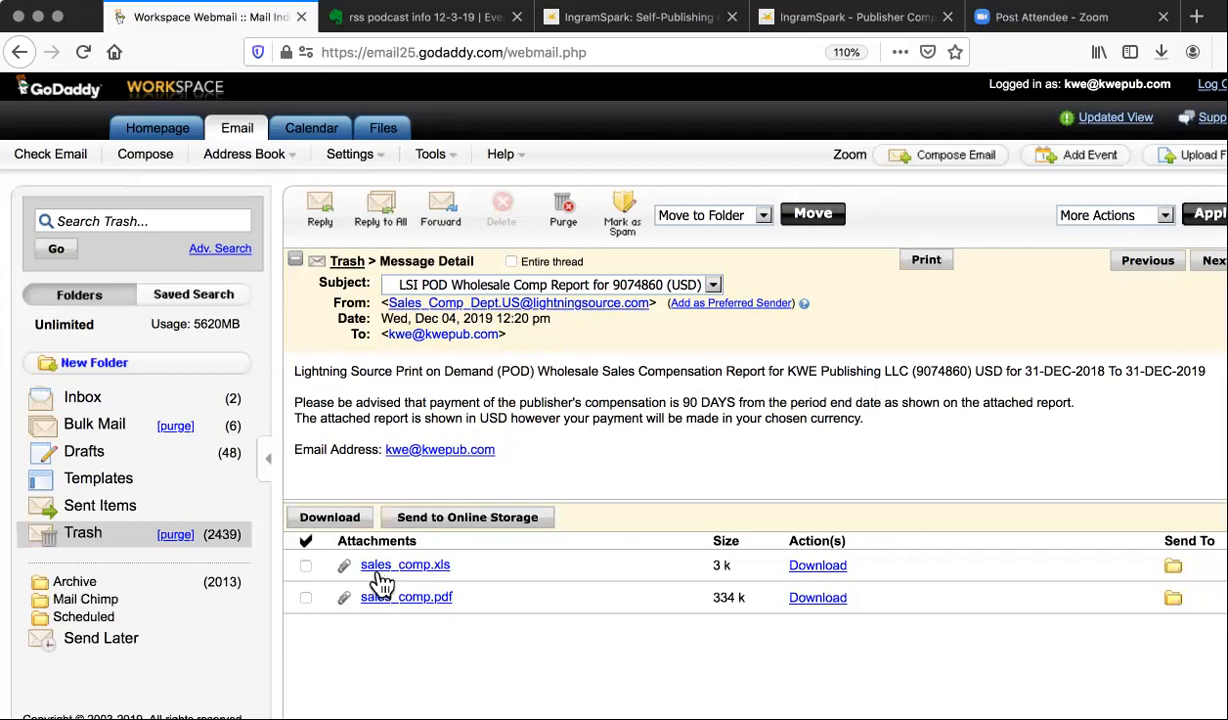
mouse_move(425, 575)
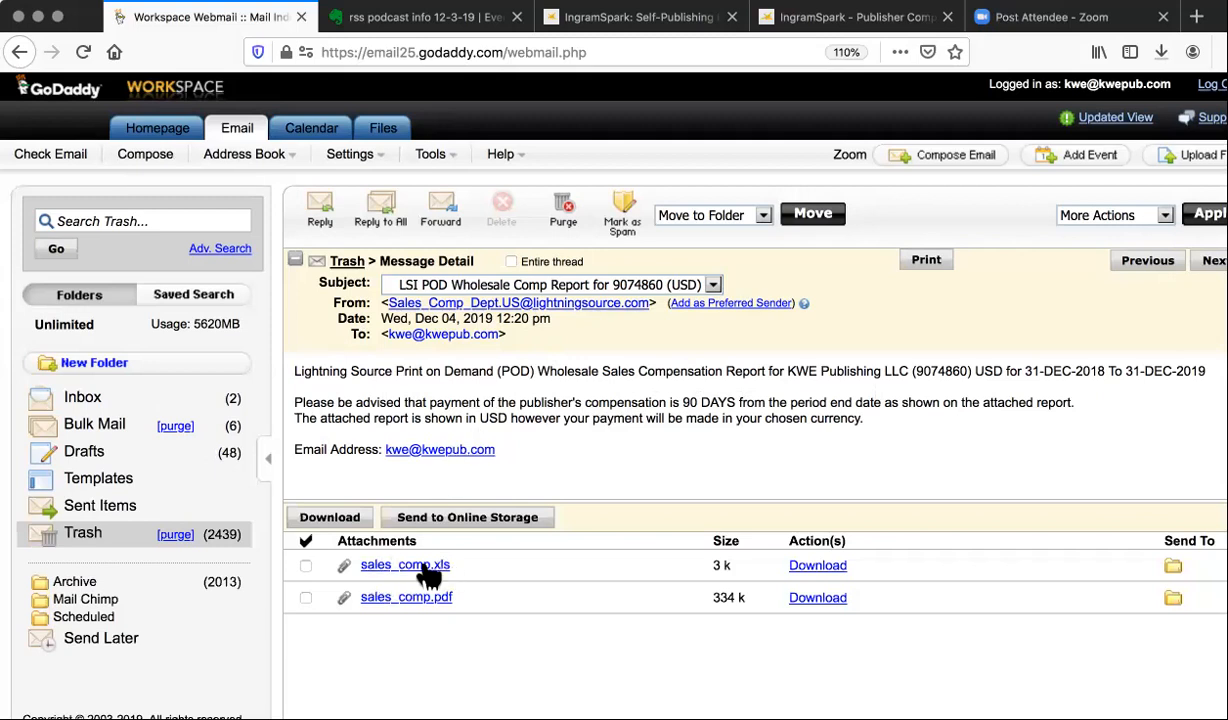
mouse_move(428, 588)
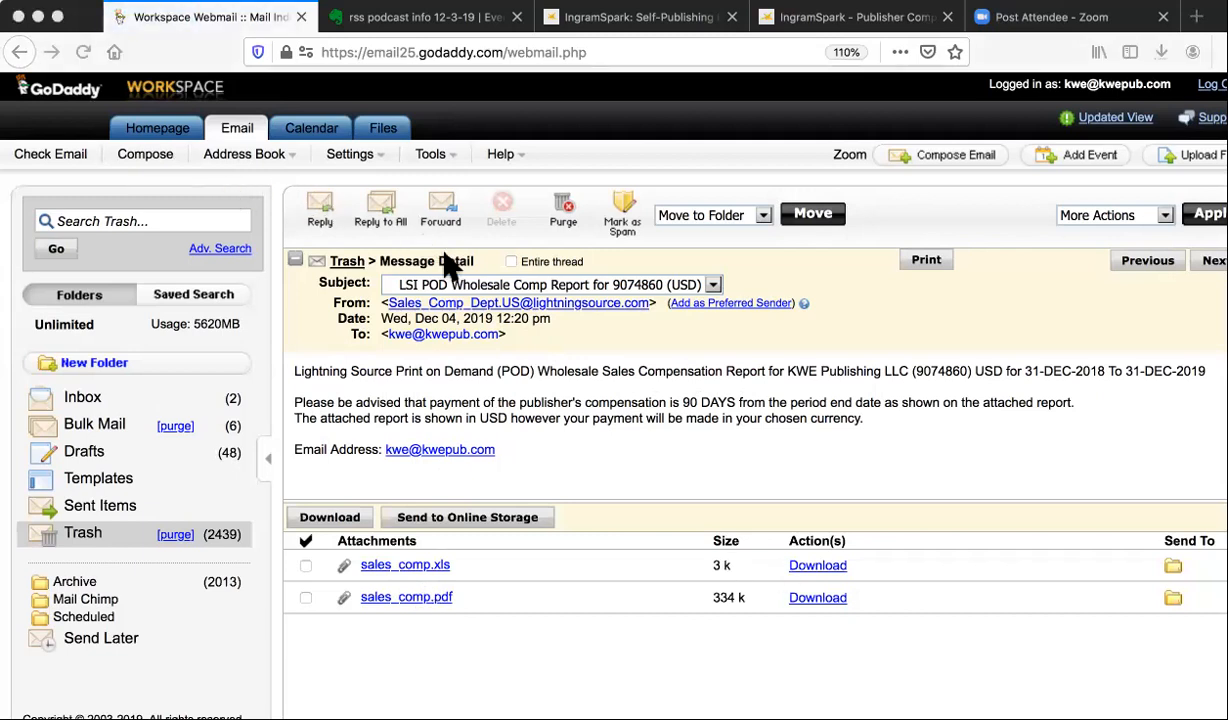
mouse_move(553, 304)
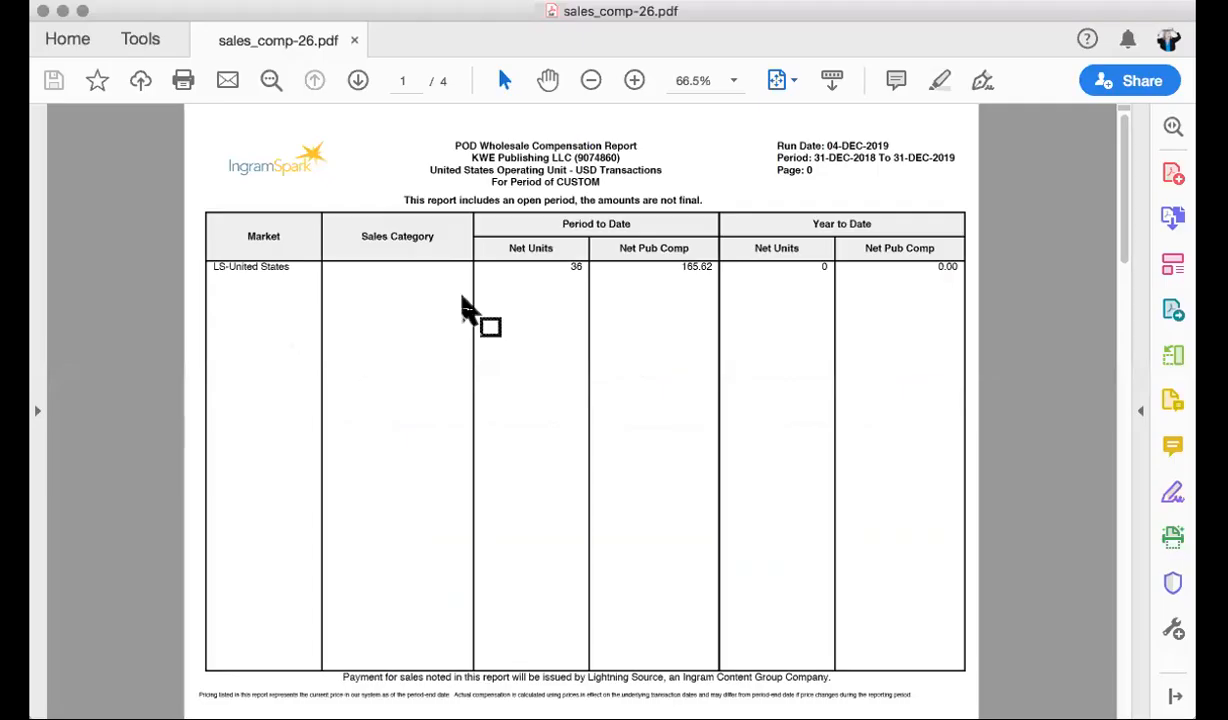
mouse_move(528, 305)
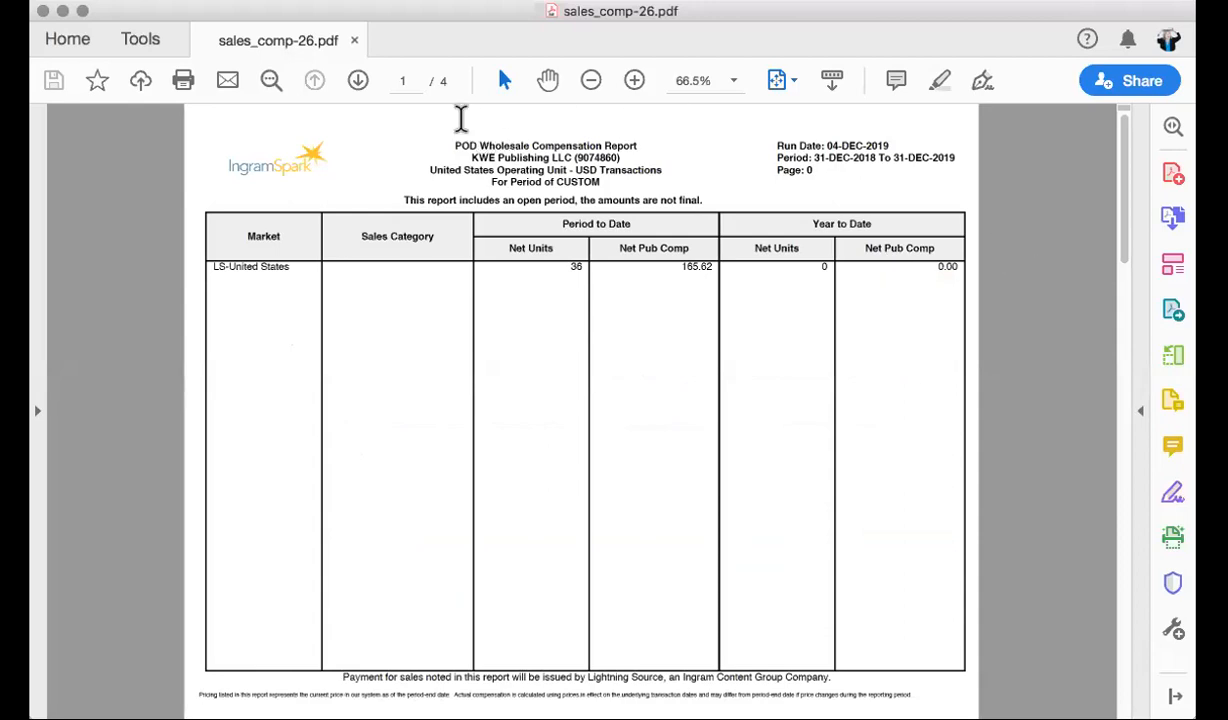
mouse_move(575, 140)
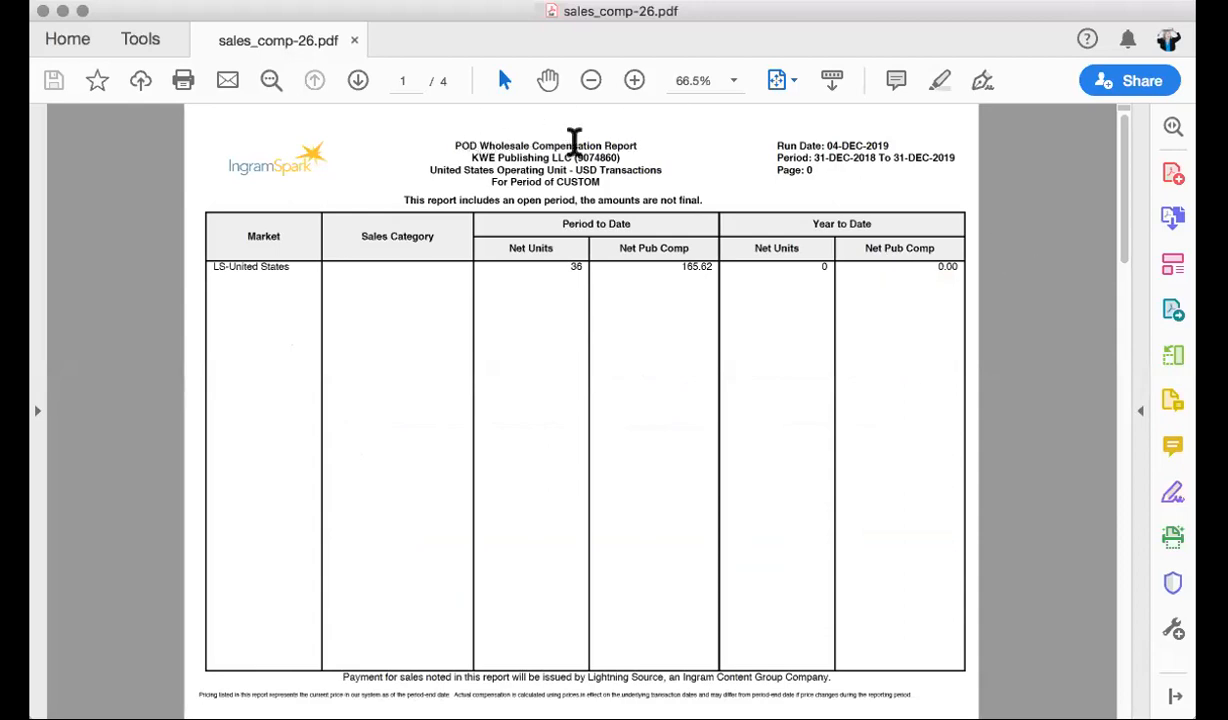
mouse_move(273, 267)
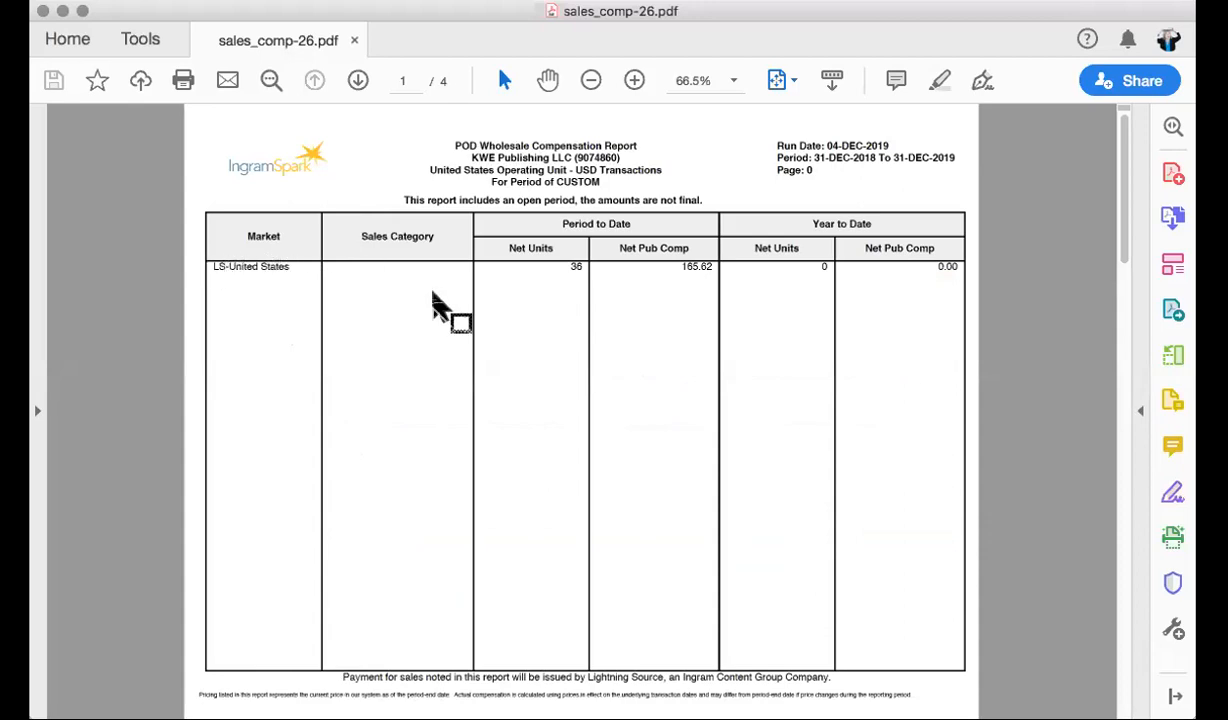
mouse_move(585, 270)
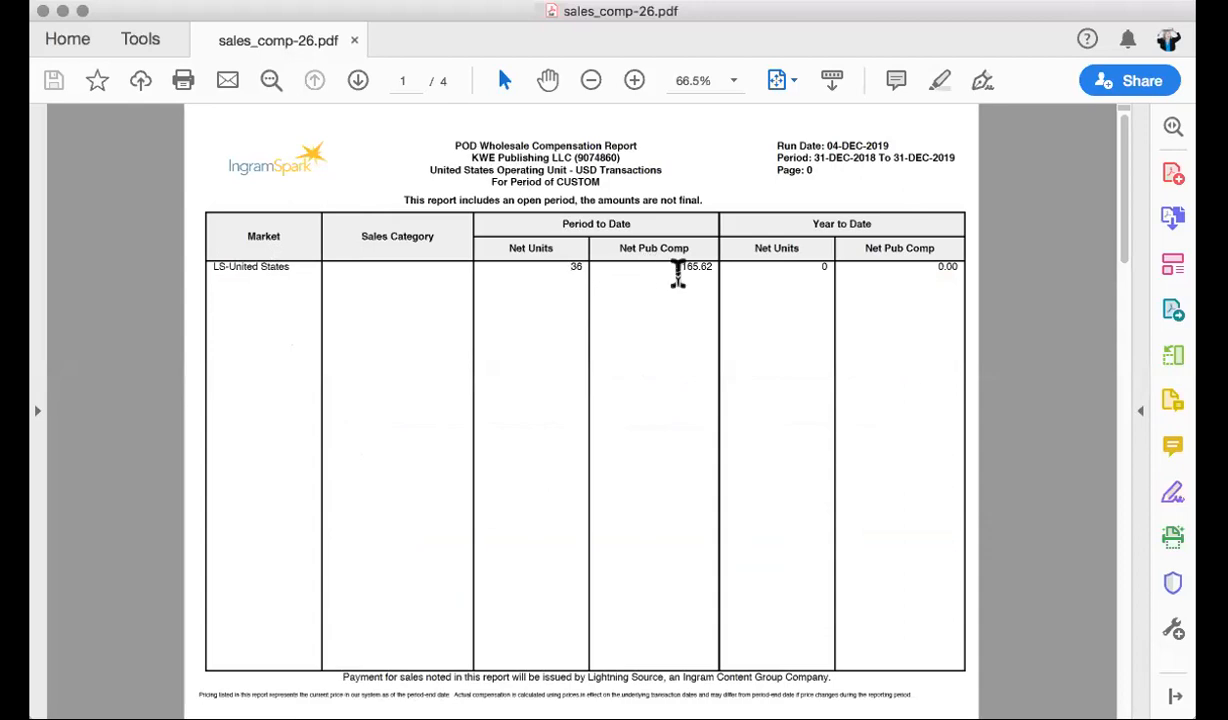
mouse_move(681, 273)
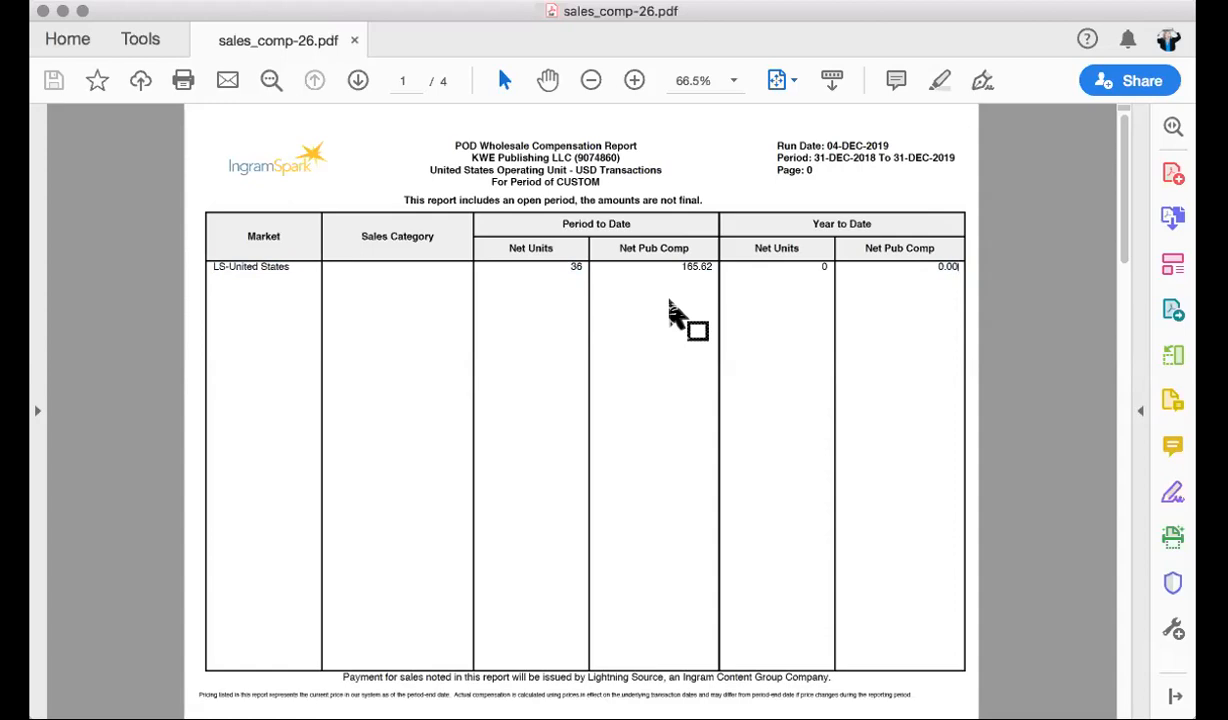
Step: Go to page 2 and select the 36.01 Net Pub Comp figure
left_click(357, 80)
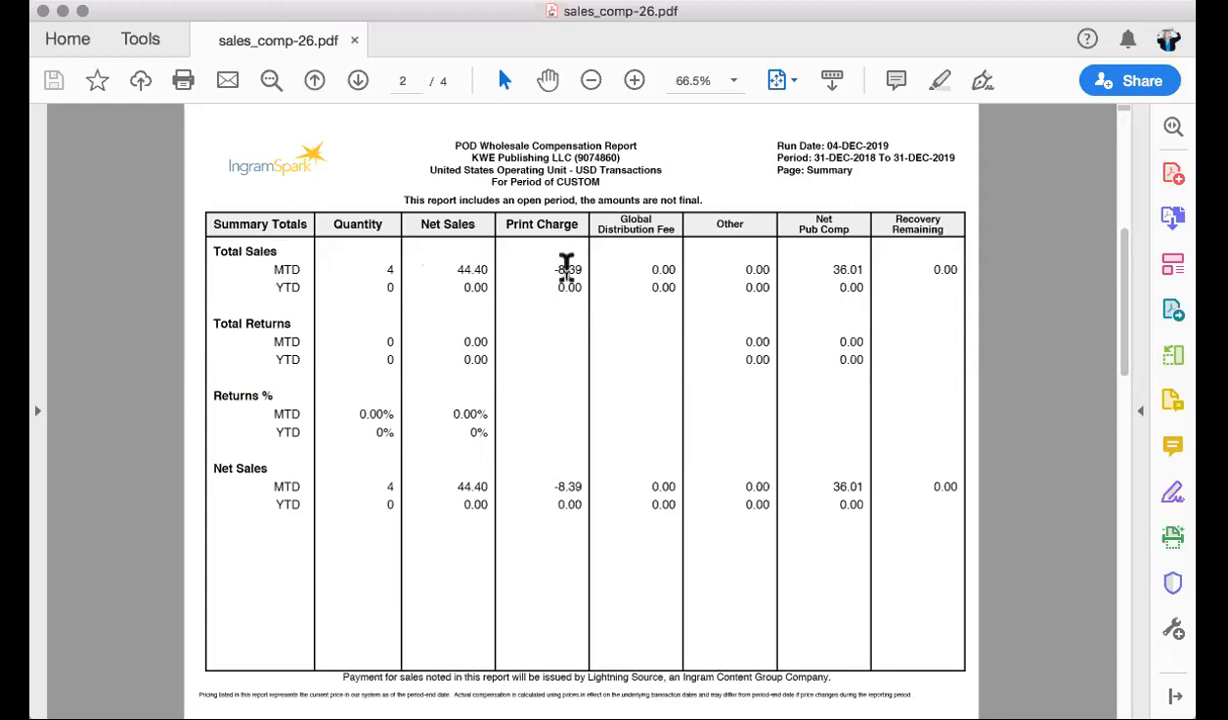
mouse_move(845, 268)
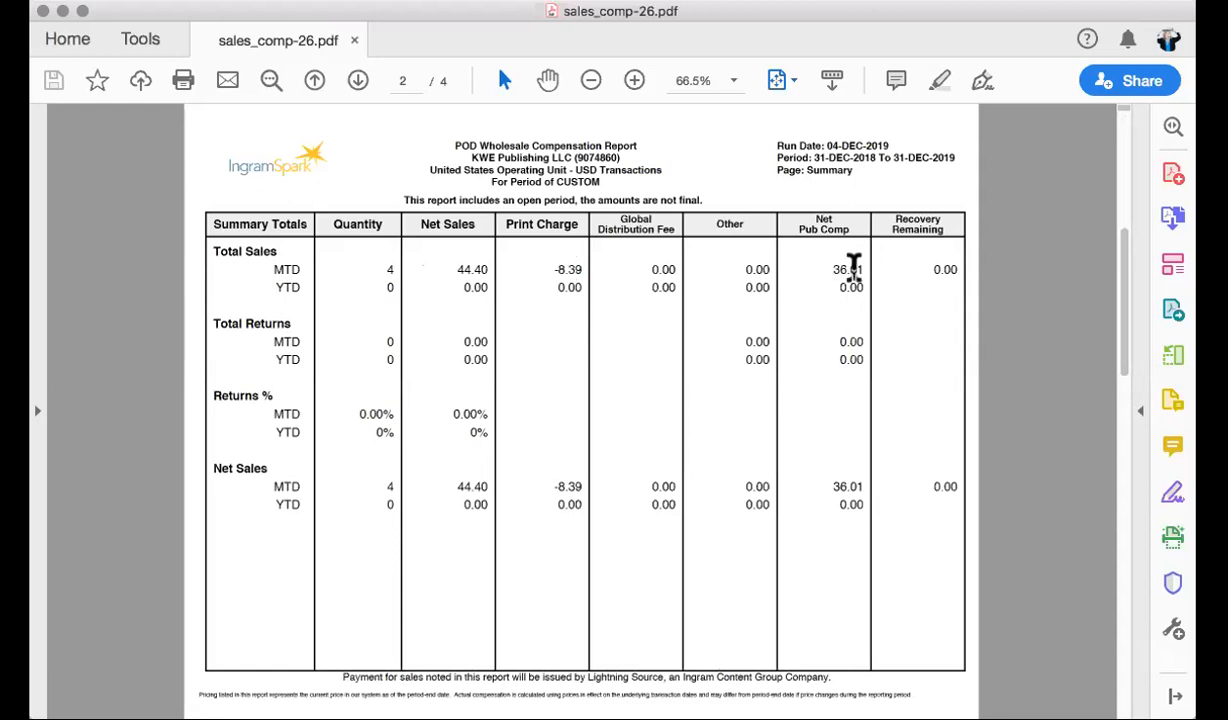
double_click(847, 269)
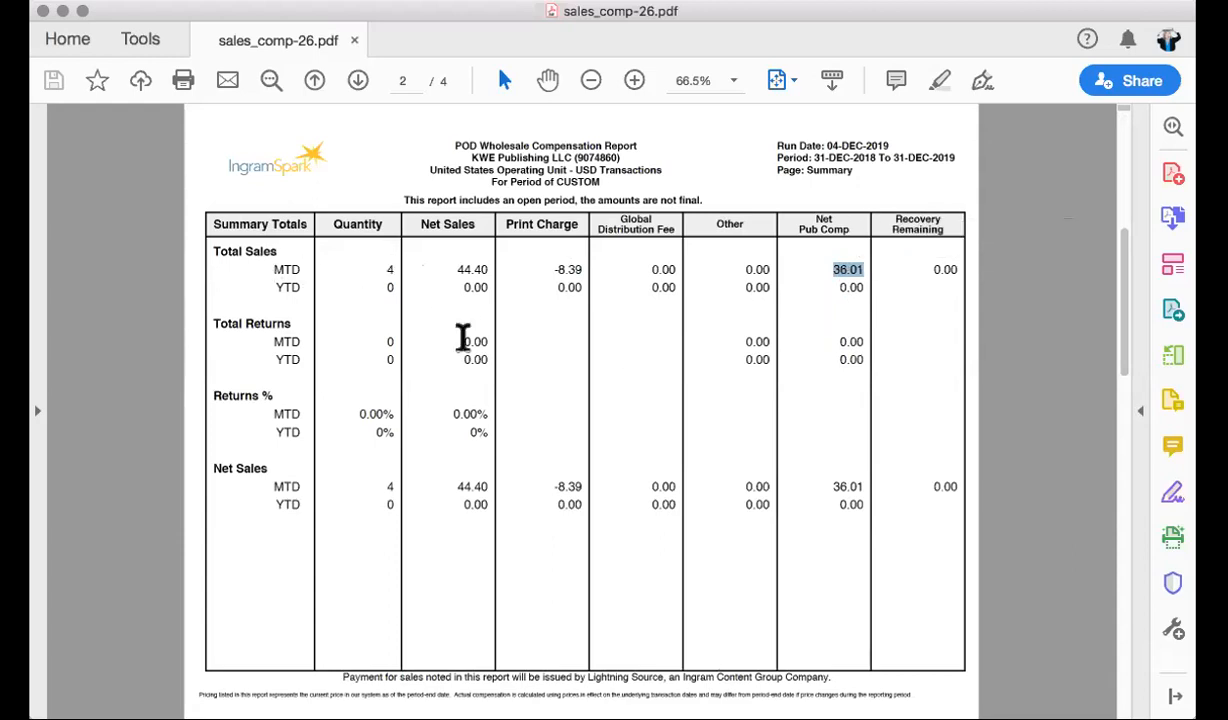
mouse_move(570, 375)
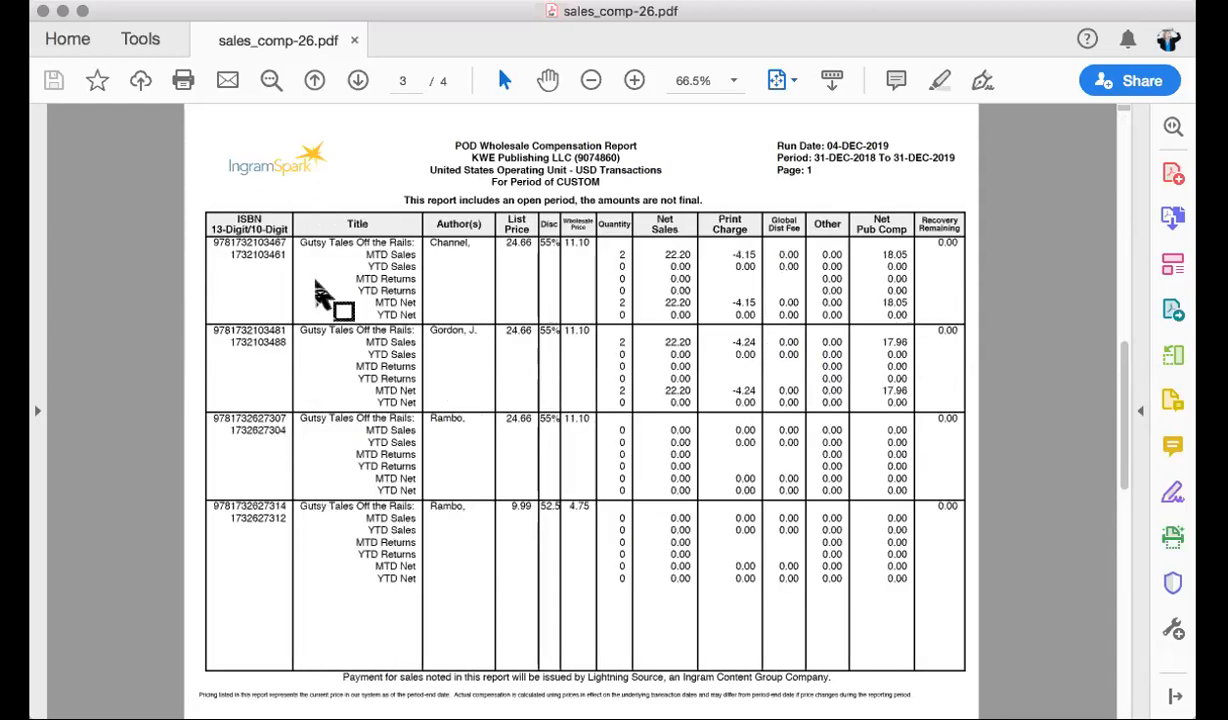
mouse_move(237, 215)
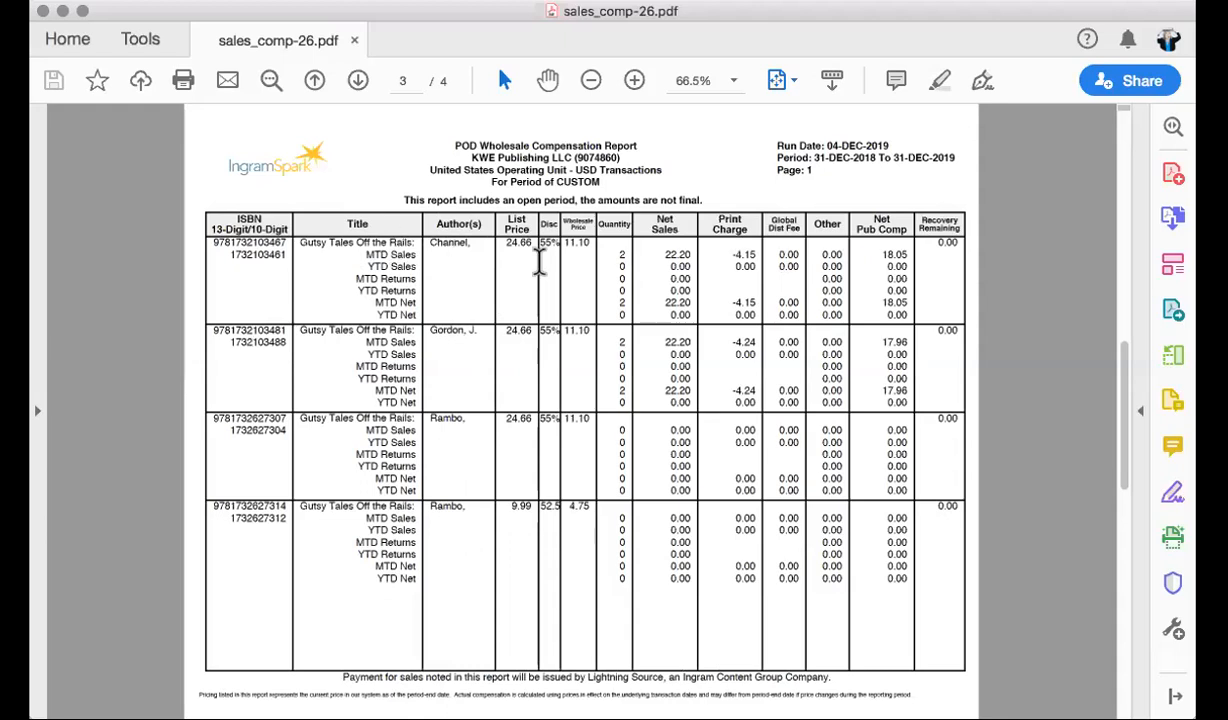
mouse_move(440, 245)
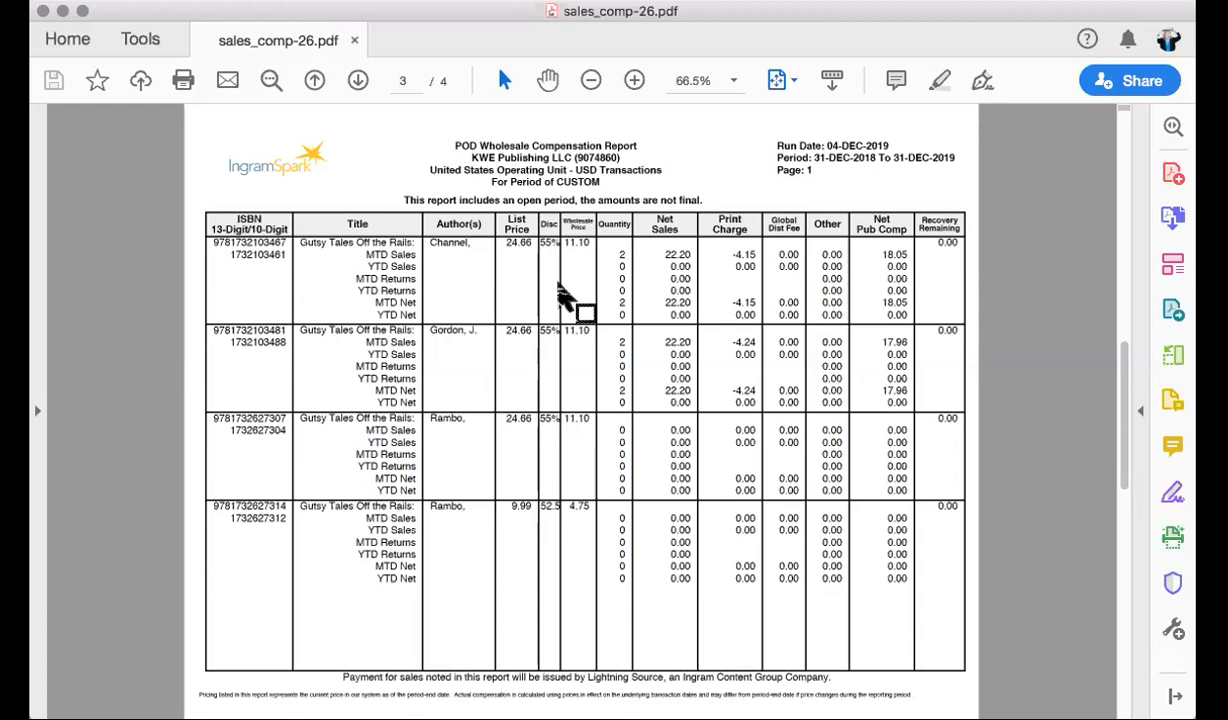
mouse_move(575, 280)
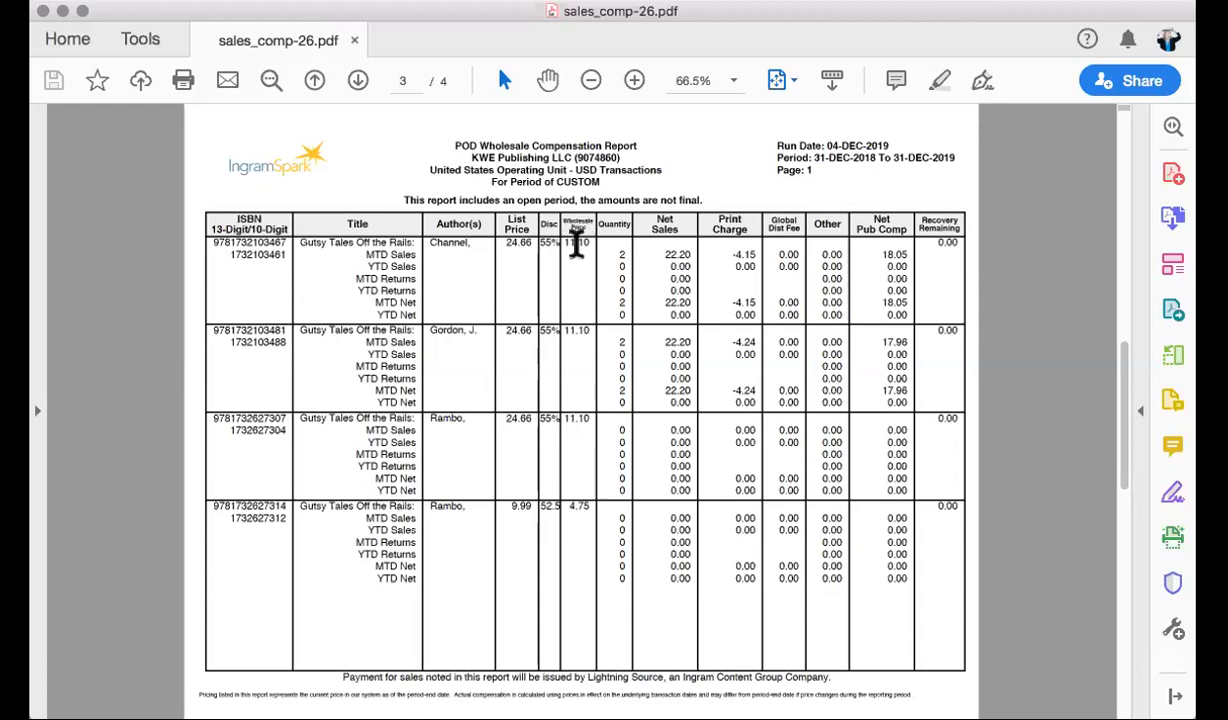
mouse_move(590, 250)
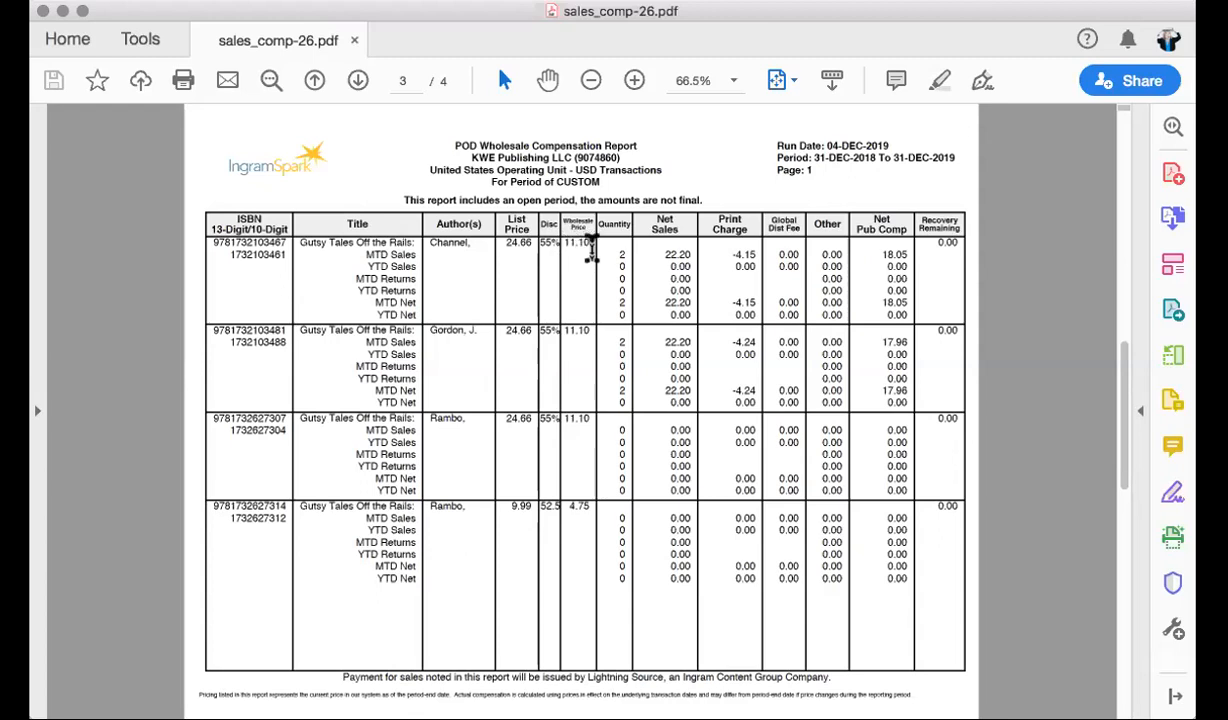
mouse_move(586, 265)
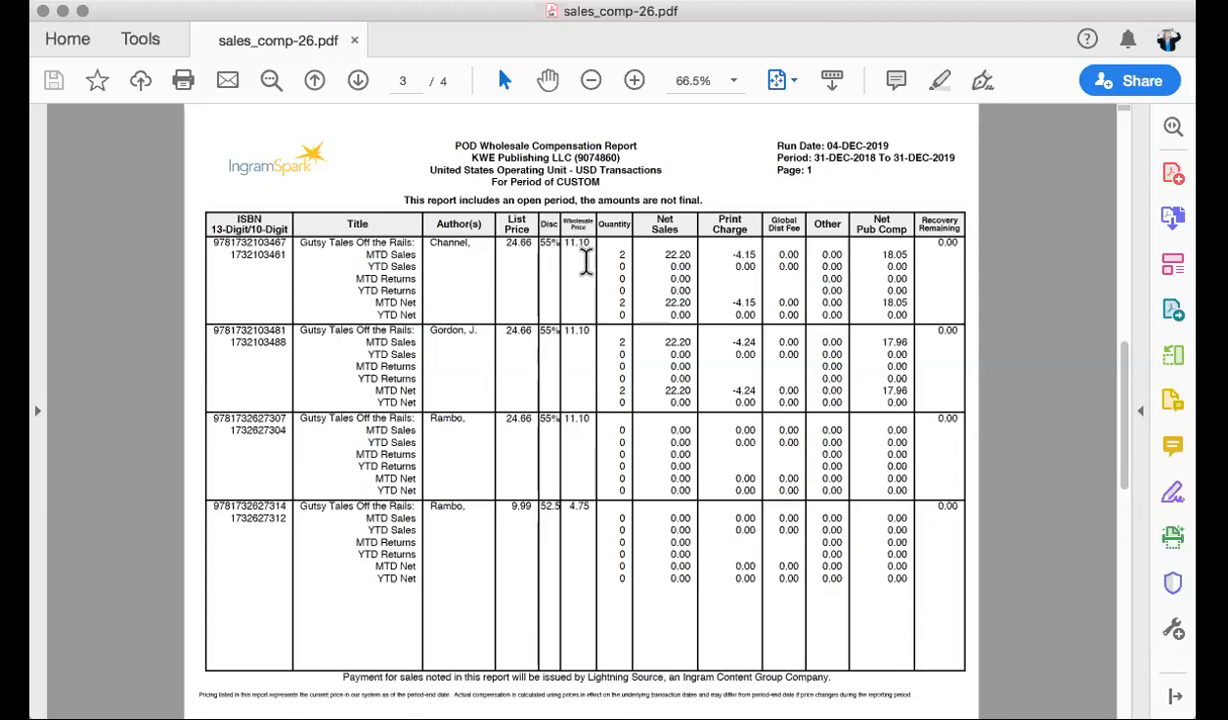
mouse_move(745, 260)
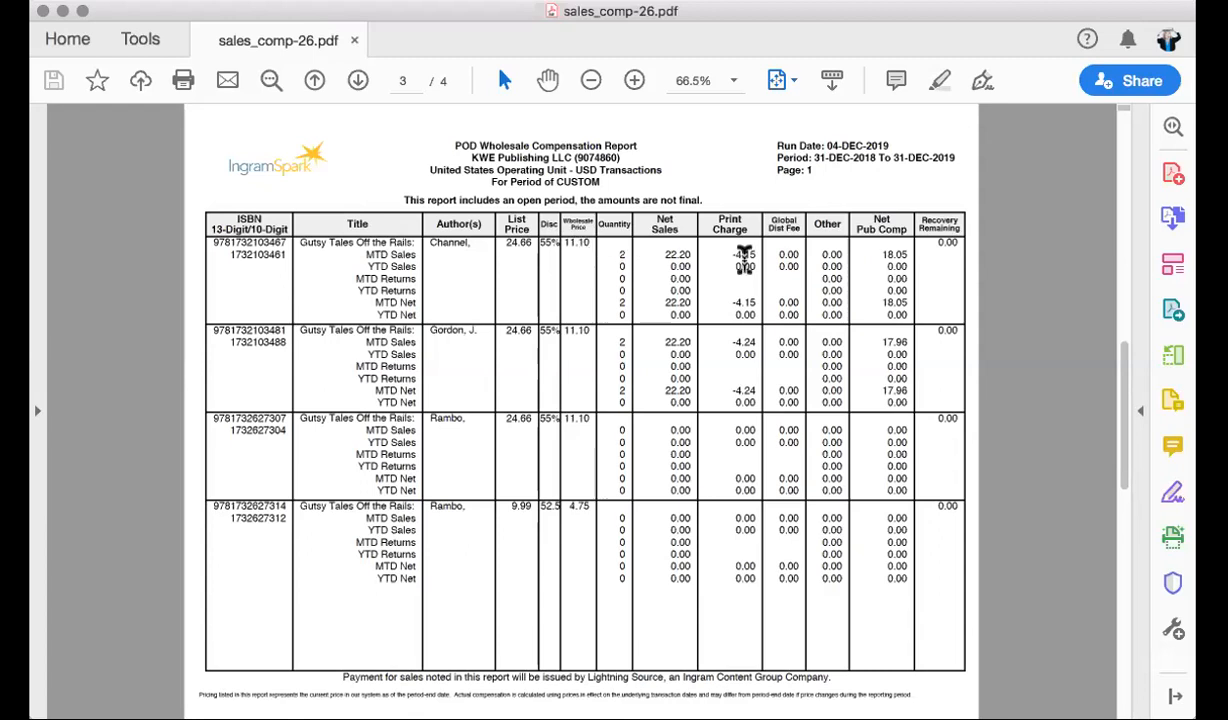
mouse_move(686, 250)
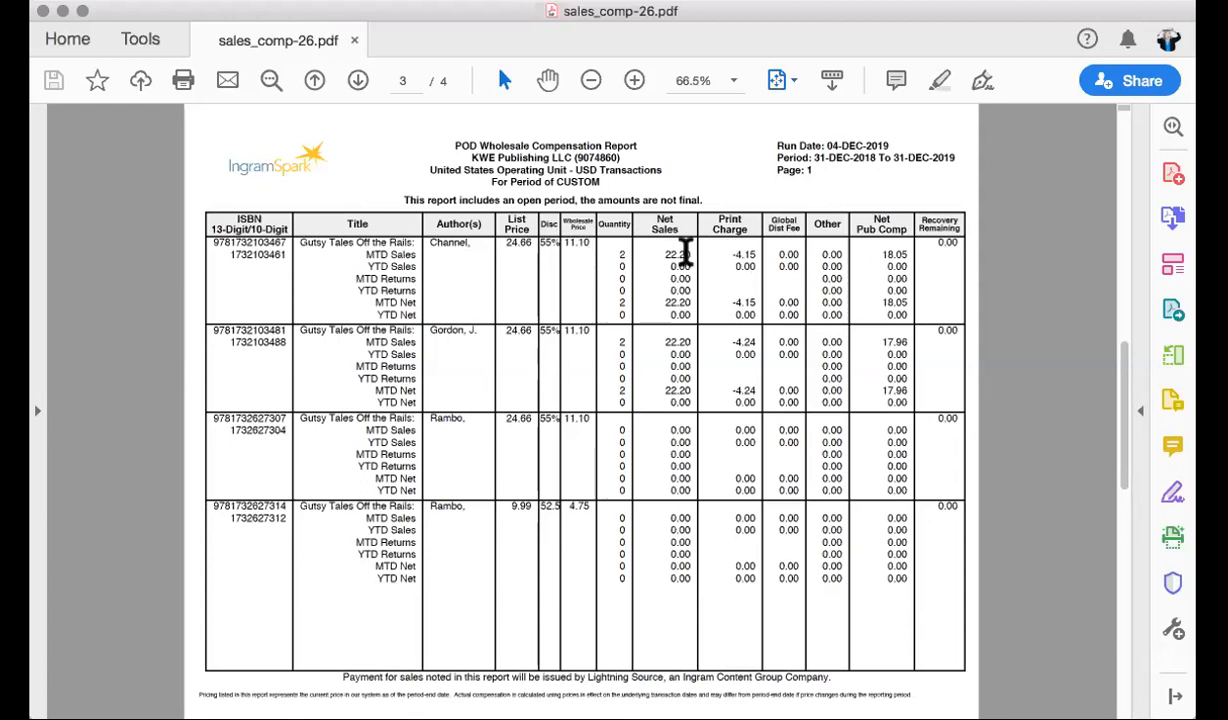
mouse_move(614, 255)
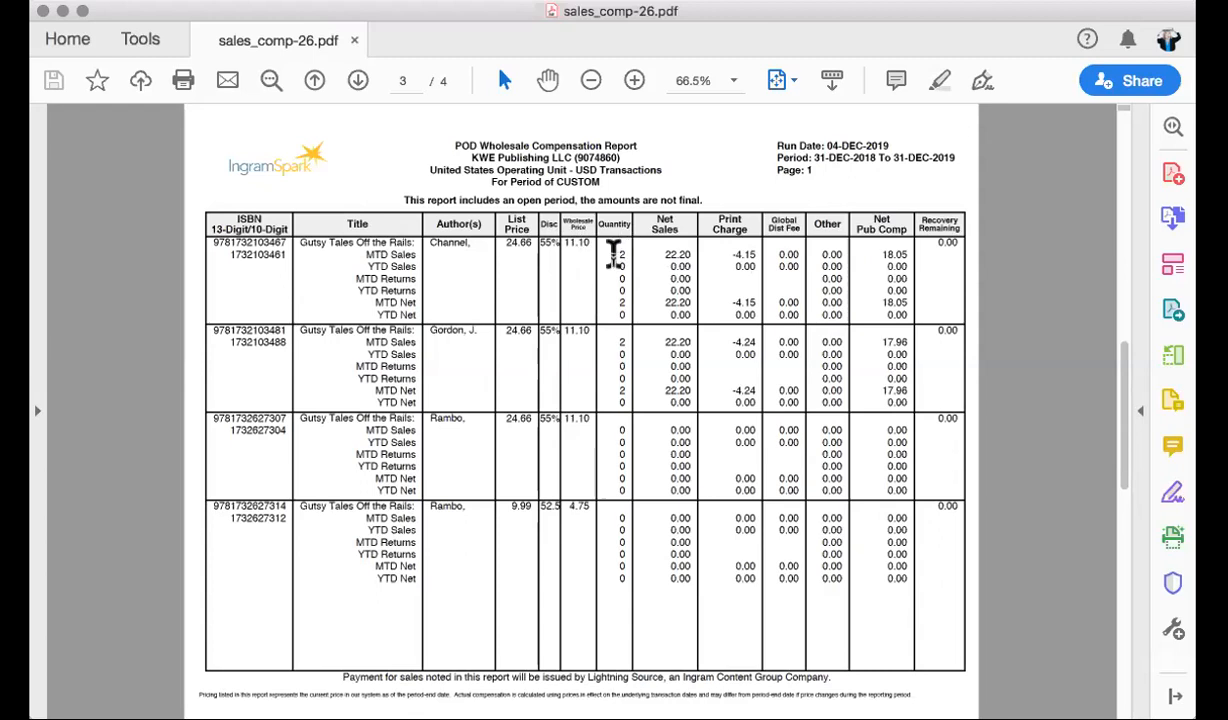
mouse_move(645, 252)
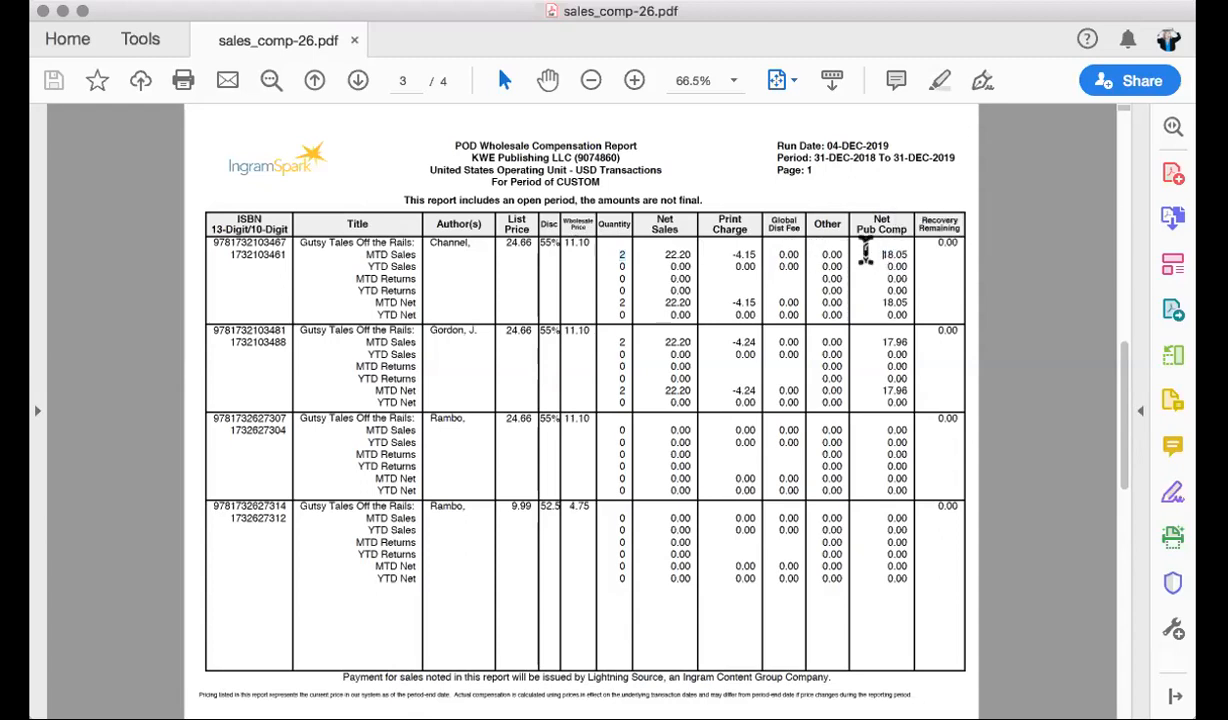
mouse_move(895, 250)
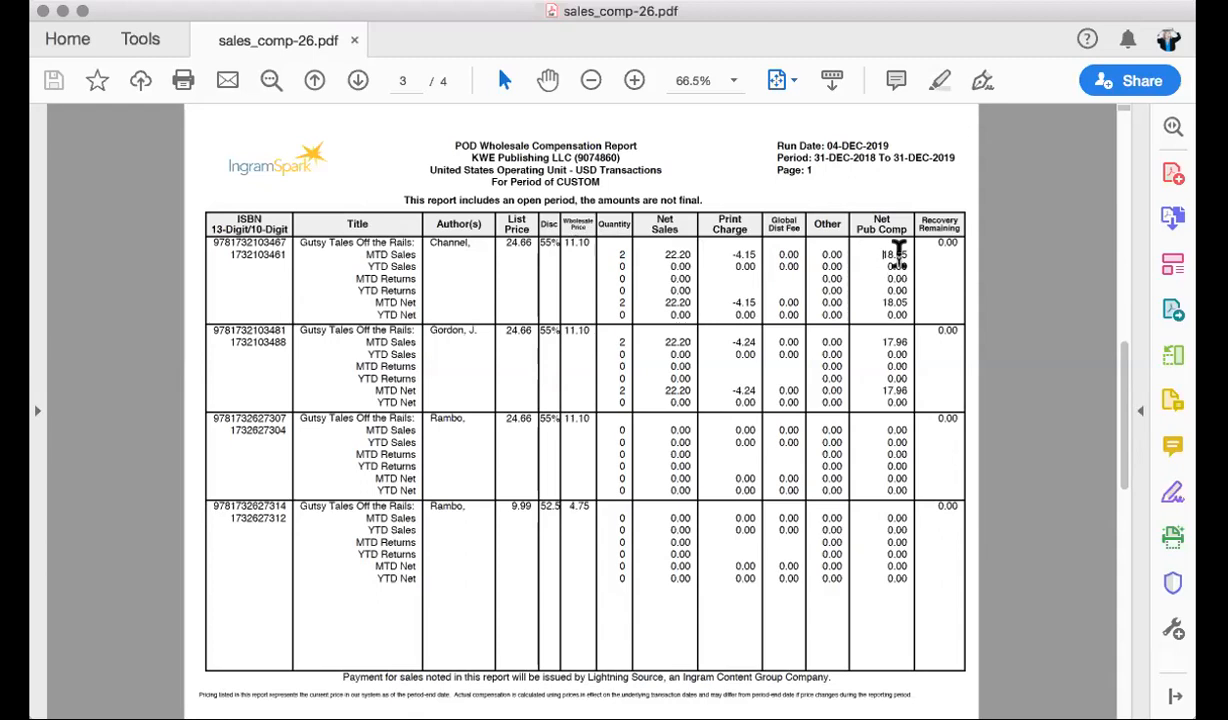
mouse_move(615, 248)
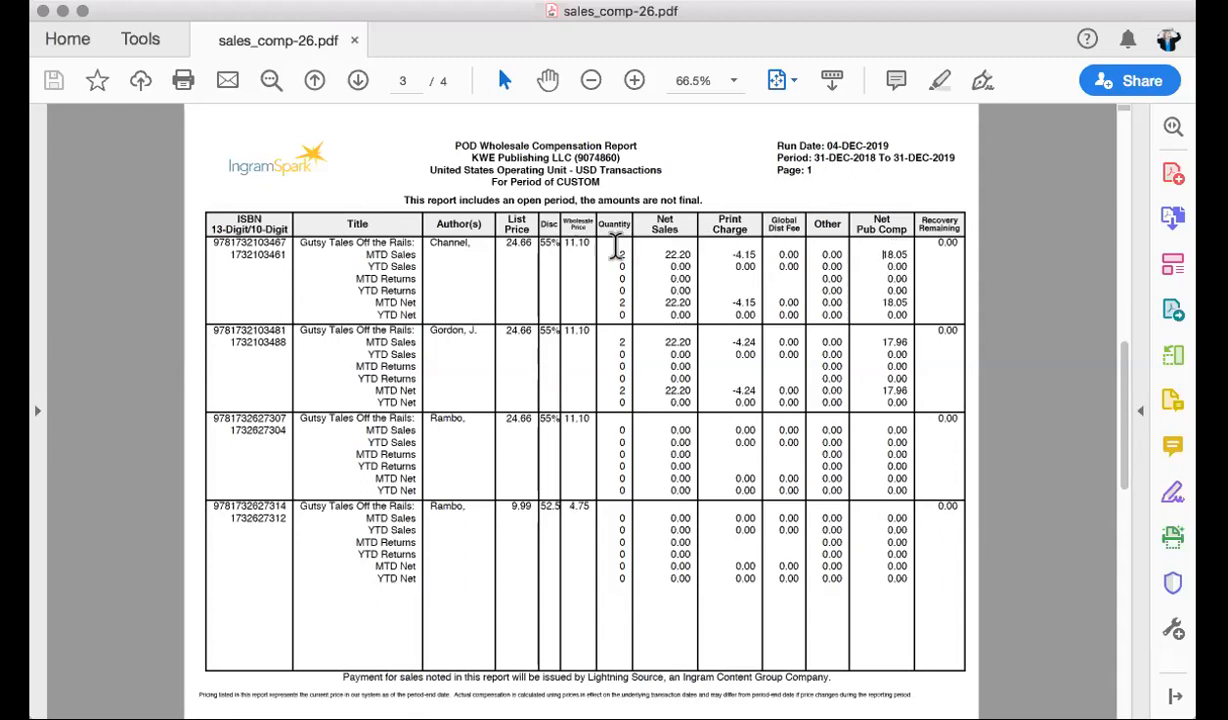
mouse_move(881, 255)
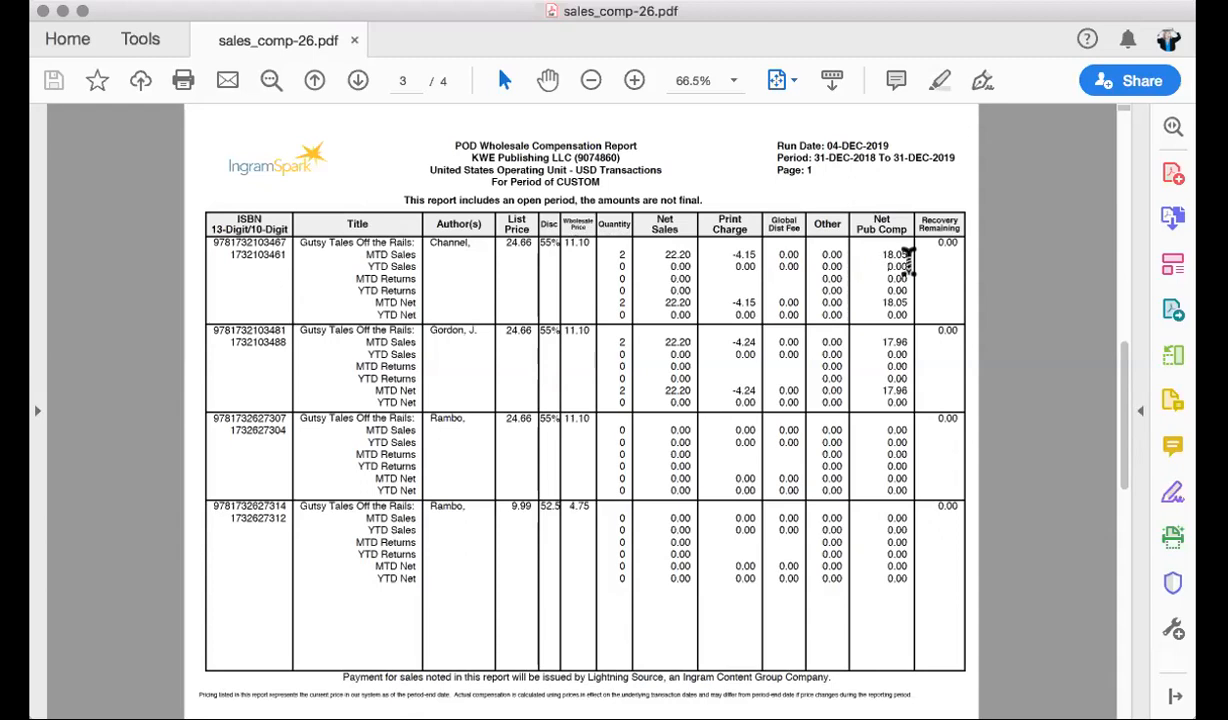
left_click(357, 80)
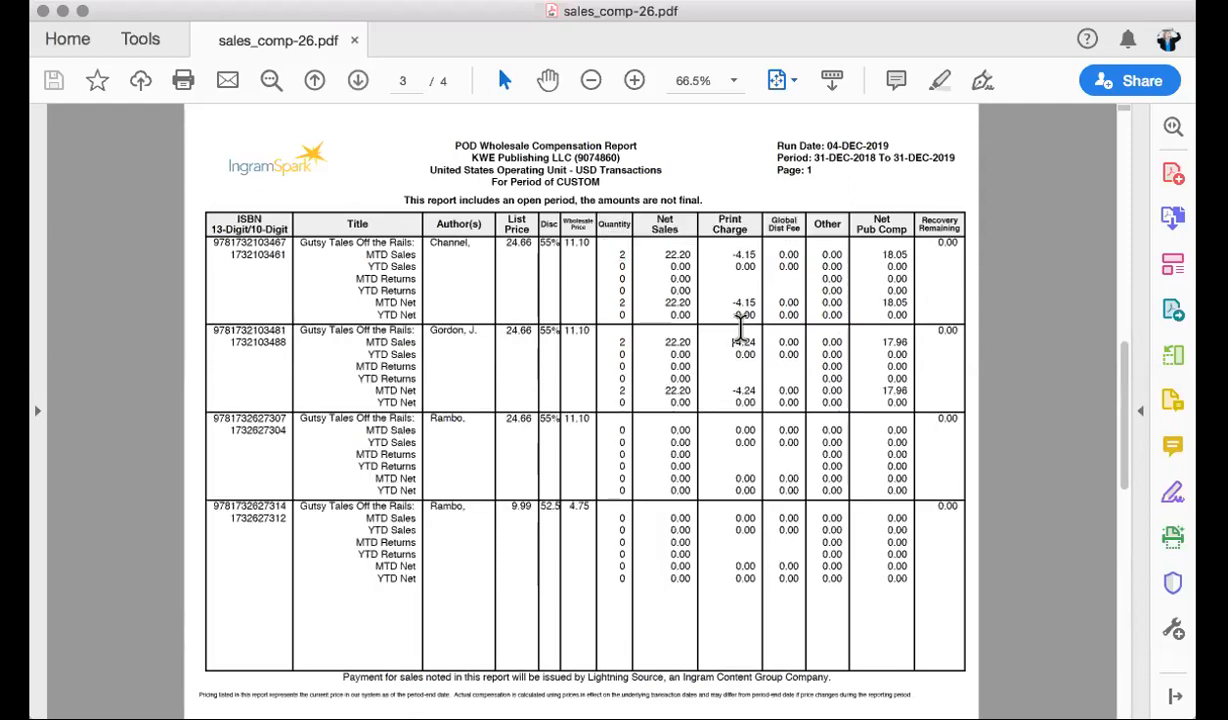
mouse_move(620, 255)
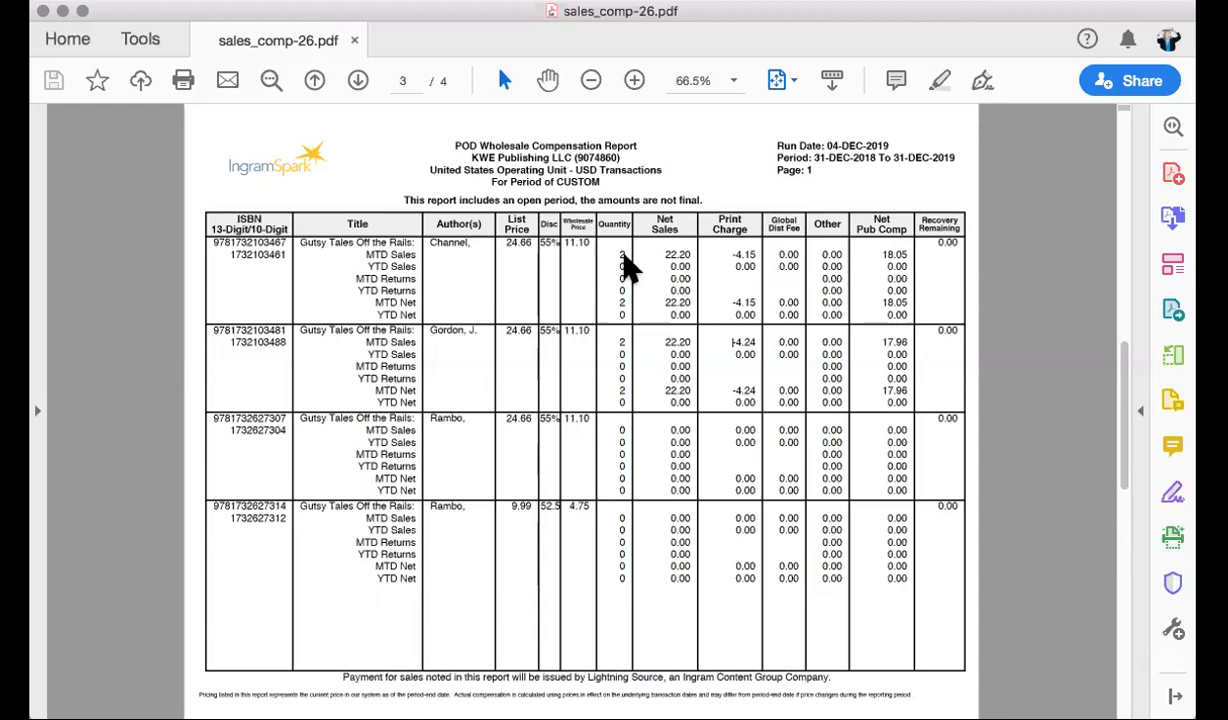
mouse_move(628, 175)
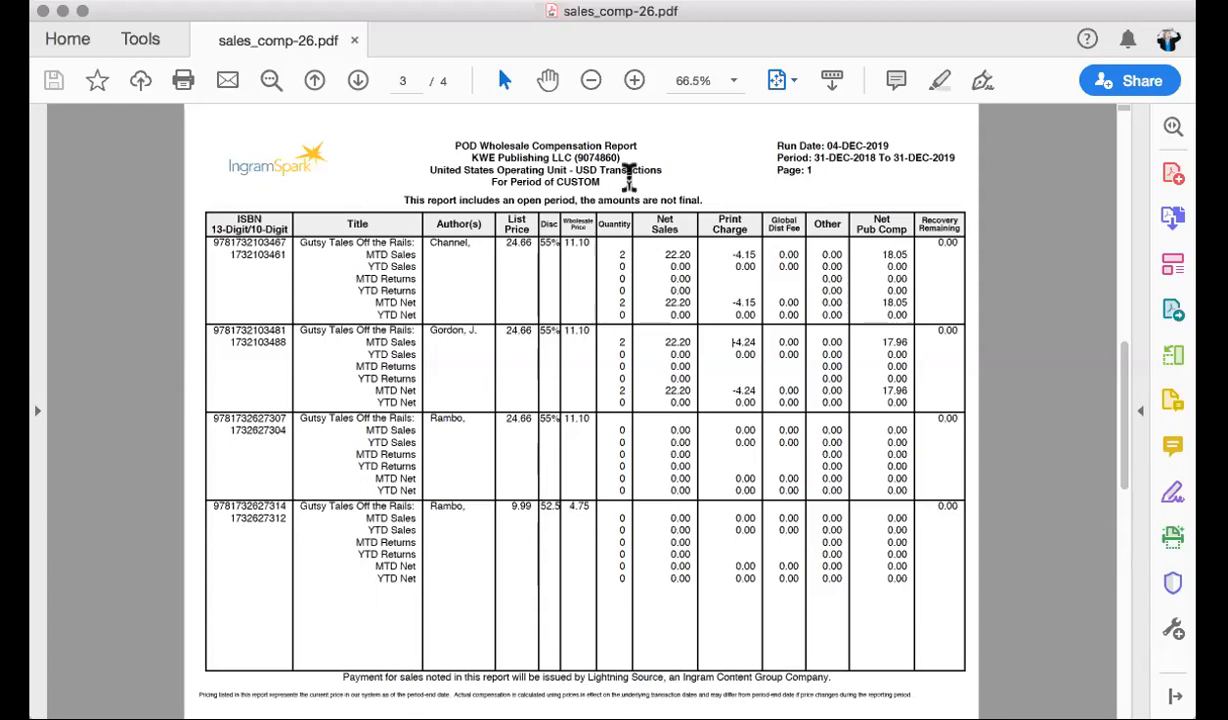